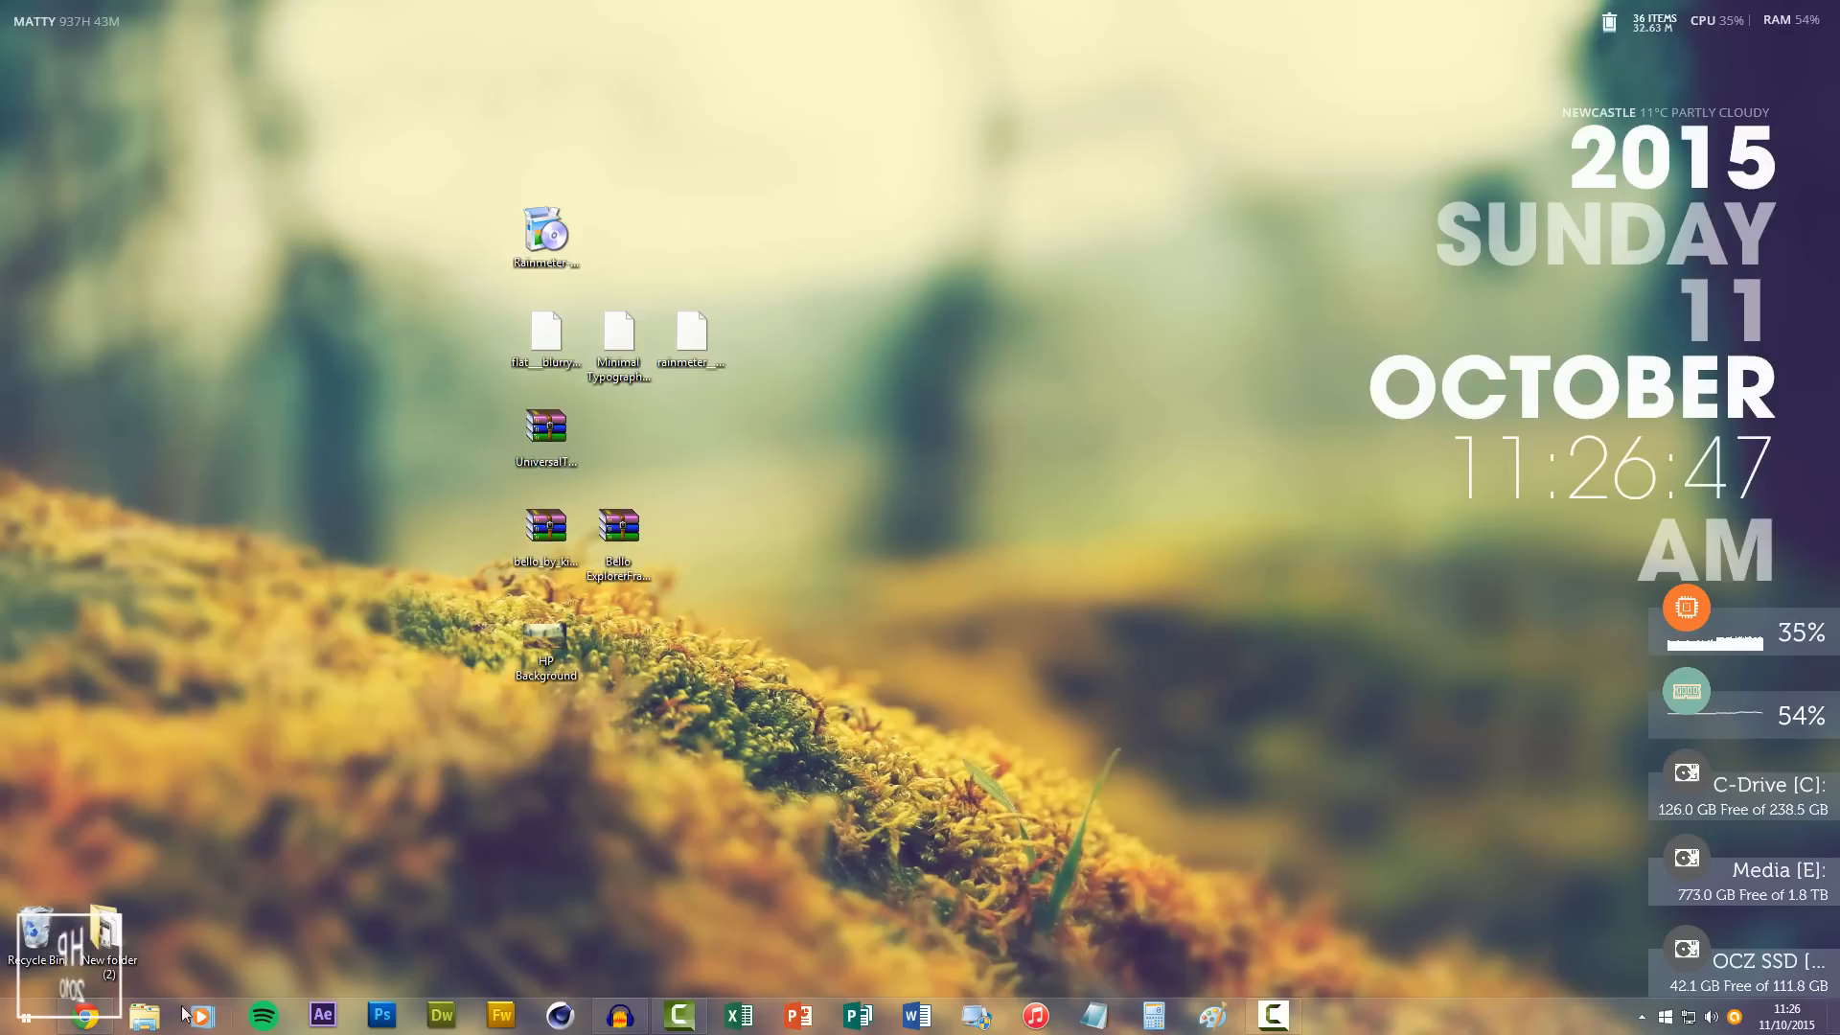
Step: Launch the Rainmeter installer, dismiss its language prompt, and select the three desktop text files
click(145, 1015)
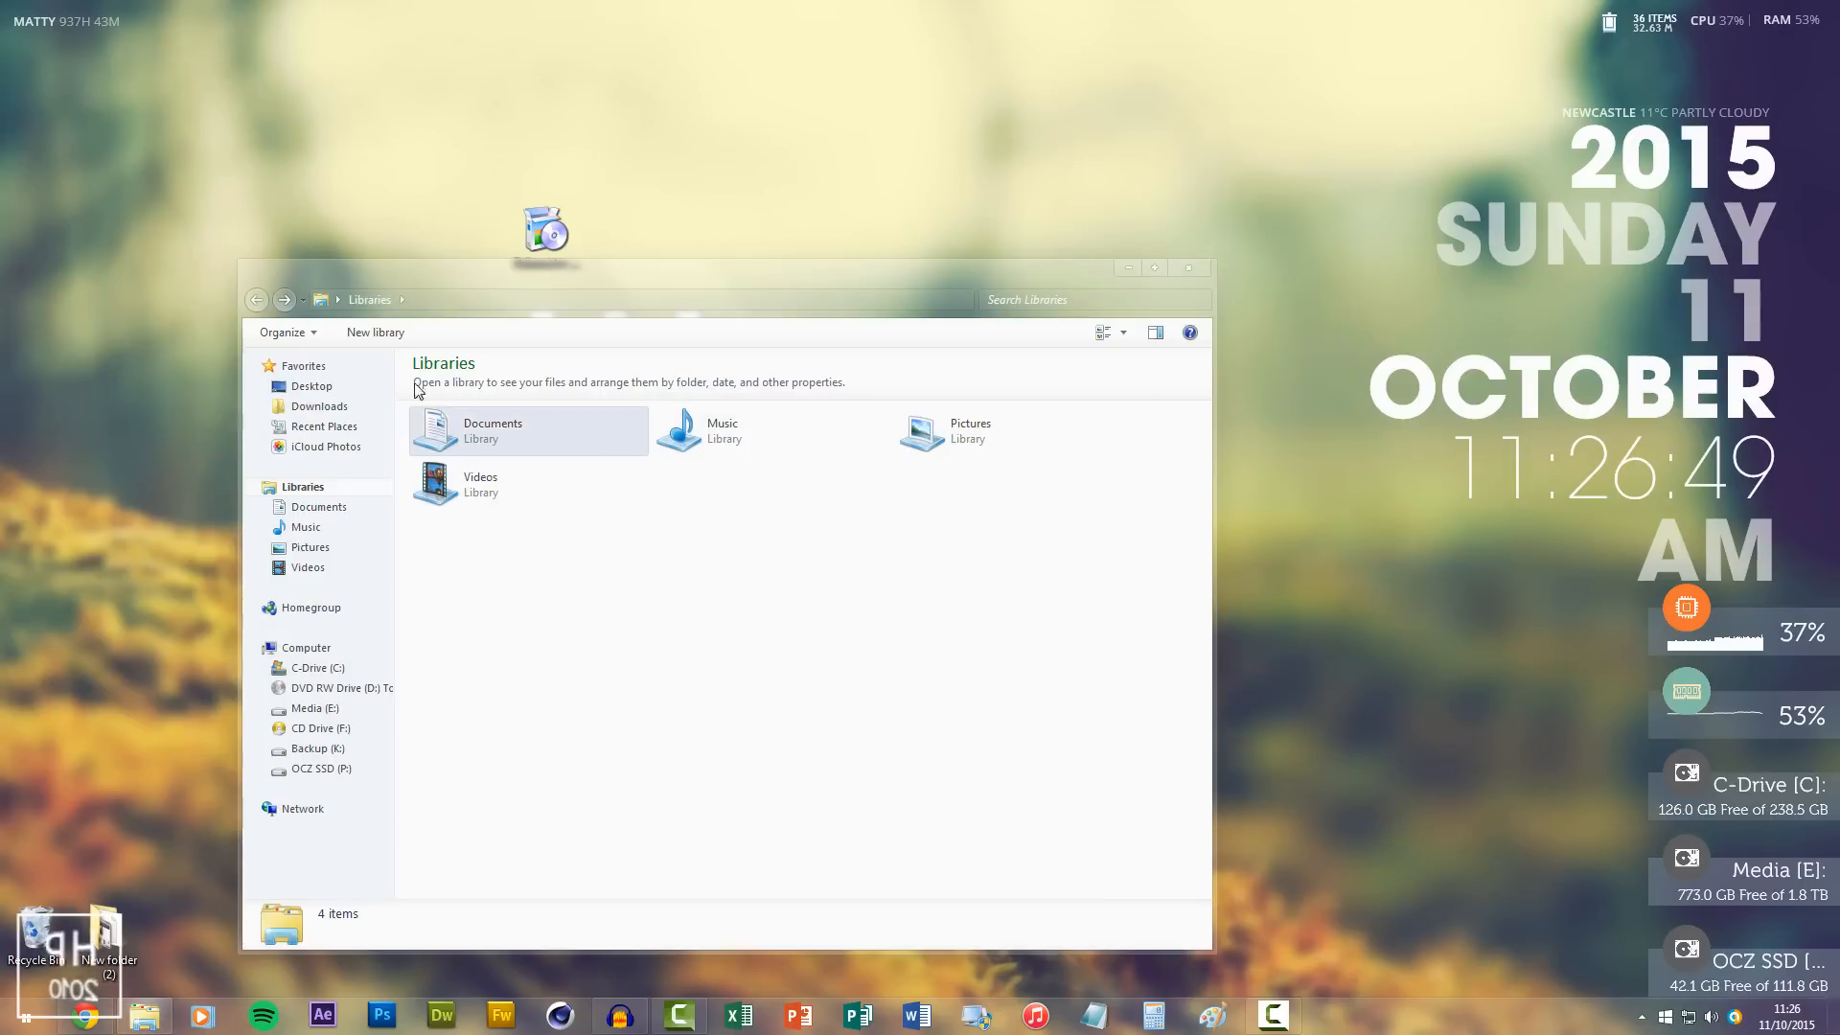
click(1188, 267)
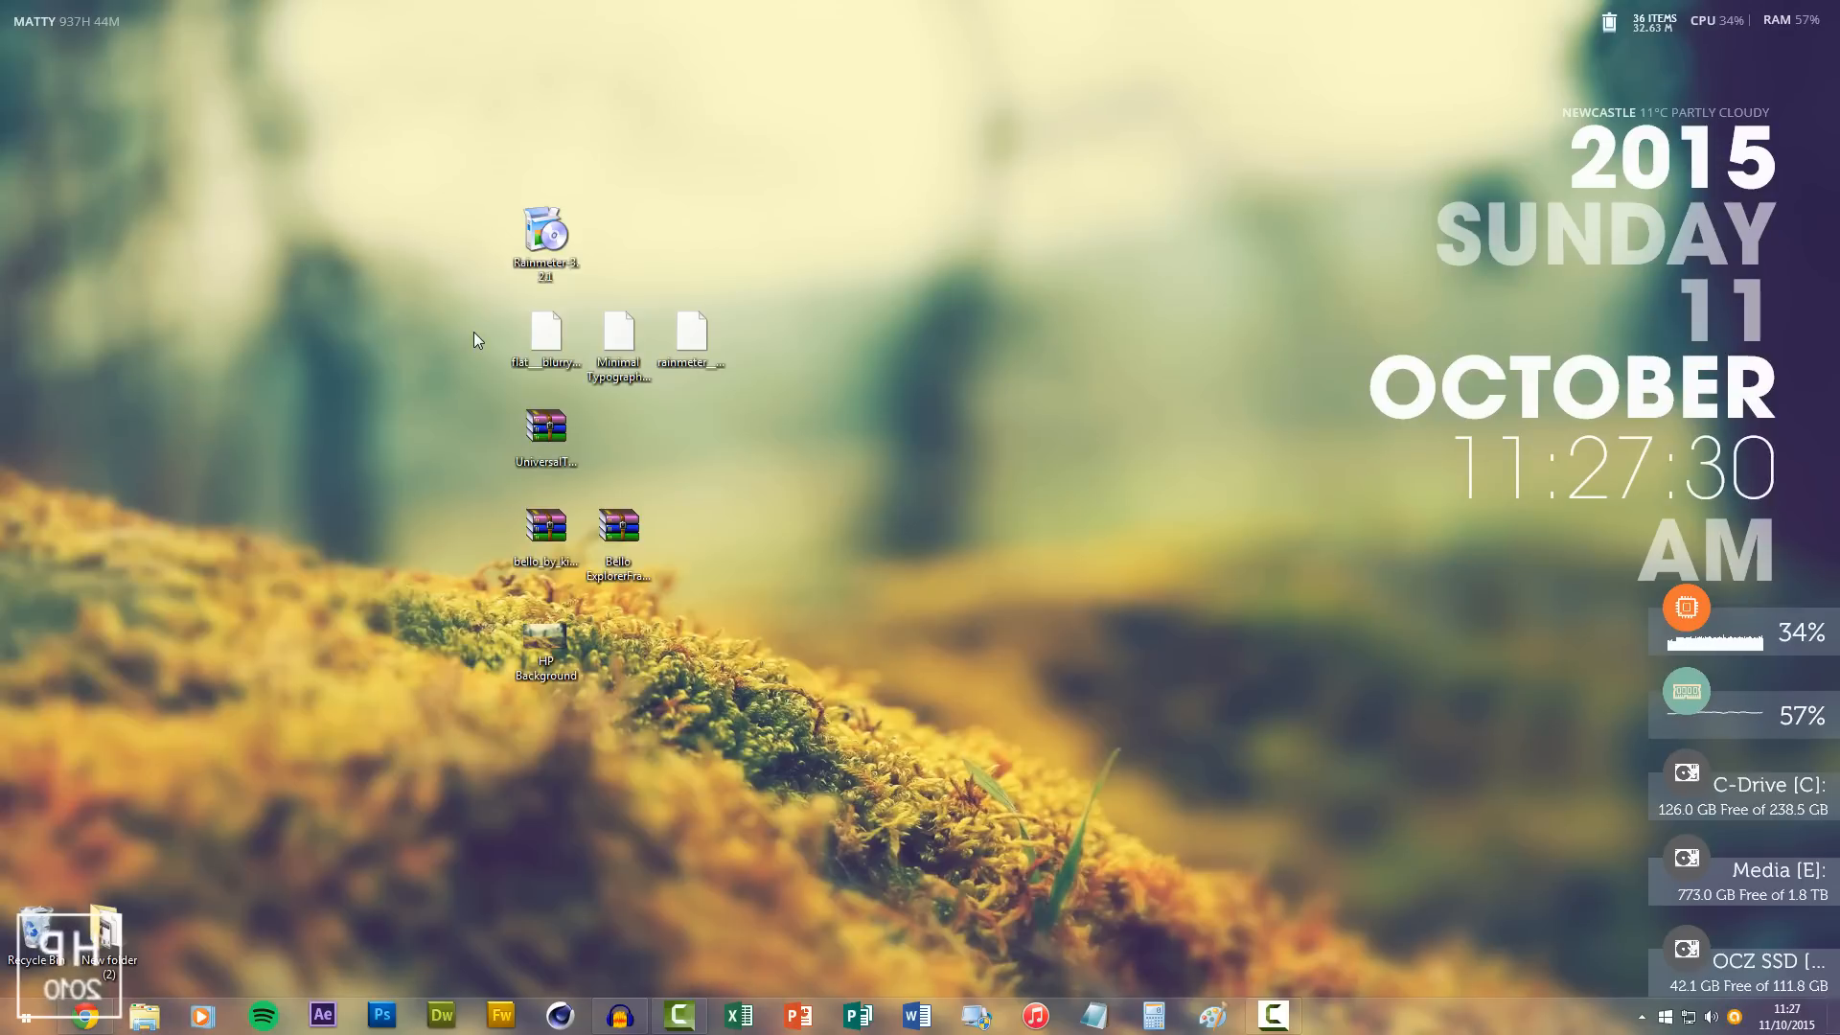
mouse_move(393, 461)
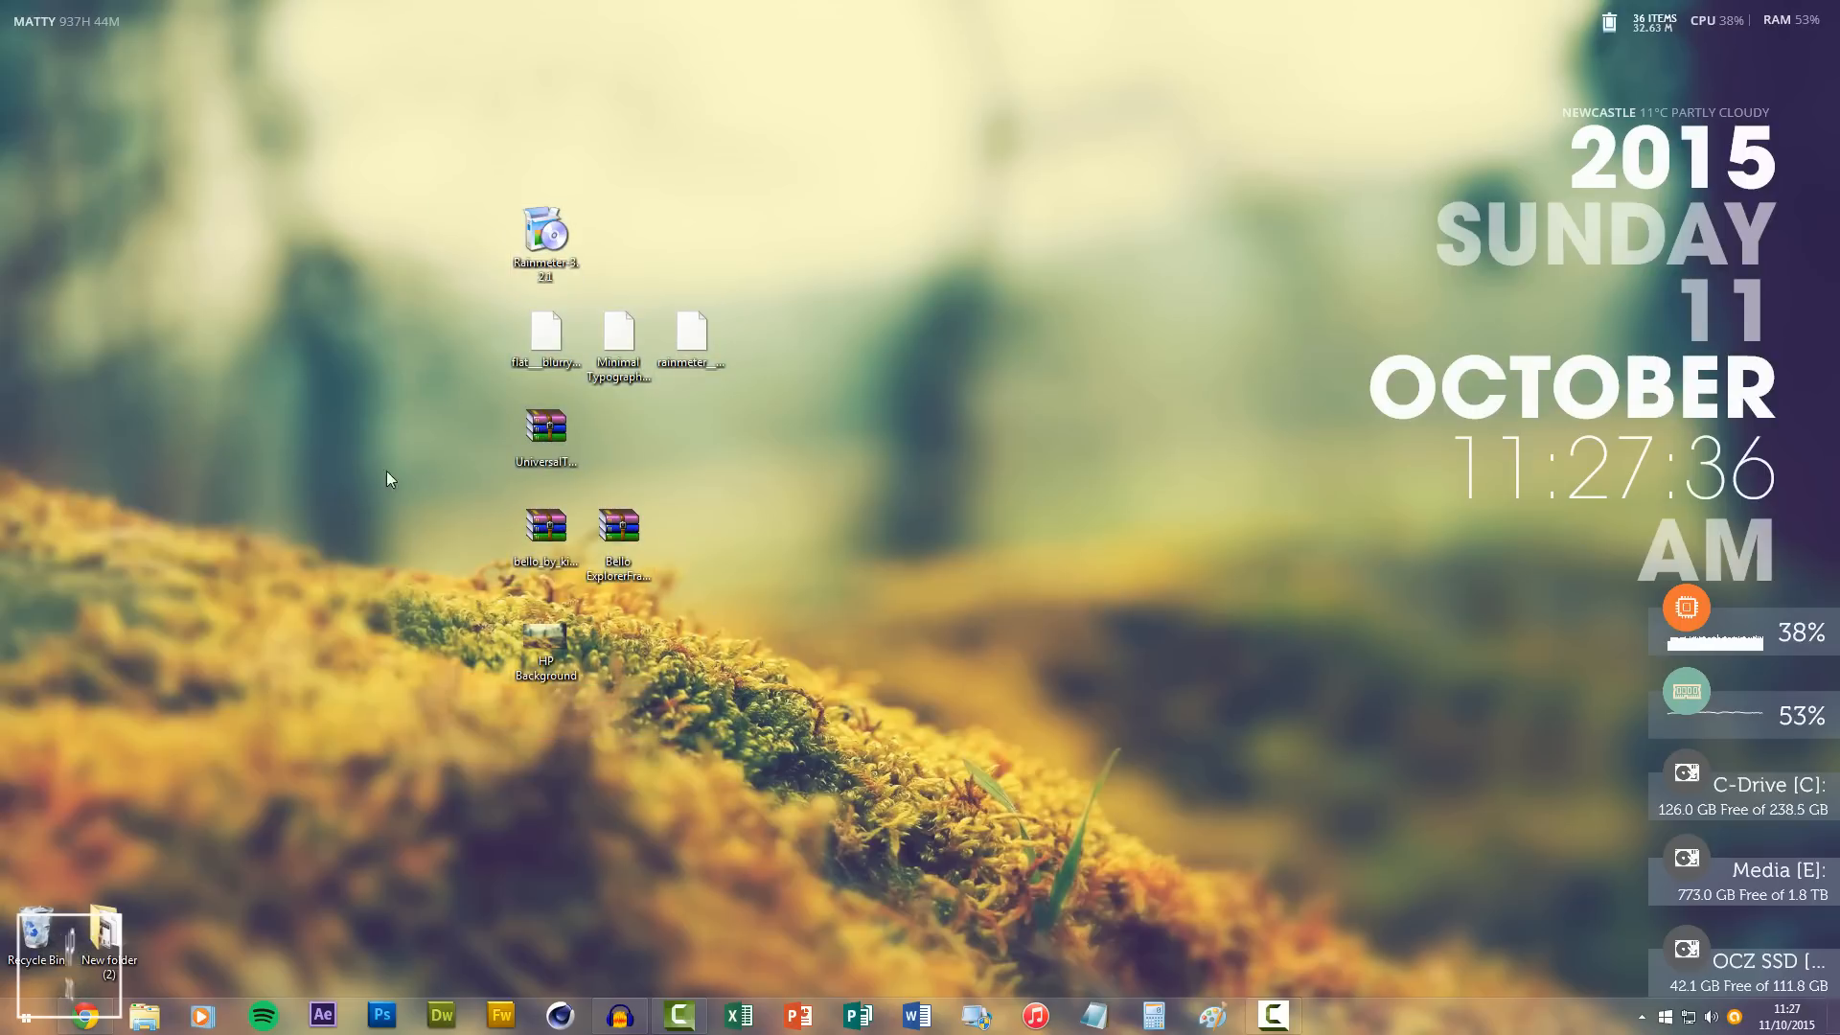
mouse_move(605, 243)
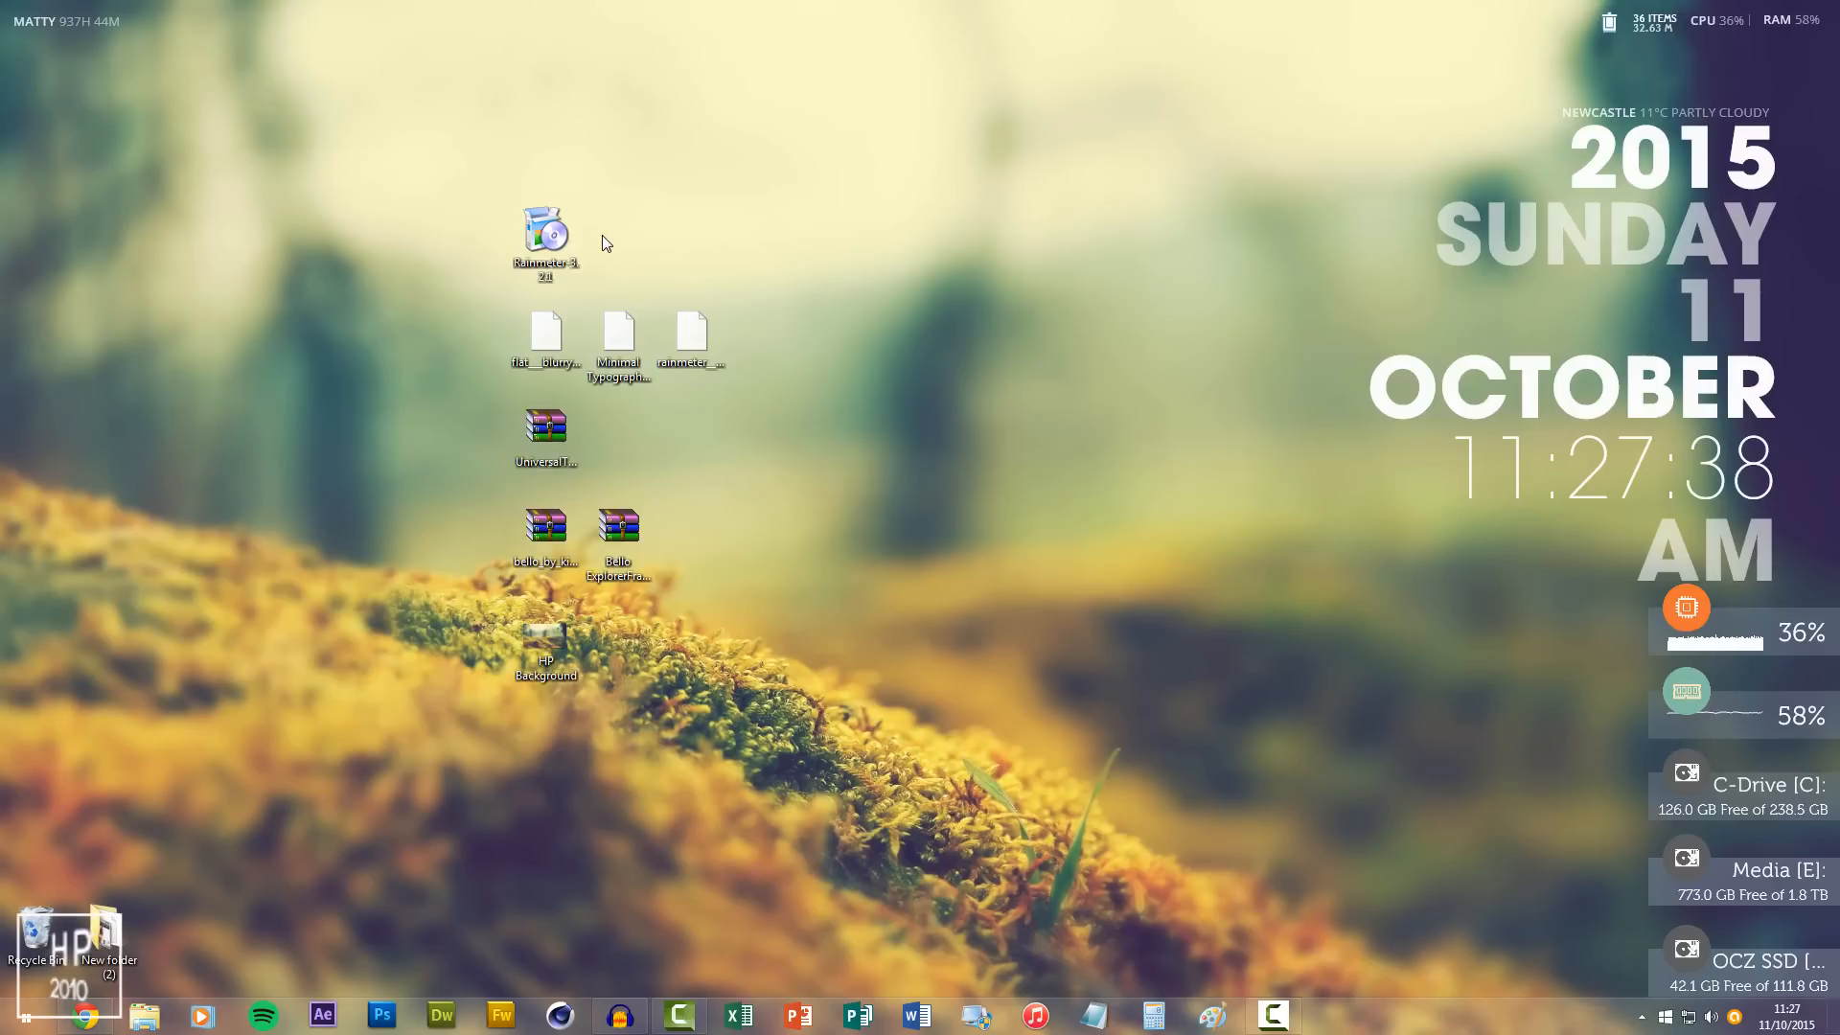
click(544, 242)
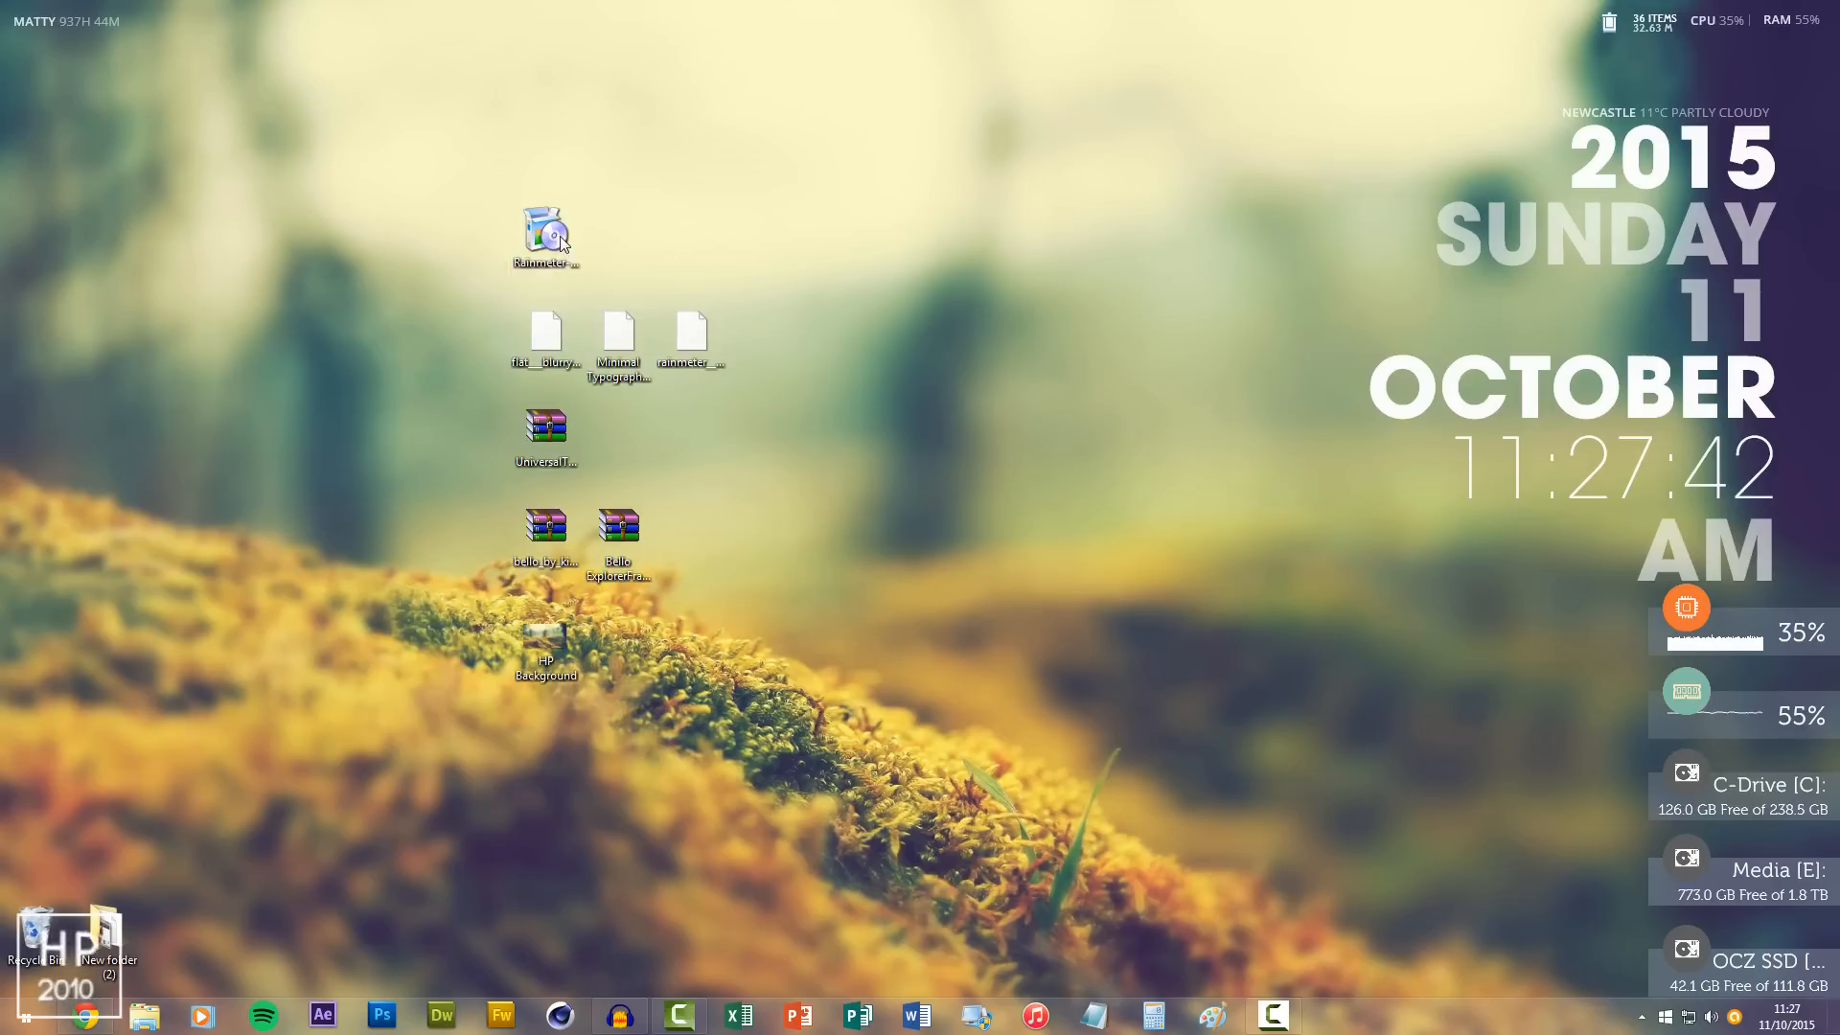
double_click(543, 231)
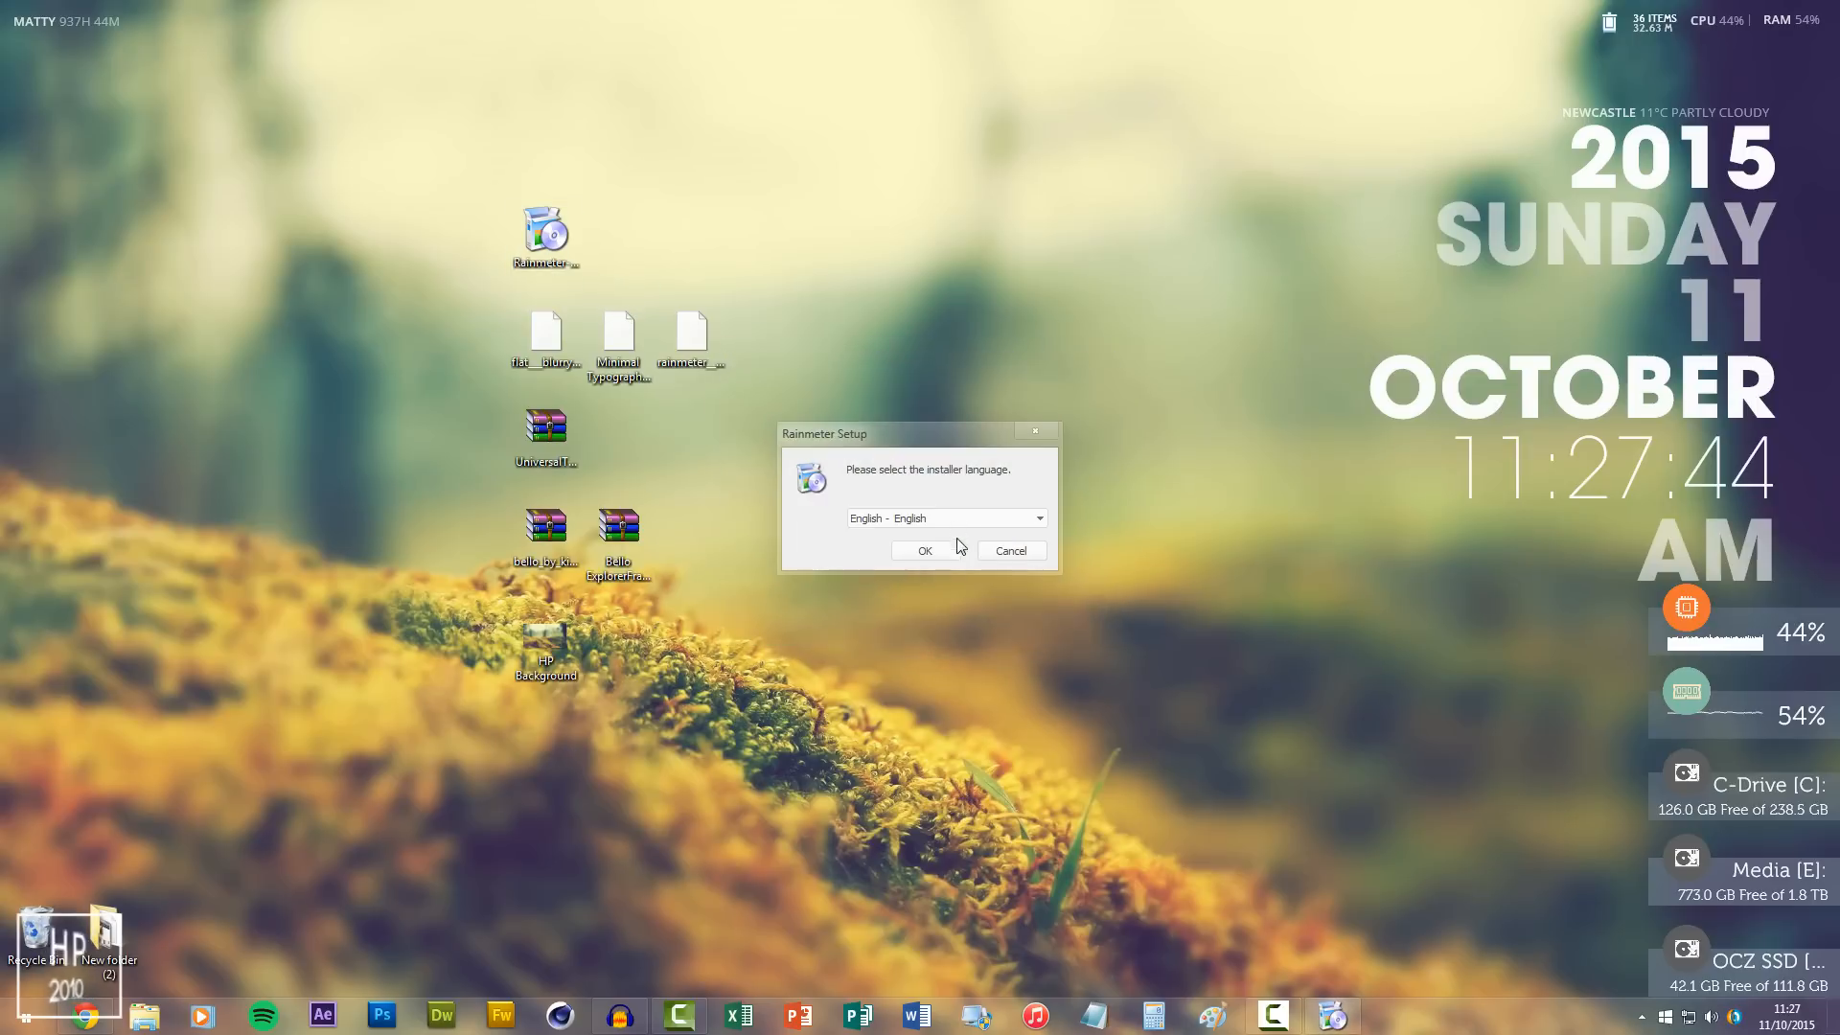
click(924, 550)
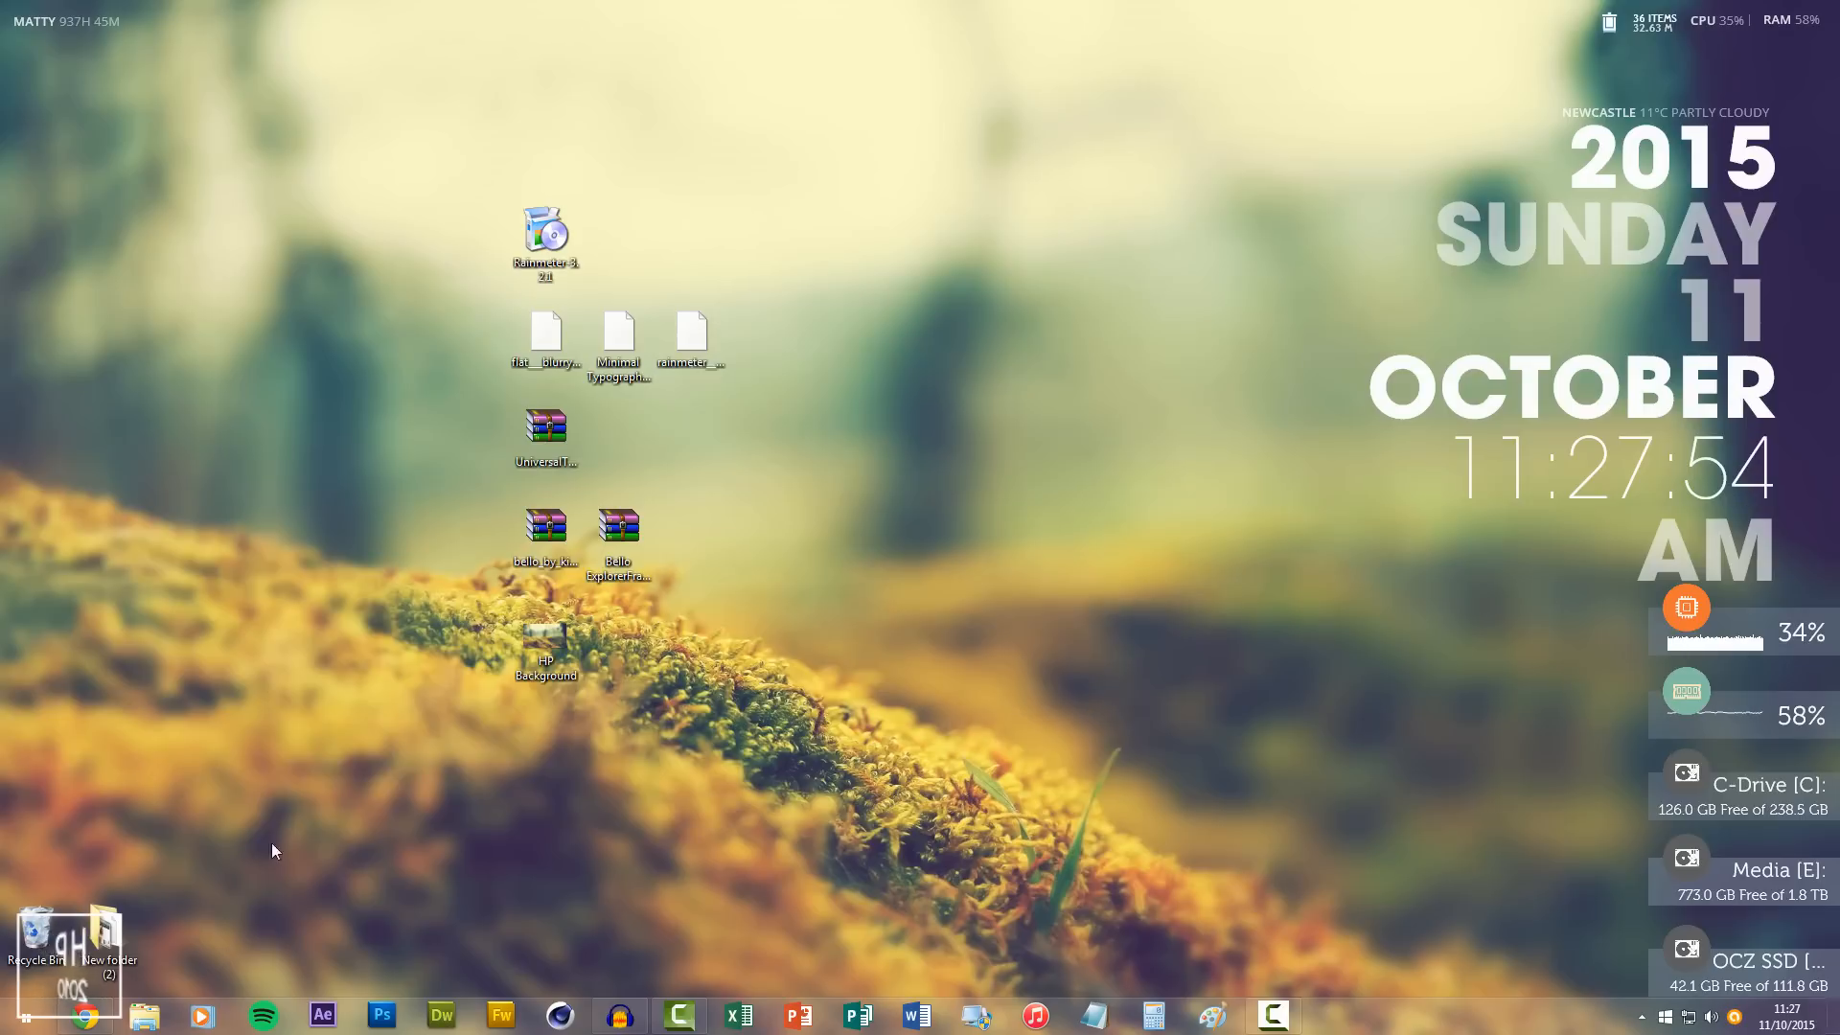
drag(417, 346, 752, 361)
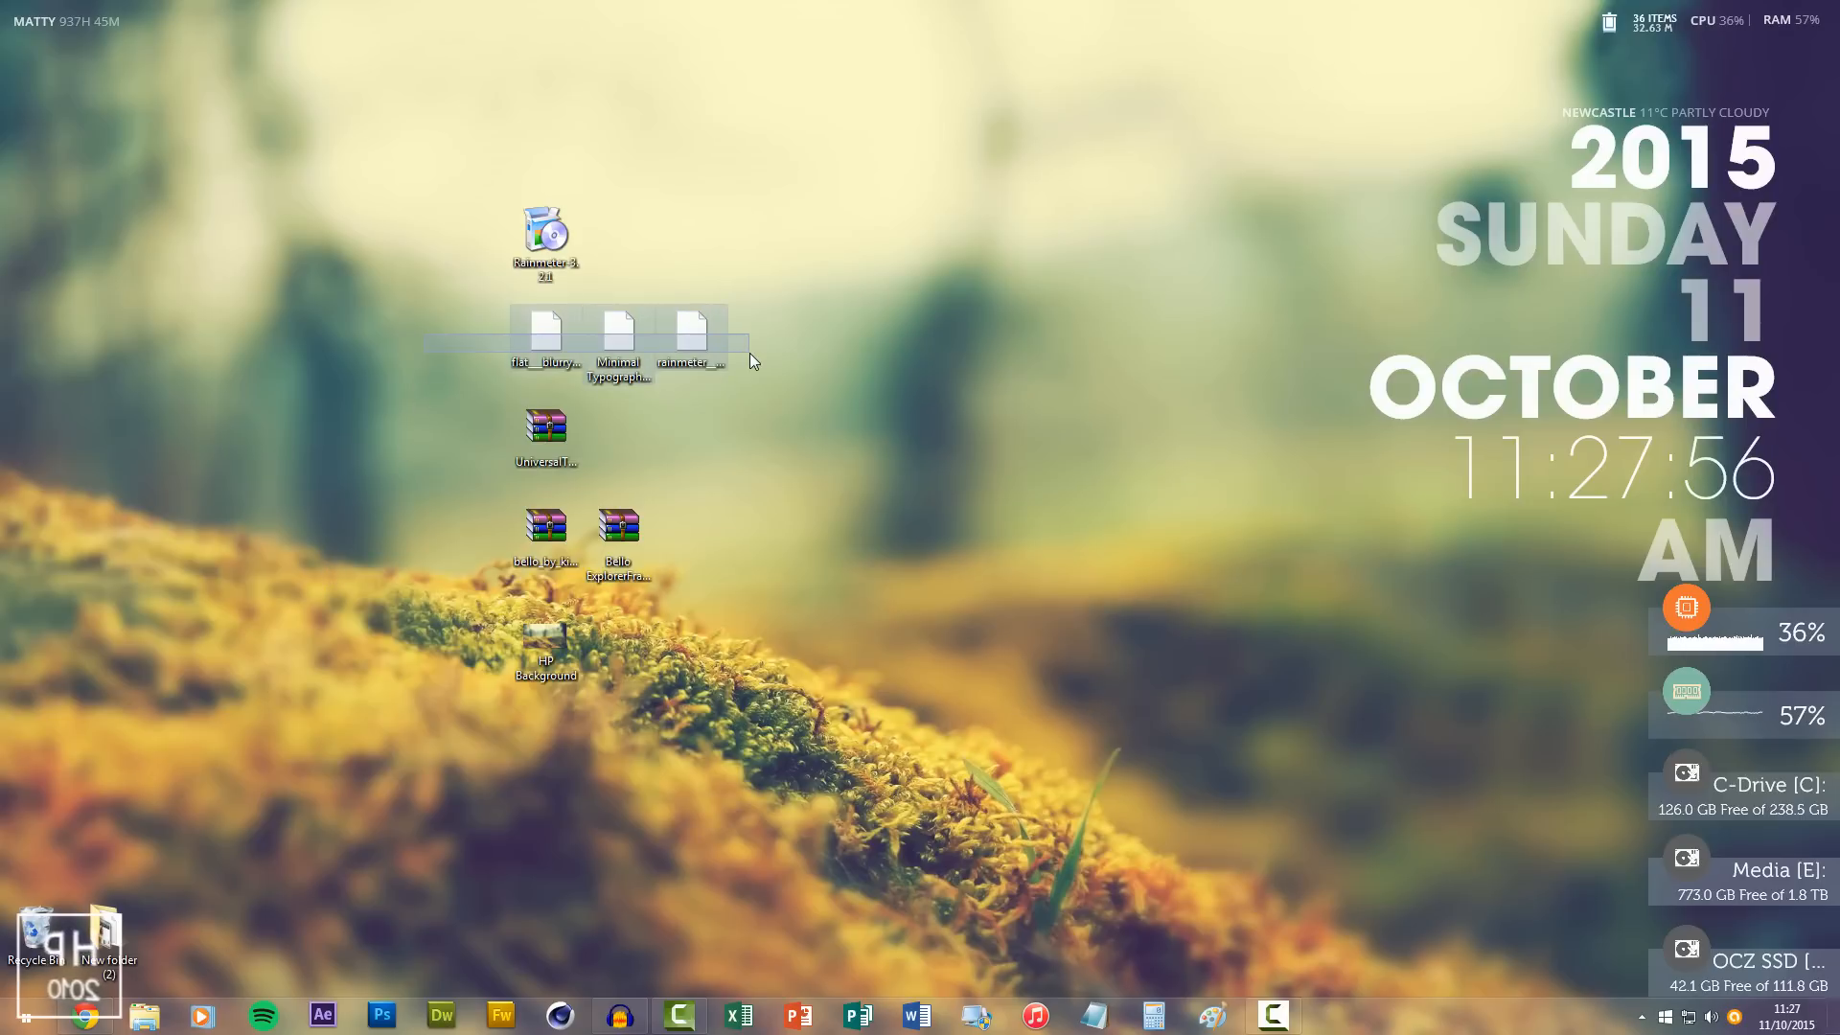
Step: Browse to OCZ SSD (P:) > Programs > Rainmeter and start the Rainmeter application
click(146, 1015)
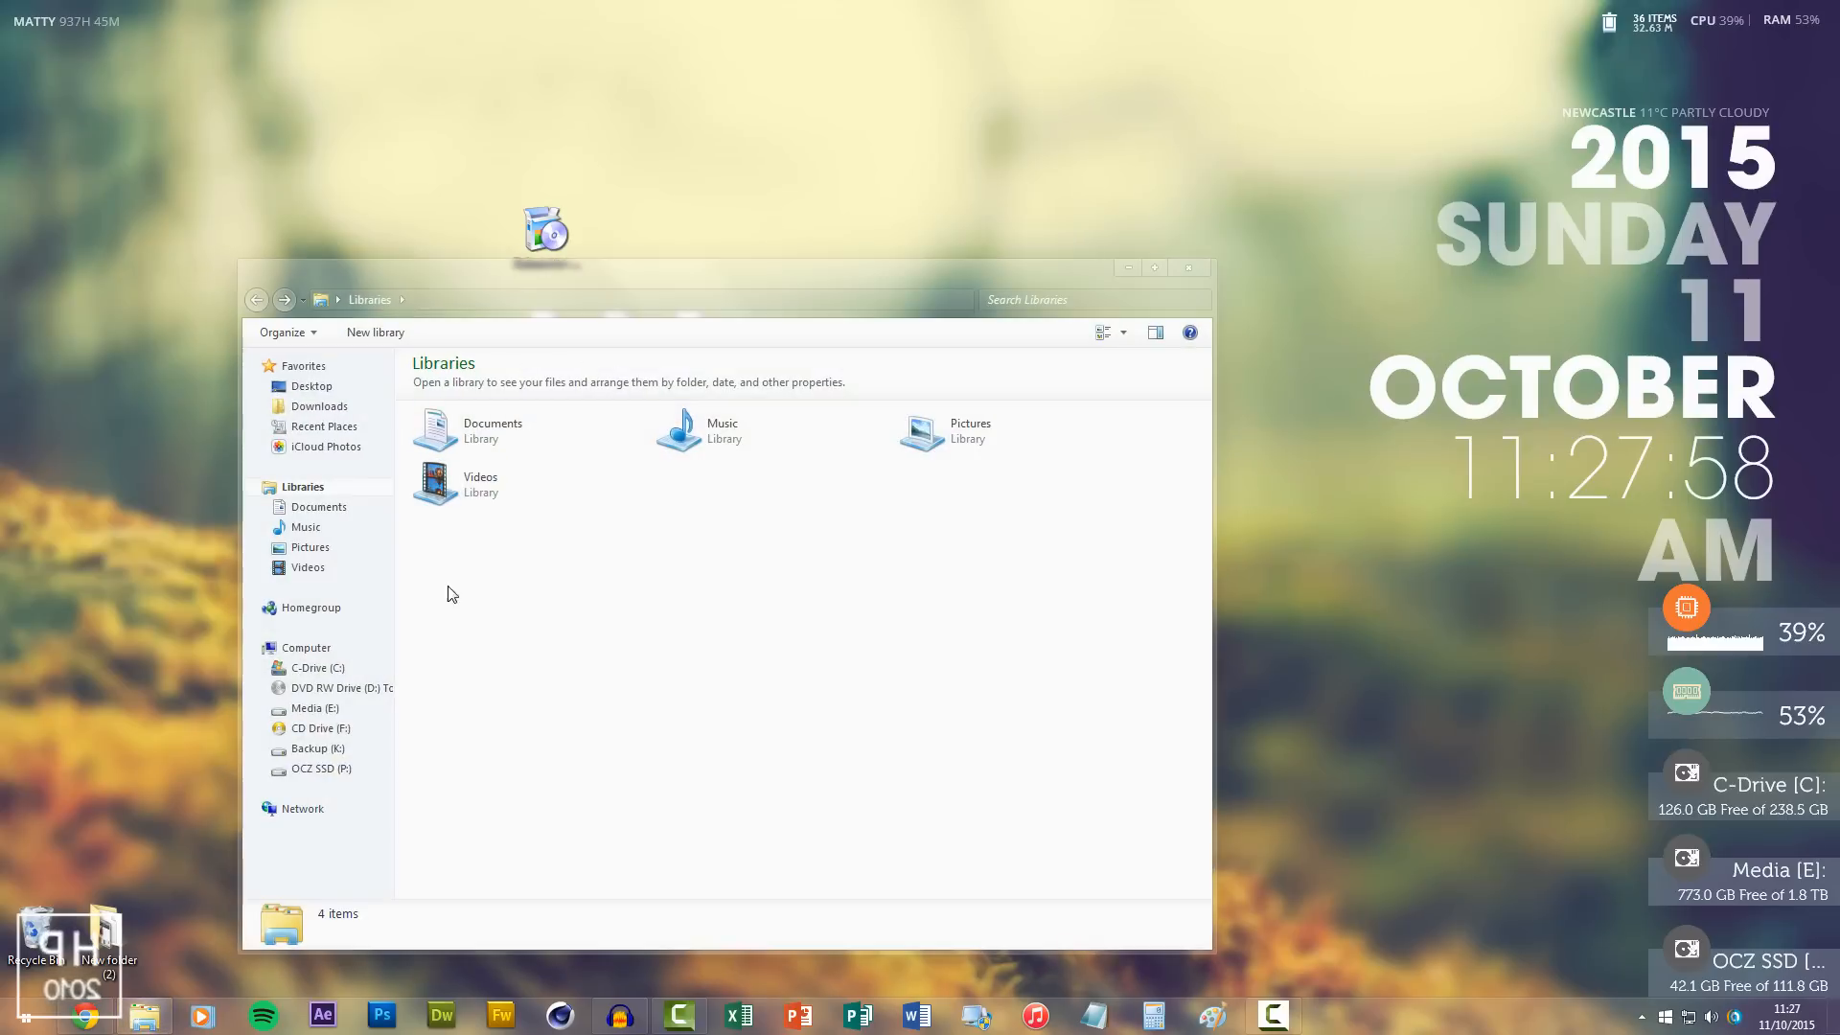
click(319, 768)
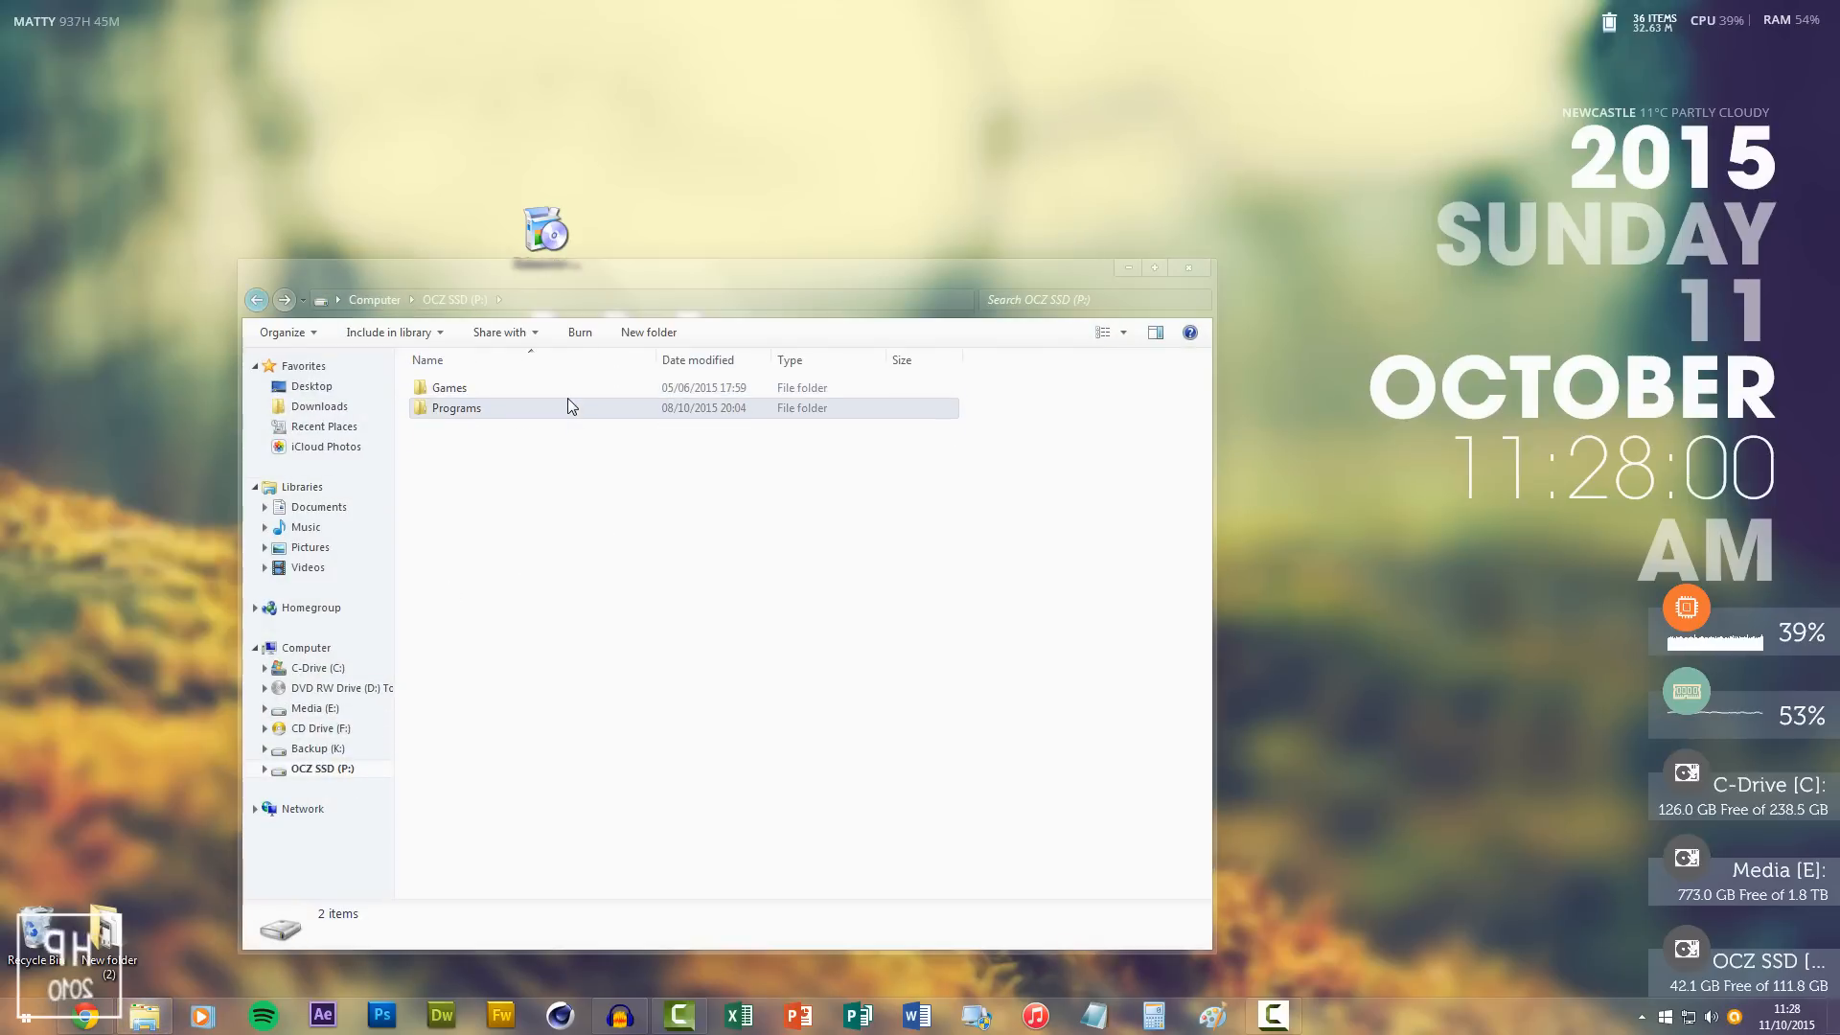
double_click(456, 407)
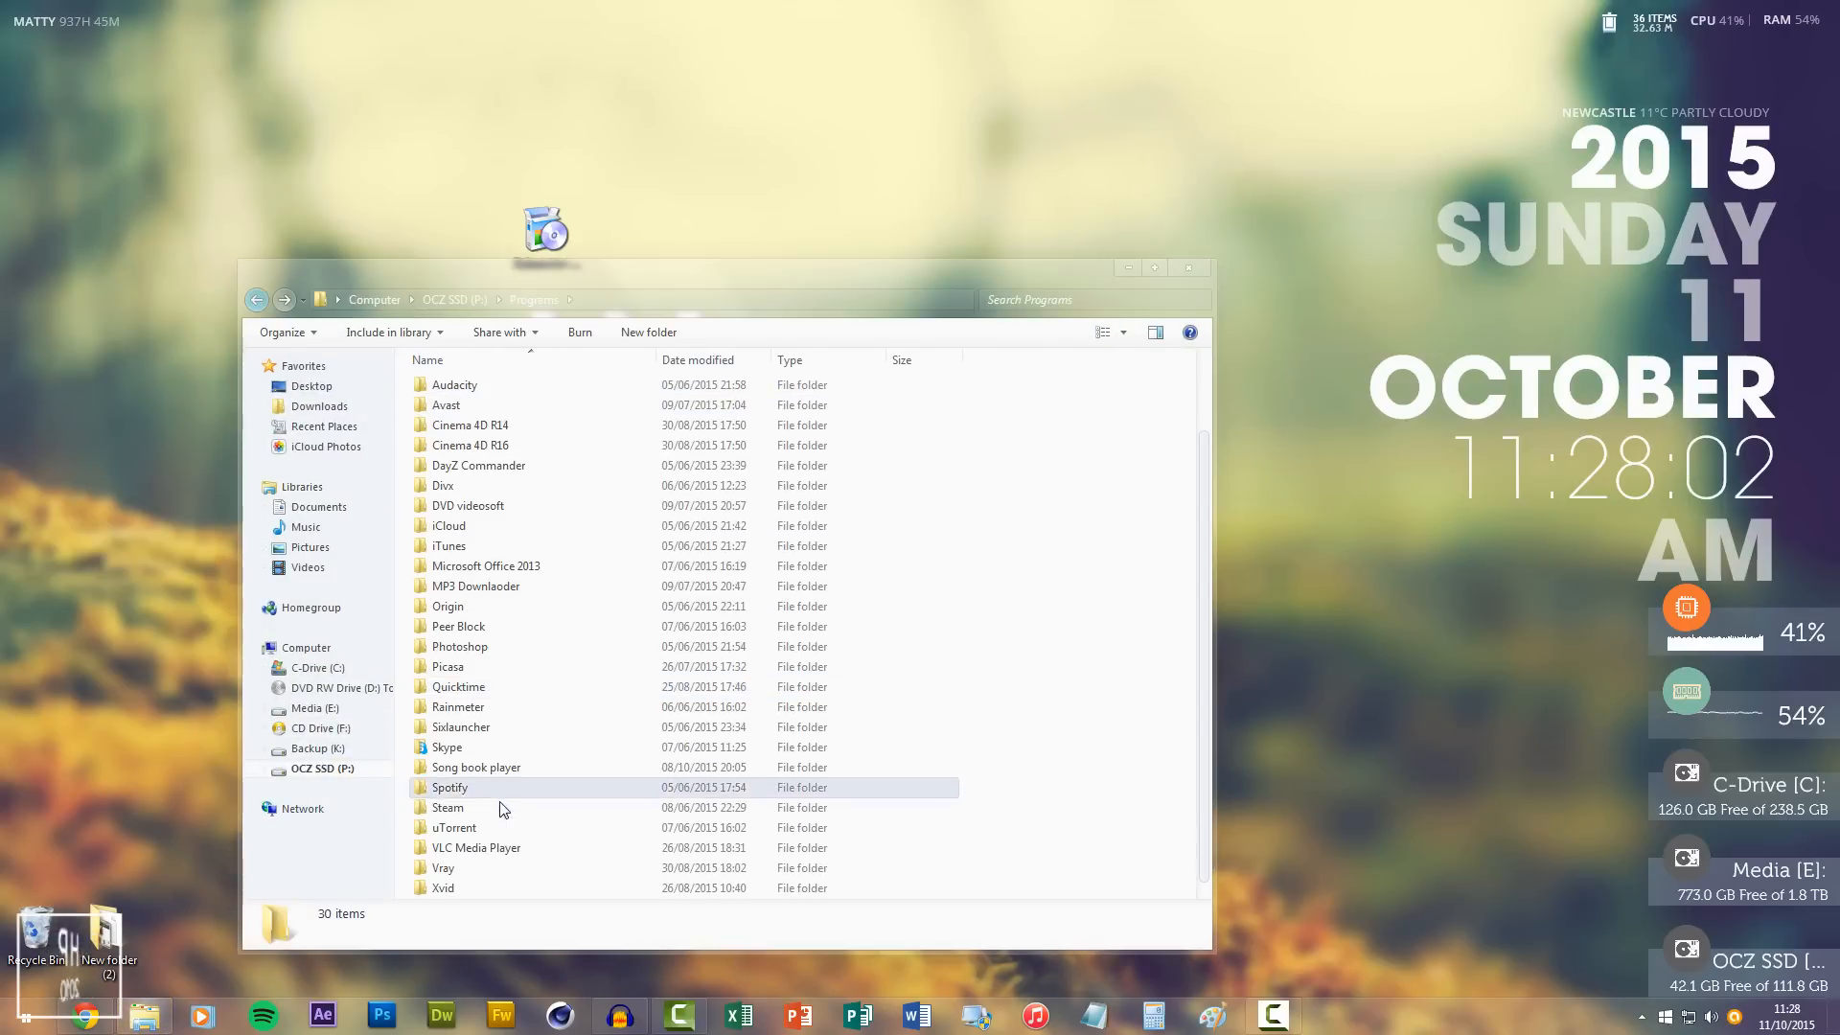
double_click(458, 706)
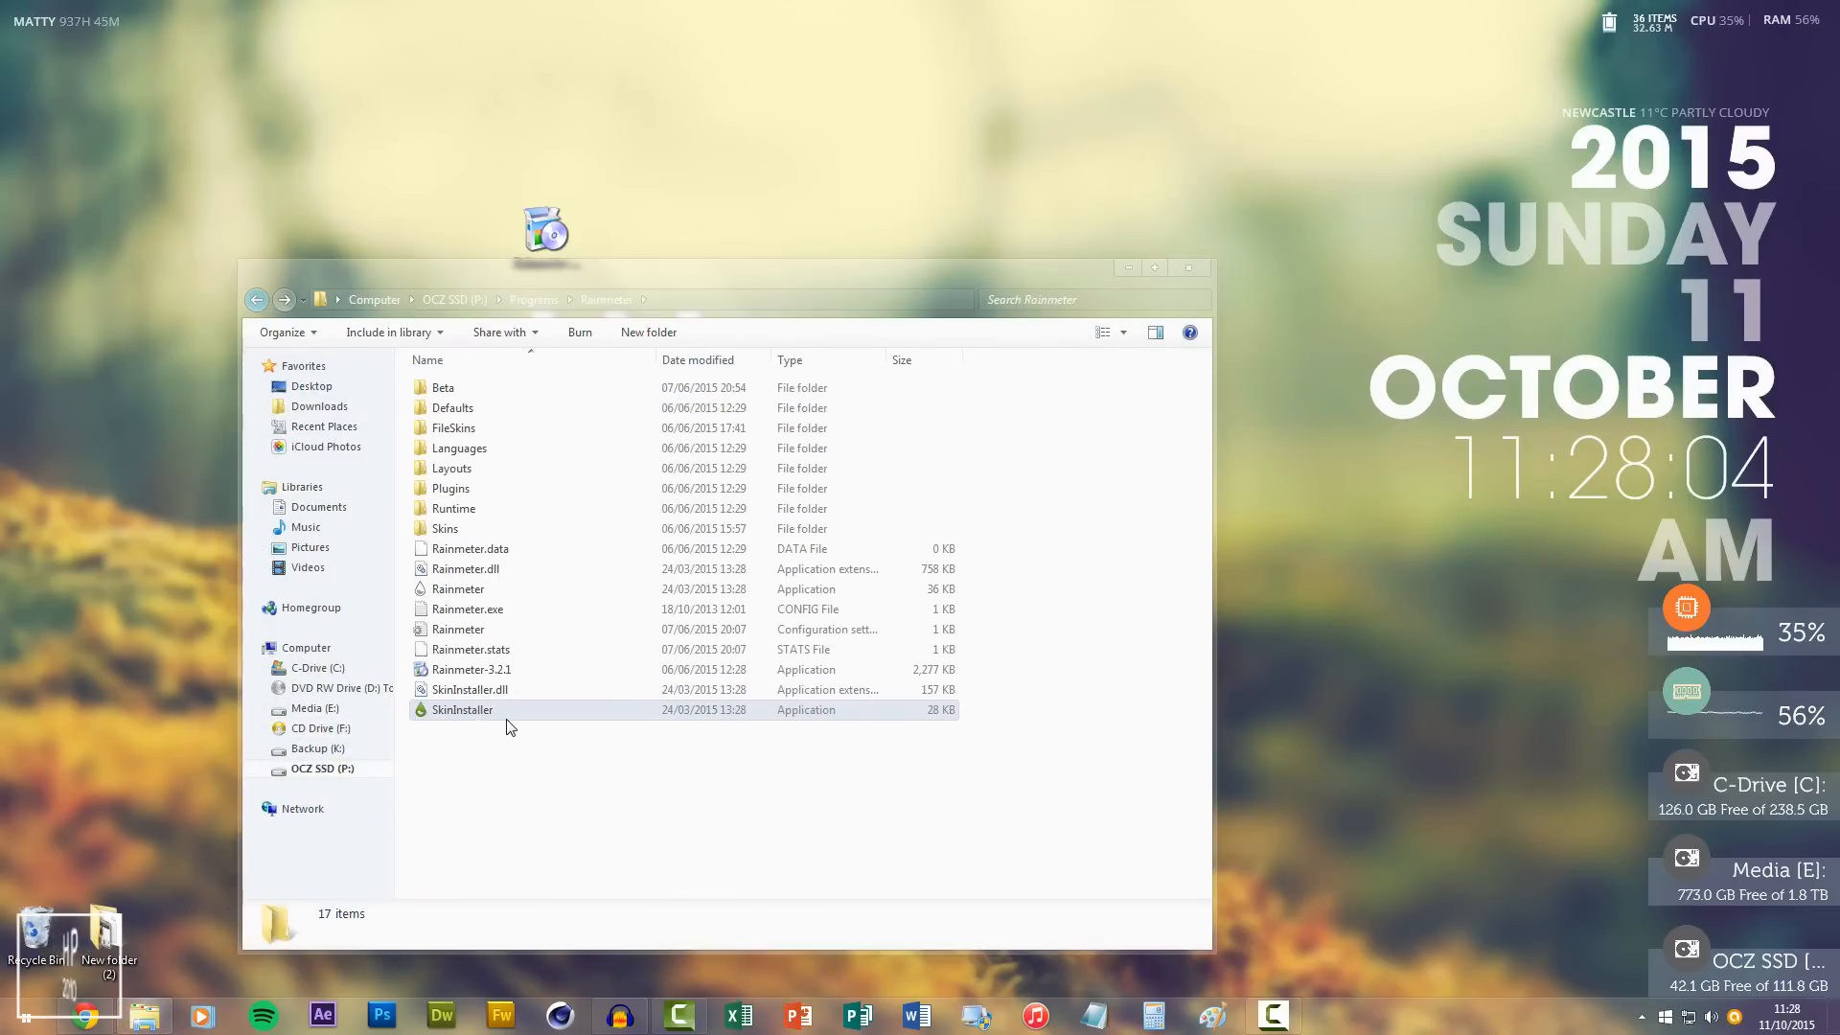
double_click(462, 709)
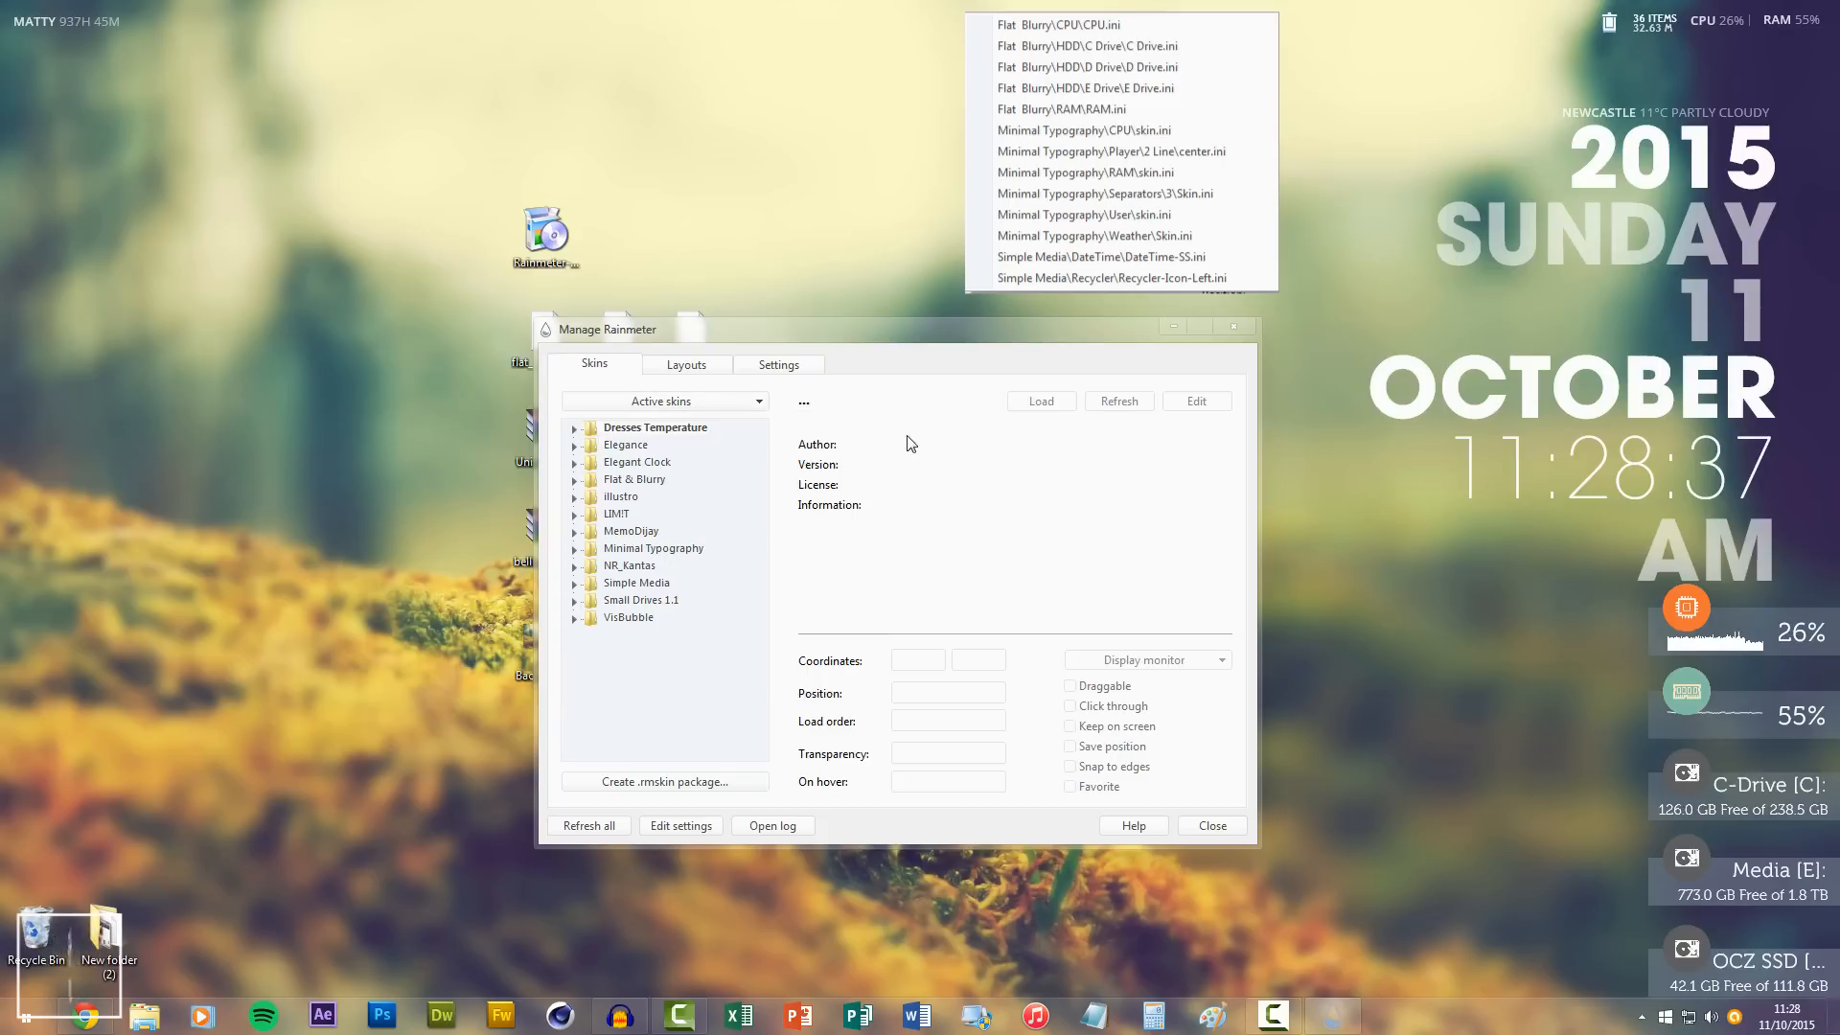
Step: Inspect Flat & Blurry's CPU.ini and the active skins list, then close Manage Rainmeter
click(576, 479)
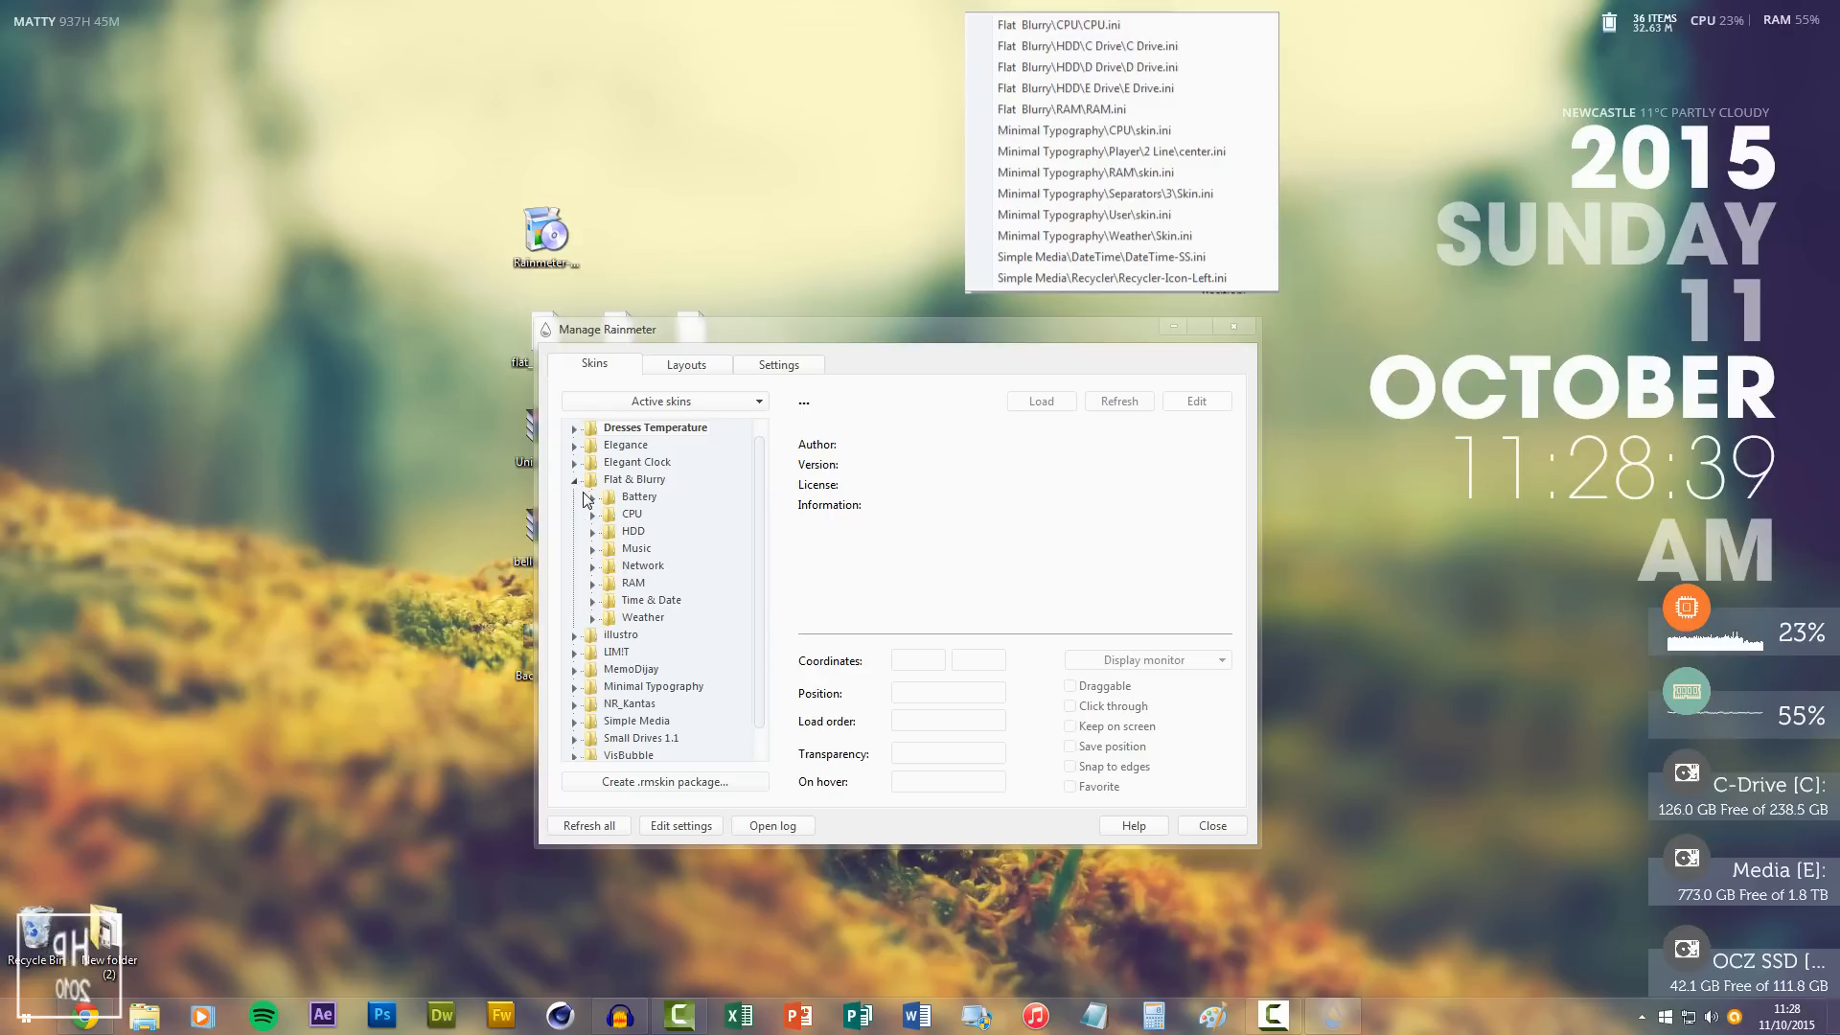
click(658, 529)
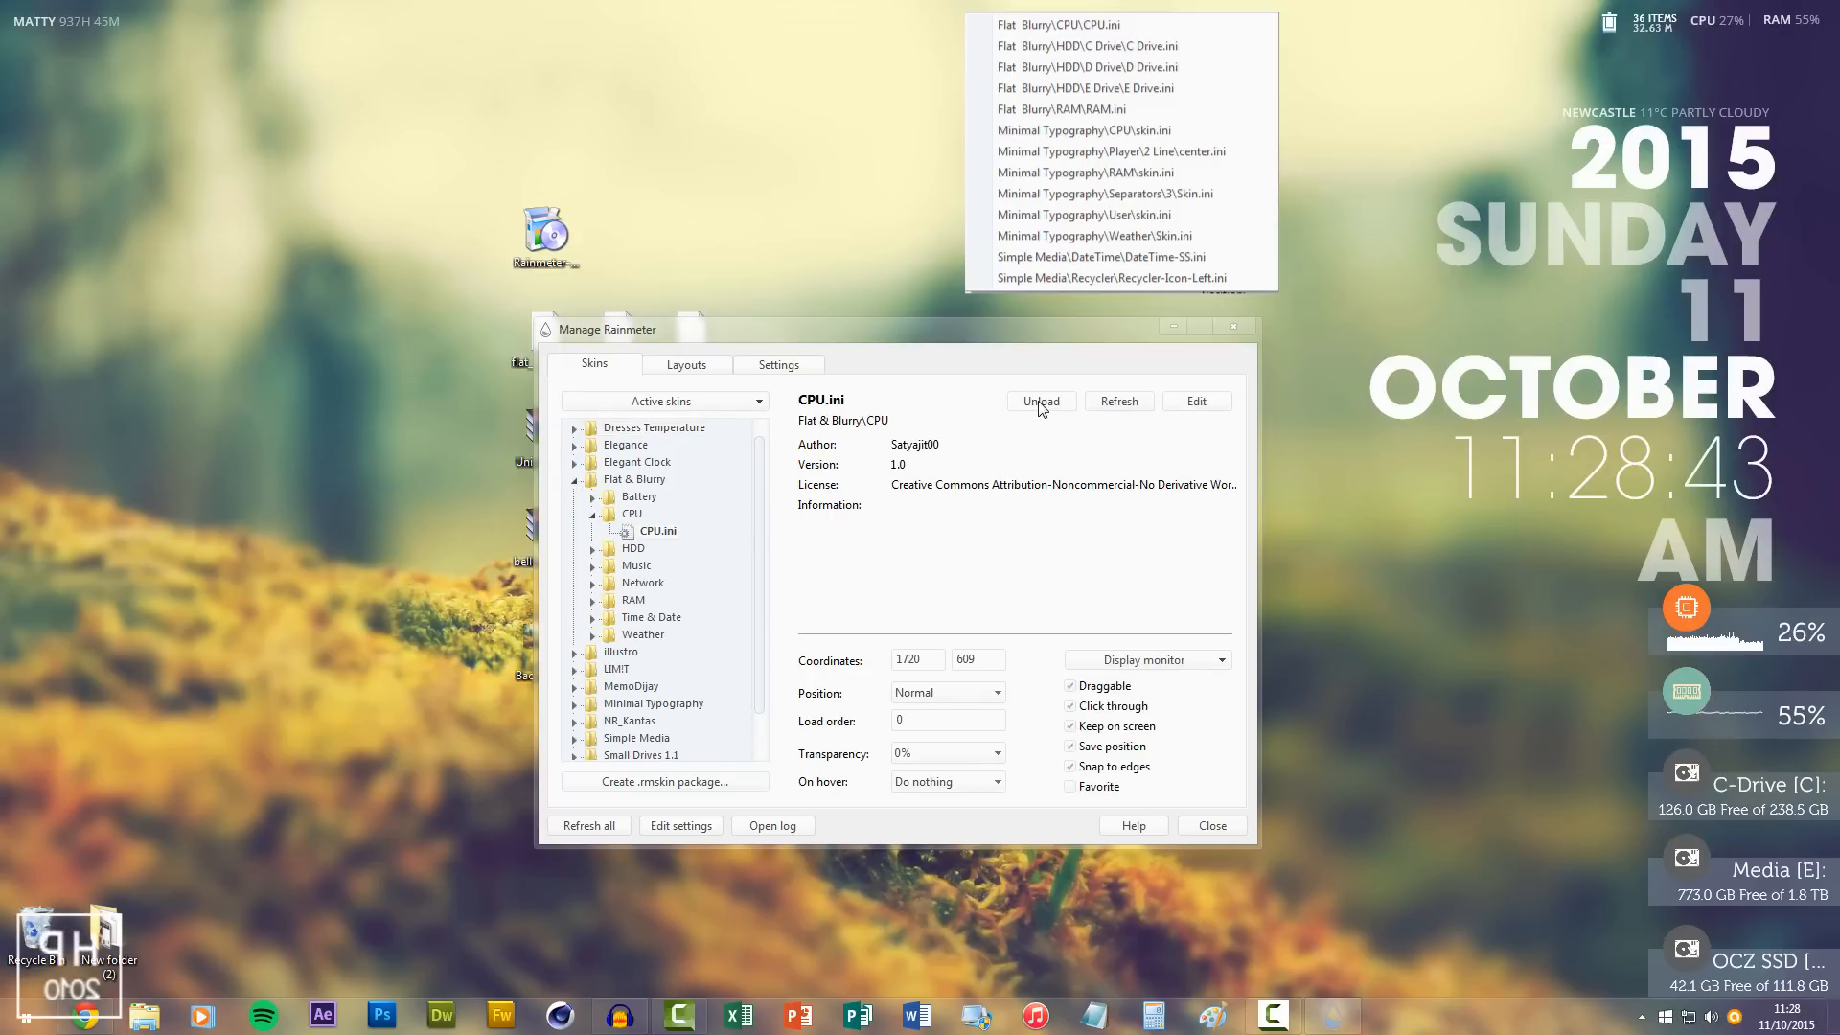
click(1040, 400)
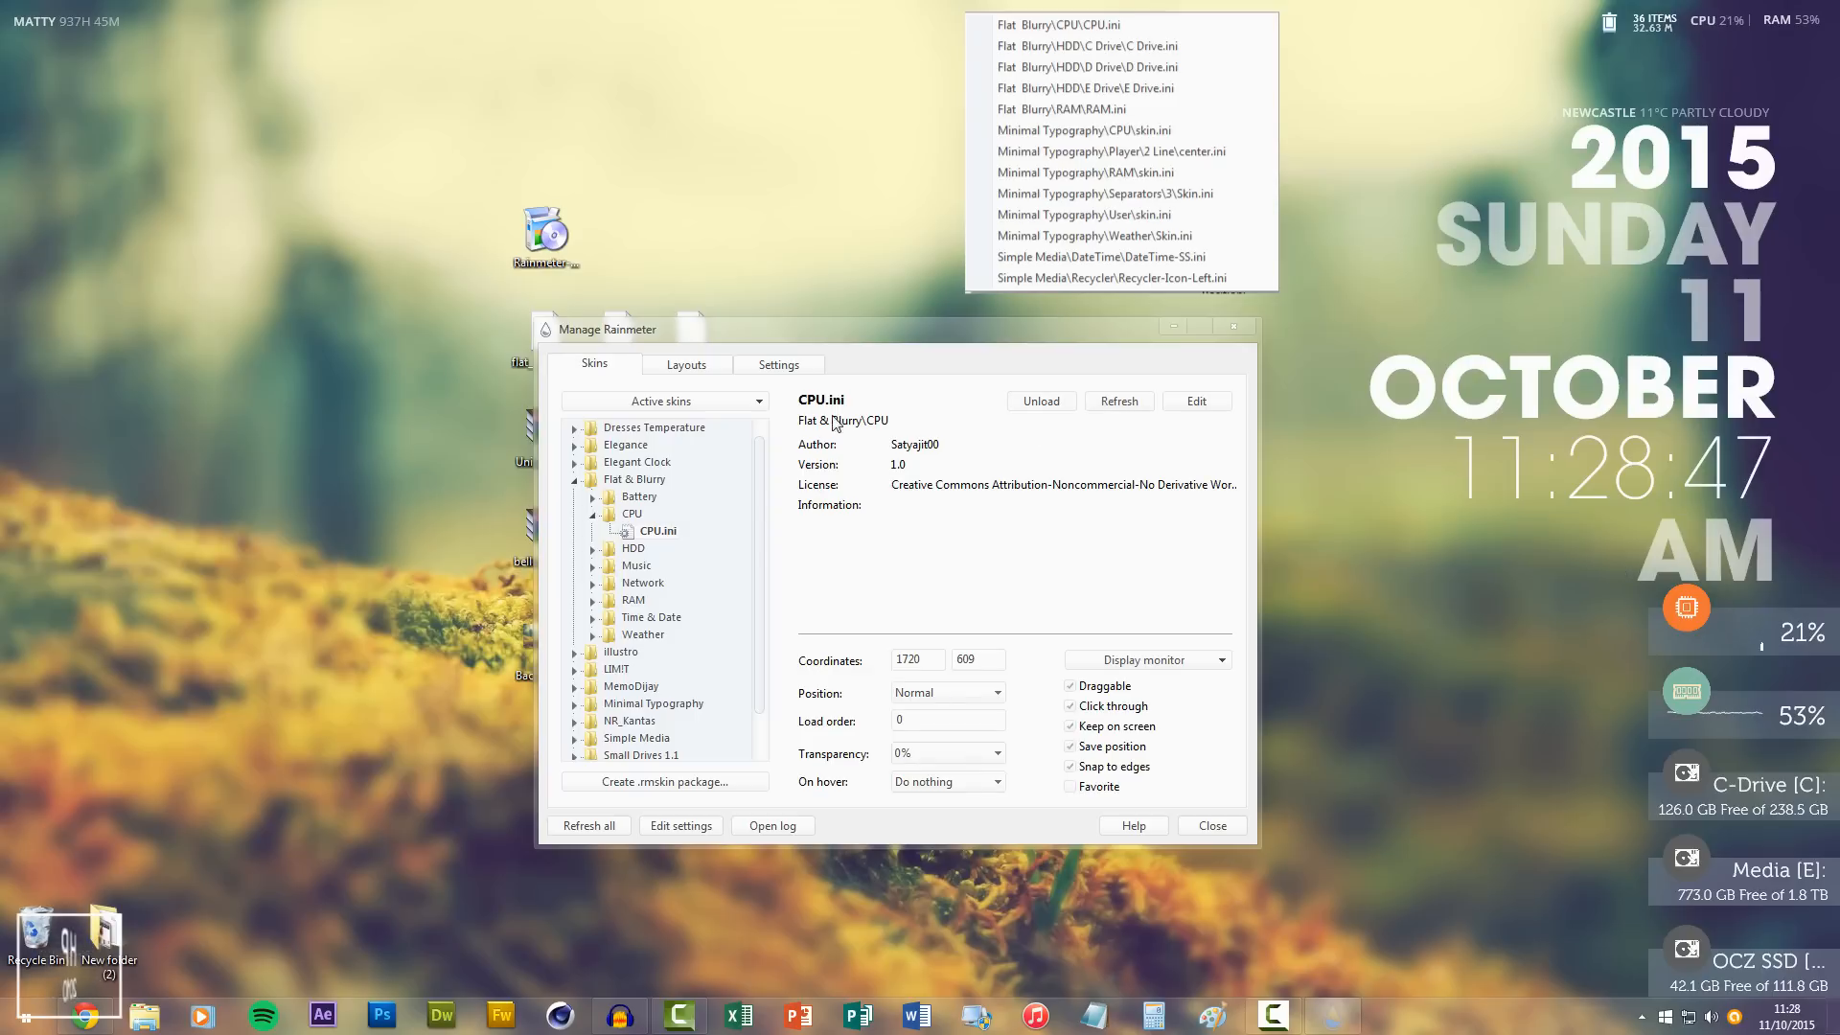
click(663, 401)
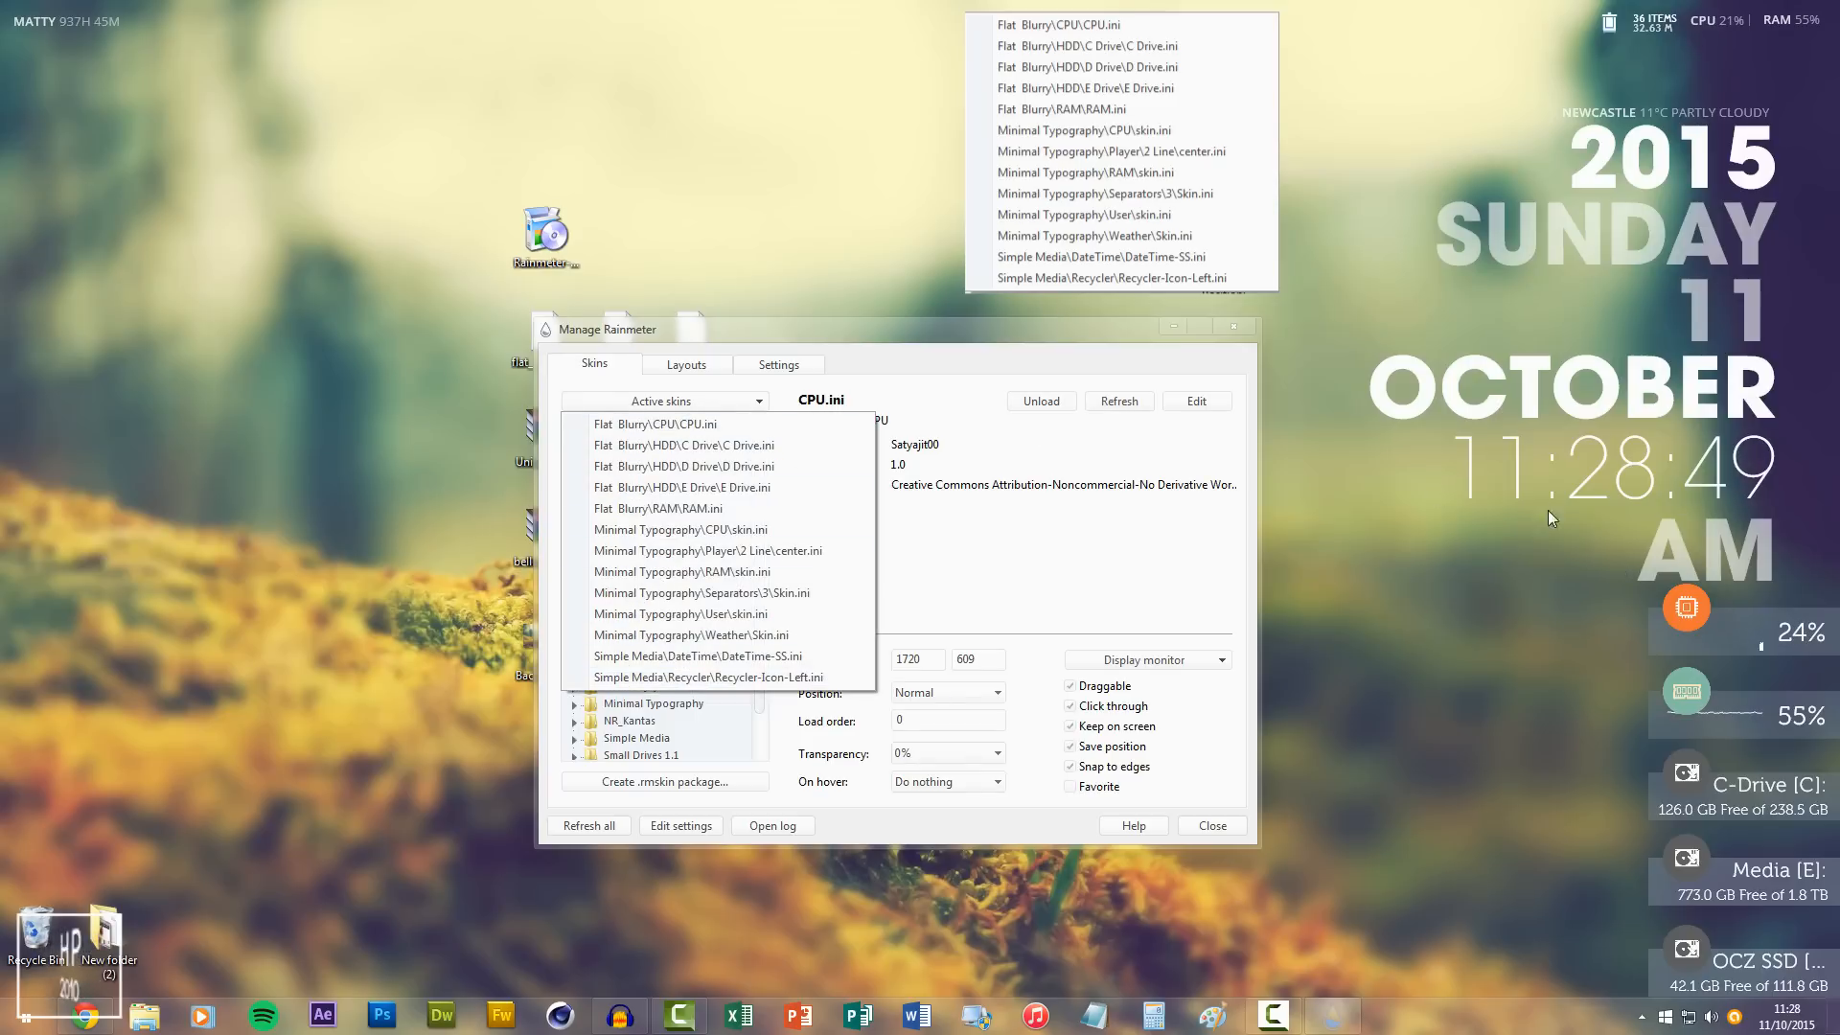
mouse_move(1572, 597)
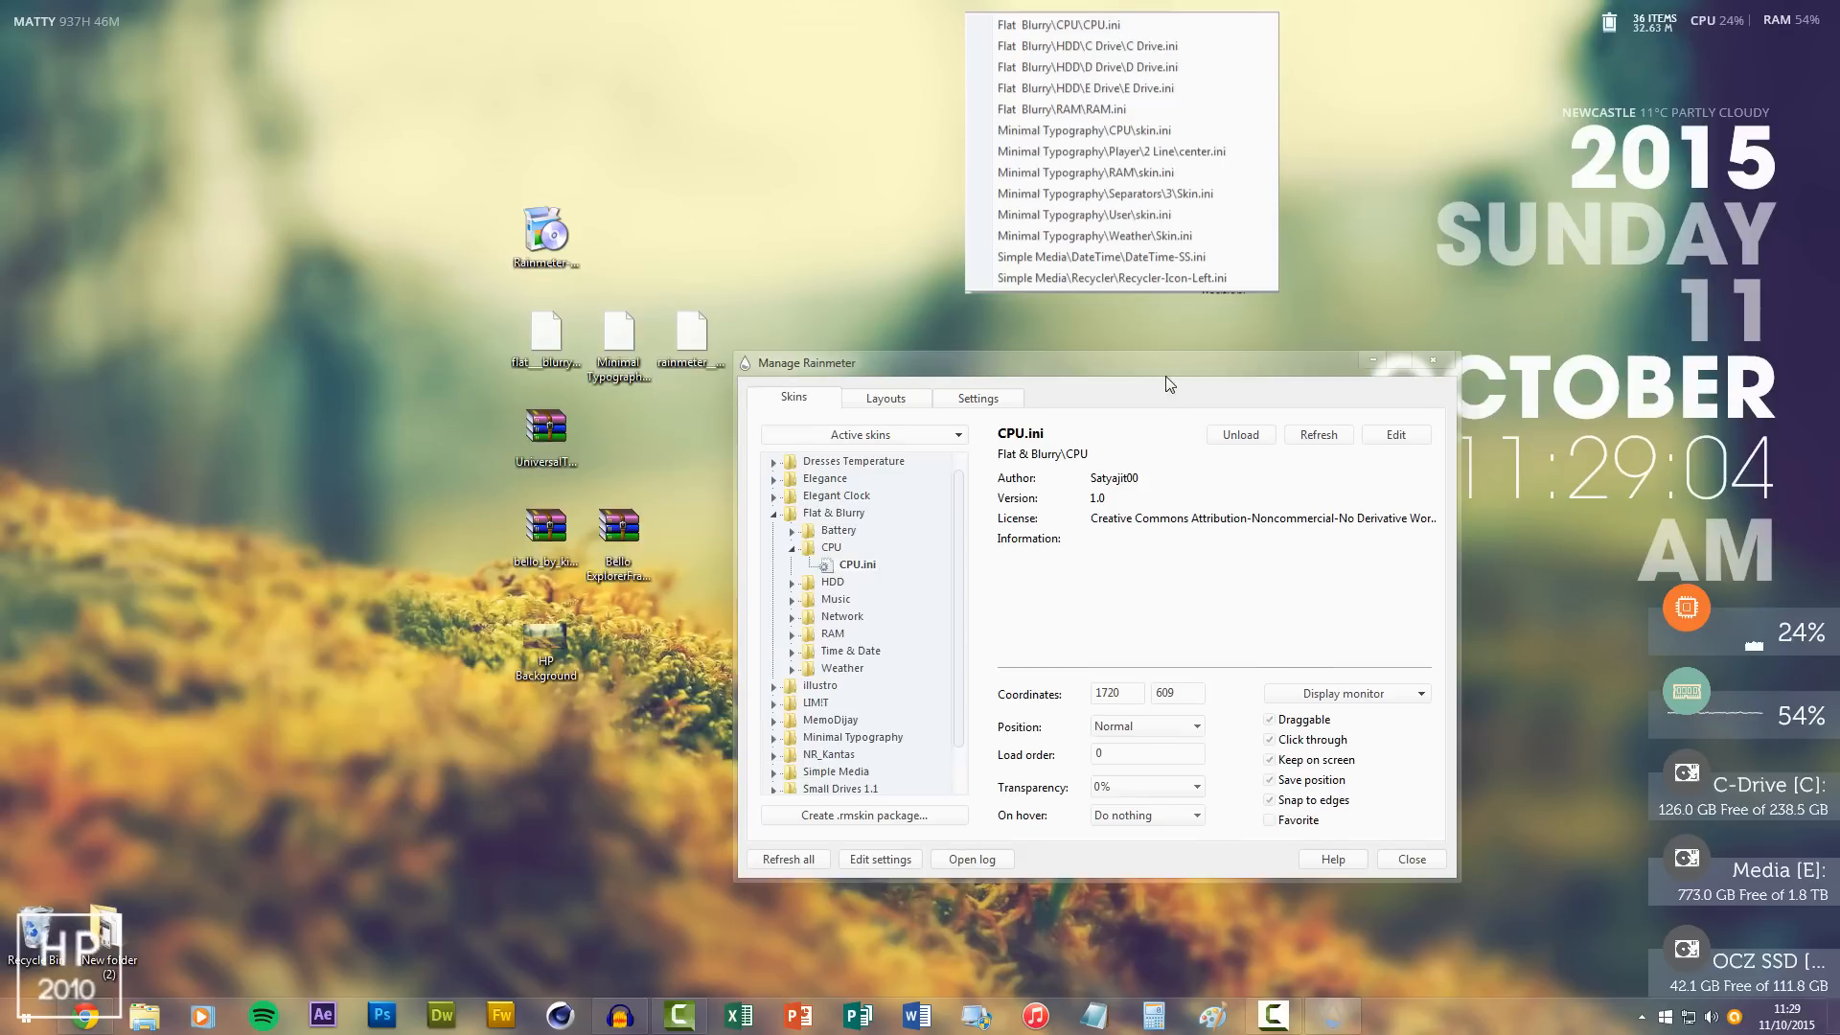
click(1410, 859)
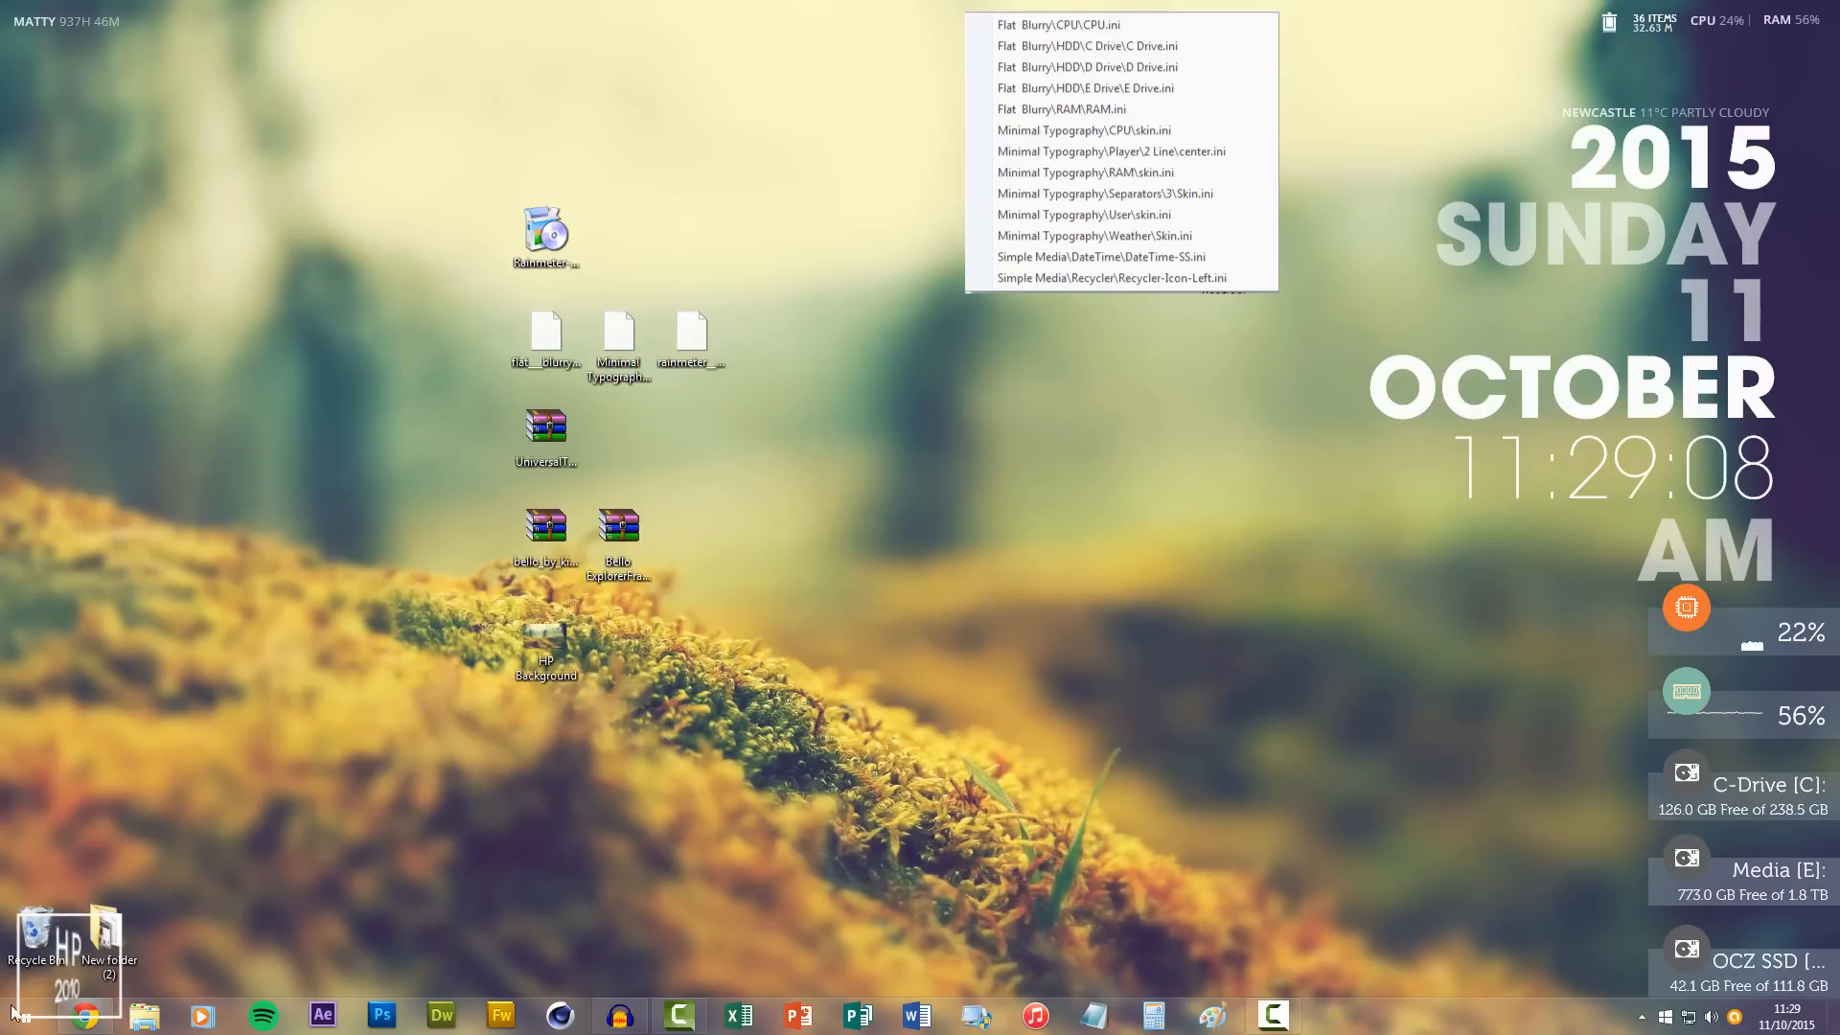
Step: Open the Universal Theme Patcher archive in WinRAR and enter its patcher folder
click(21, 1012)
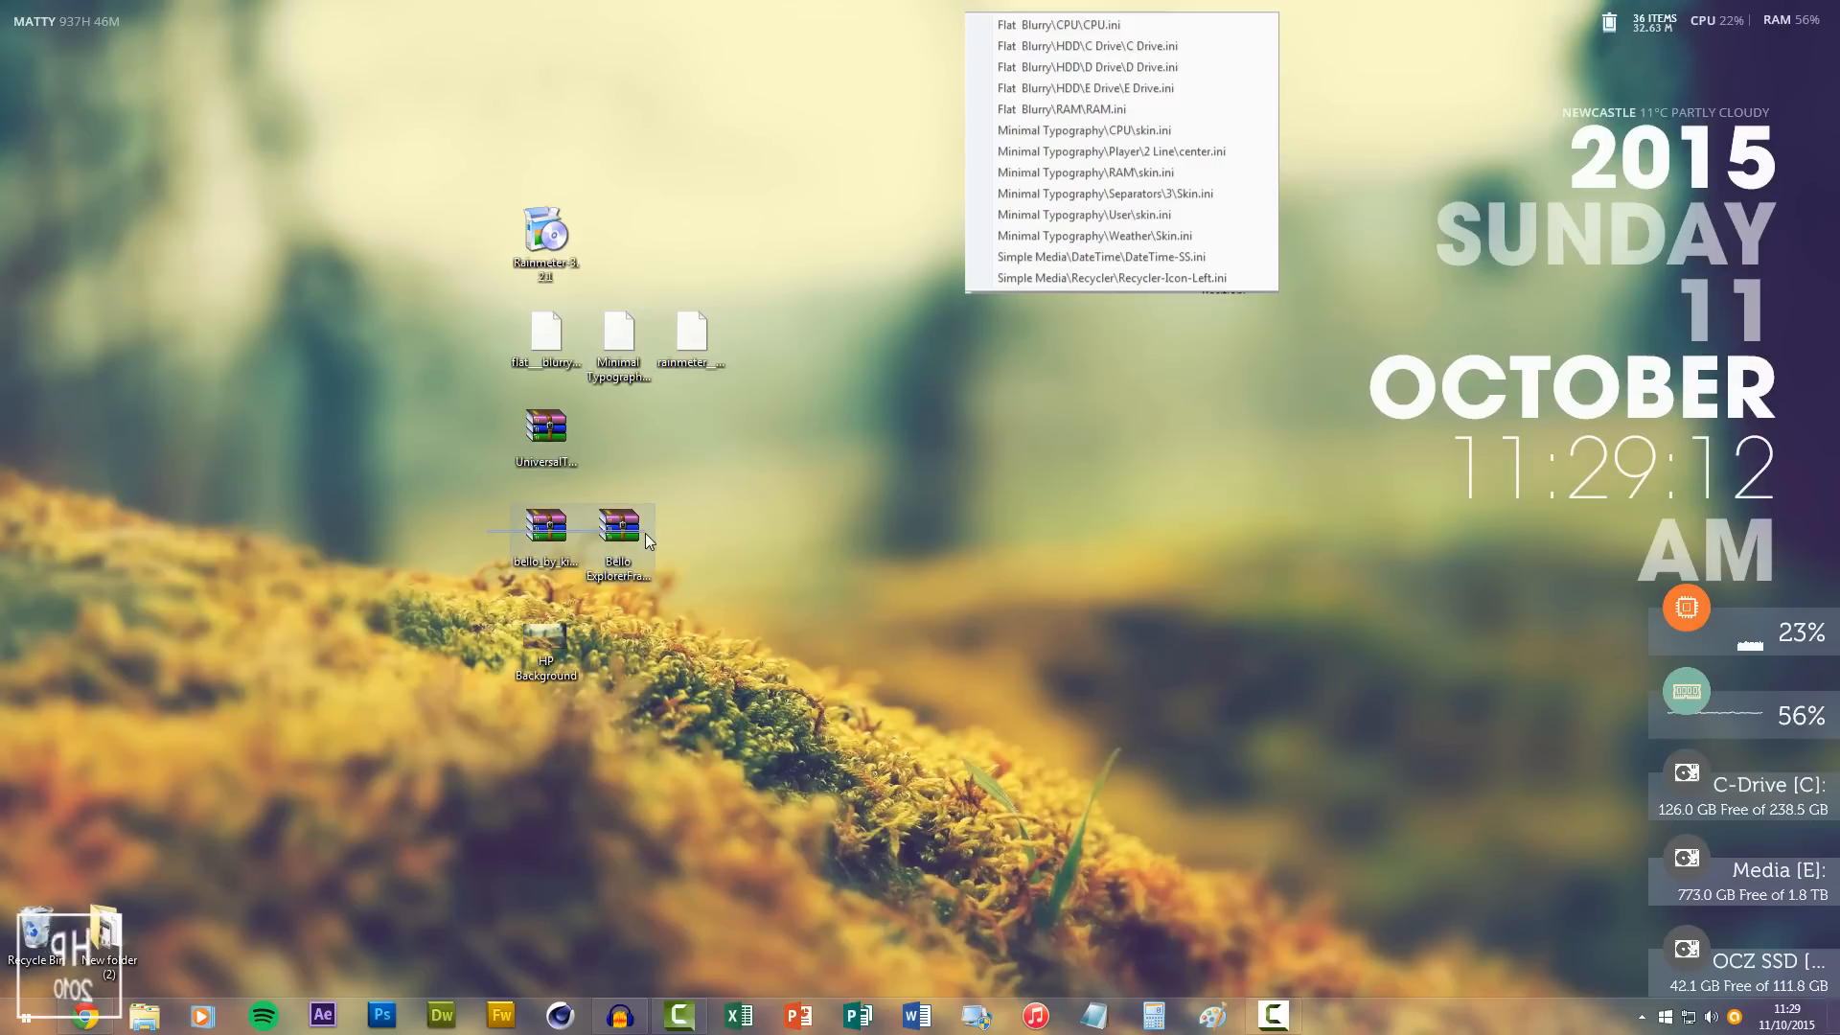
click(545, 429)
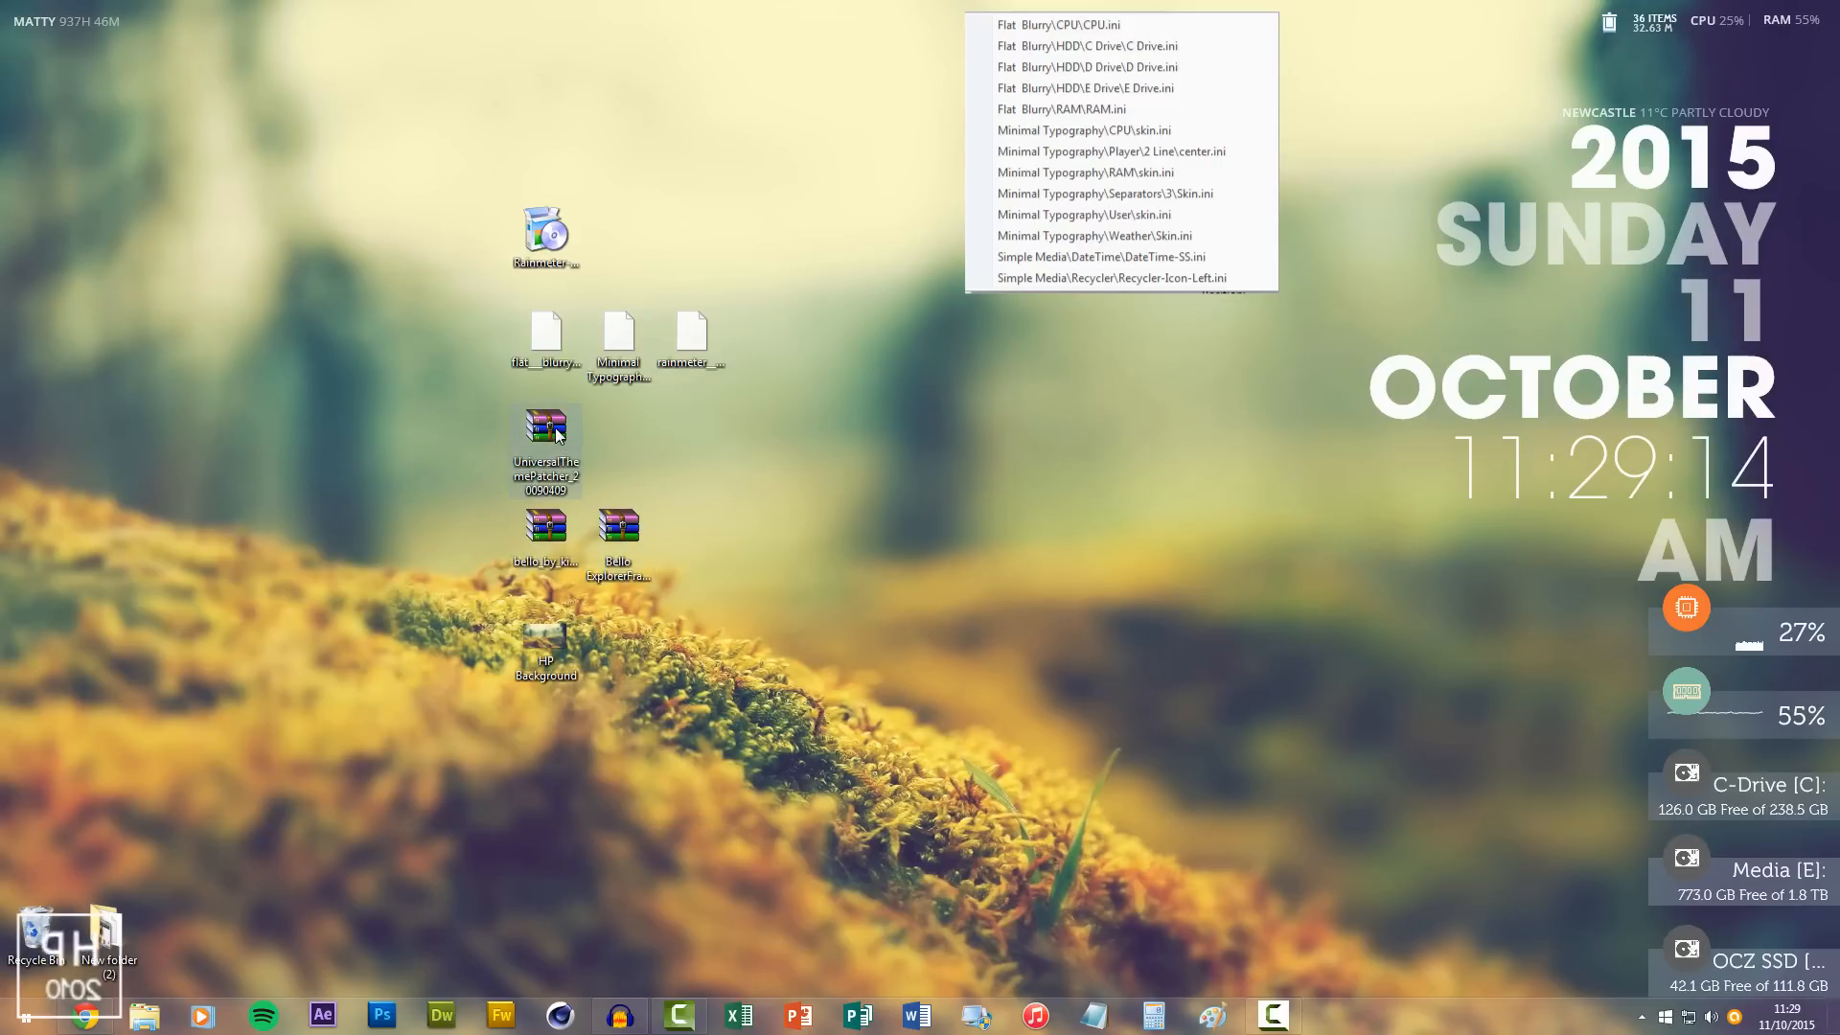
double_click(544, 425)
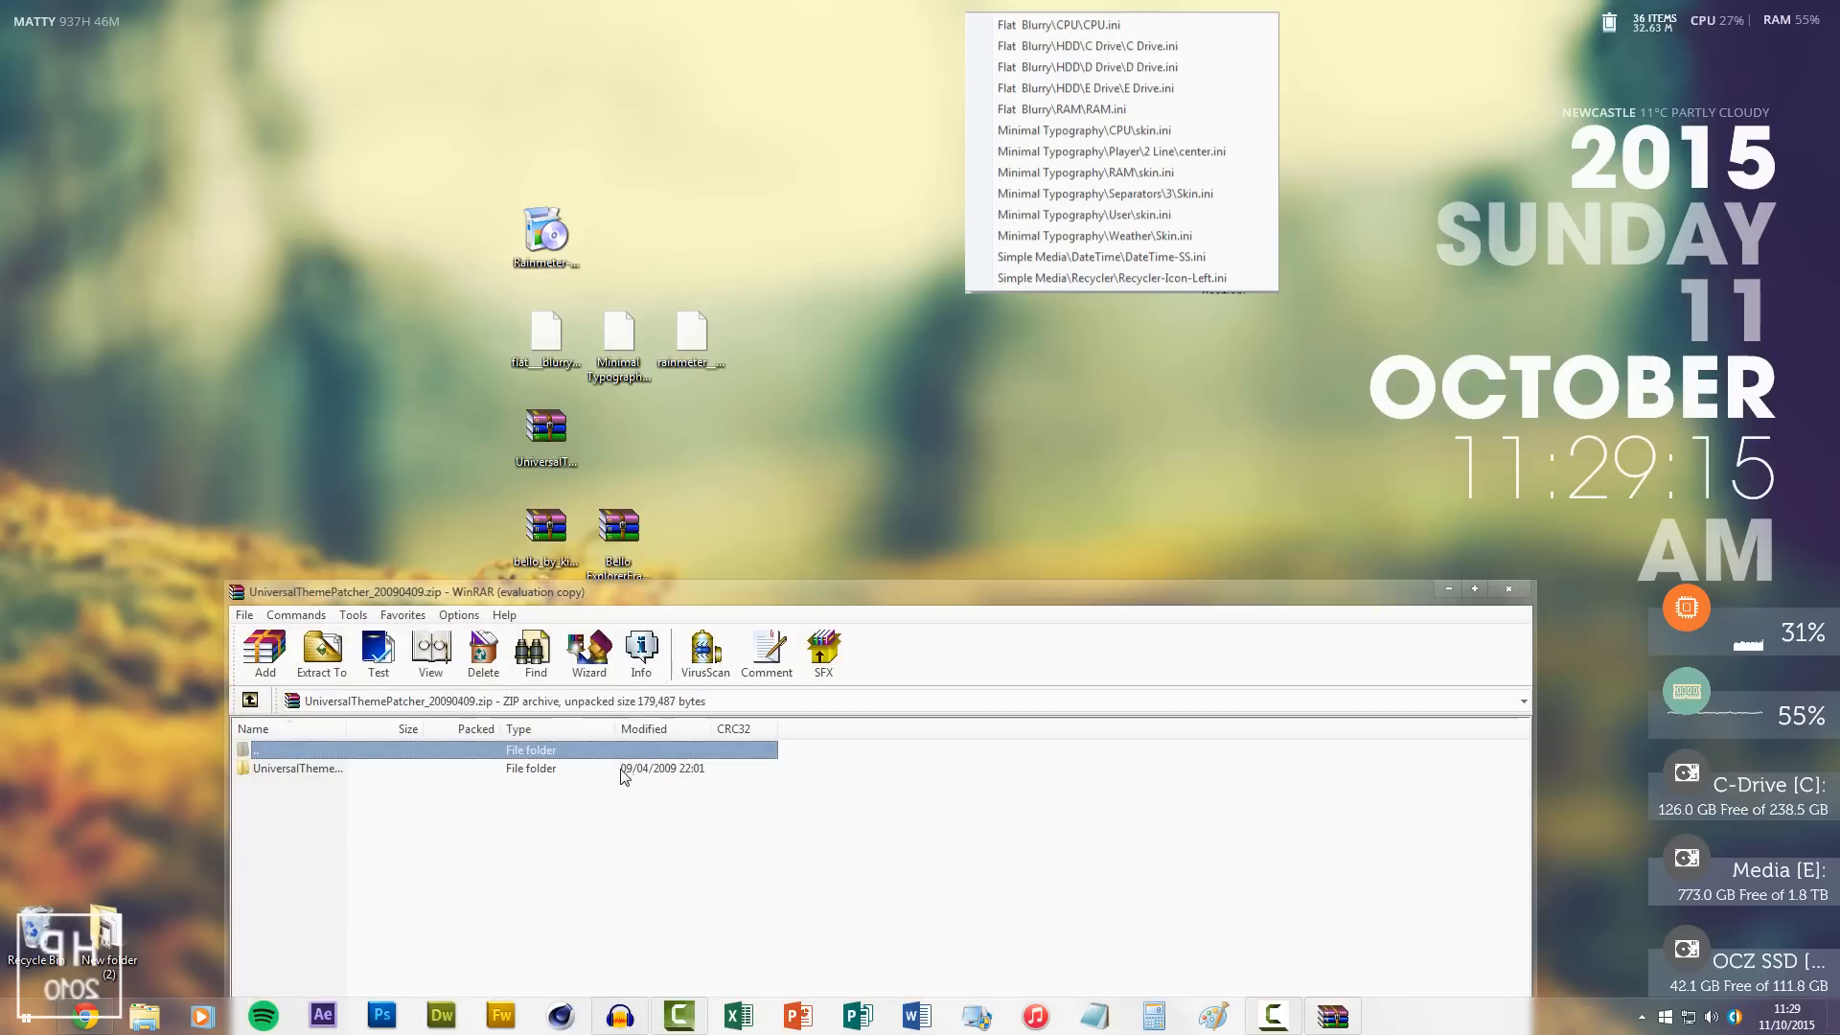
double_click(298, 768)
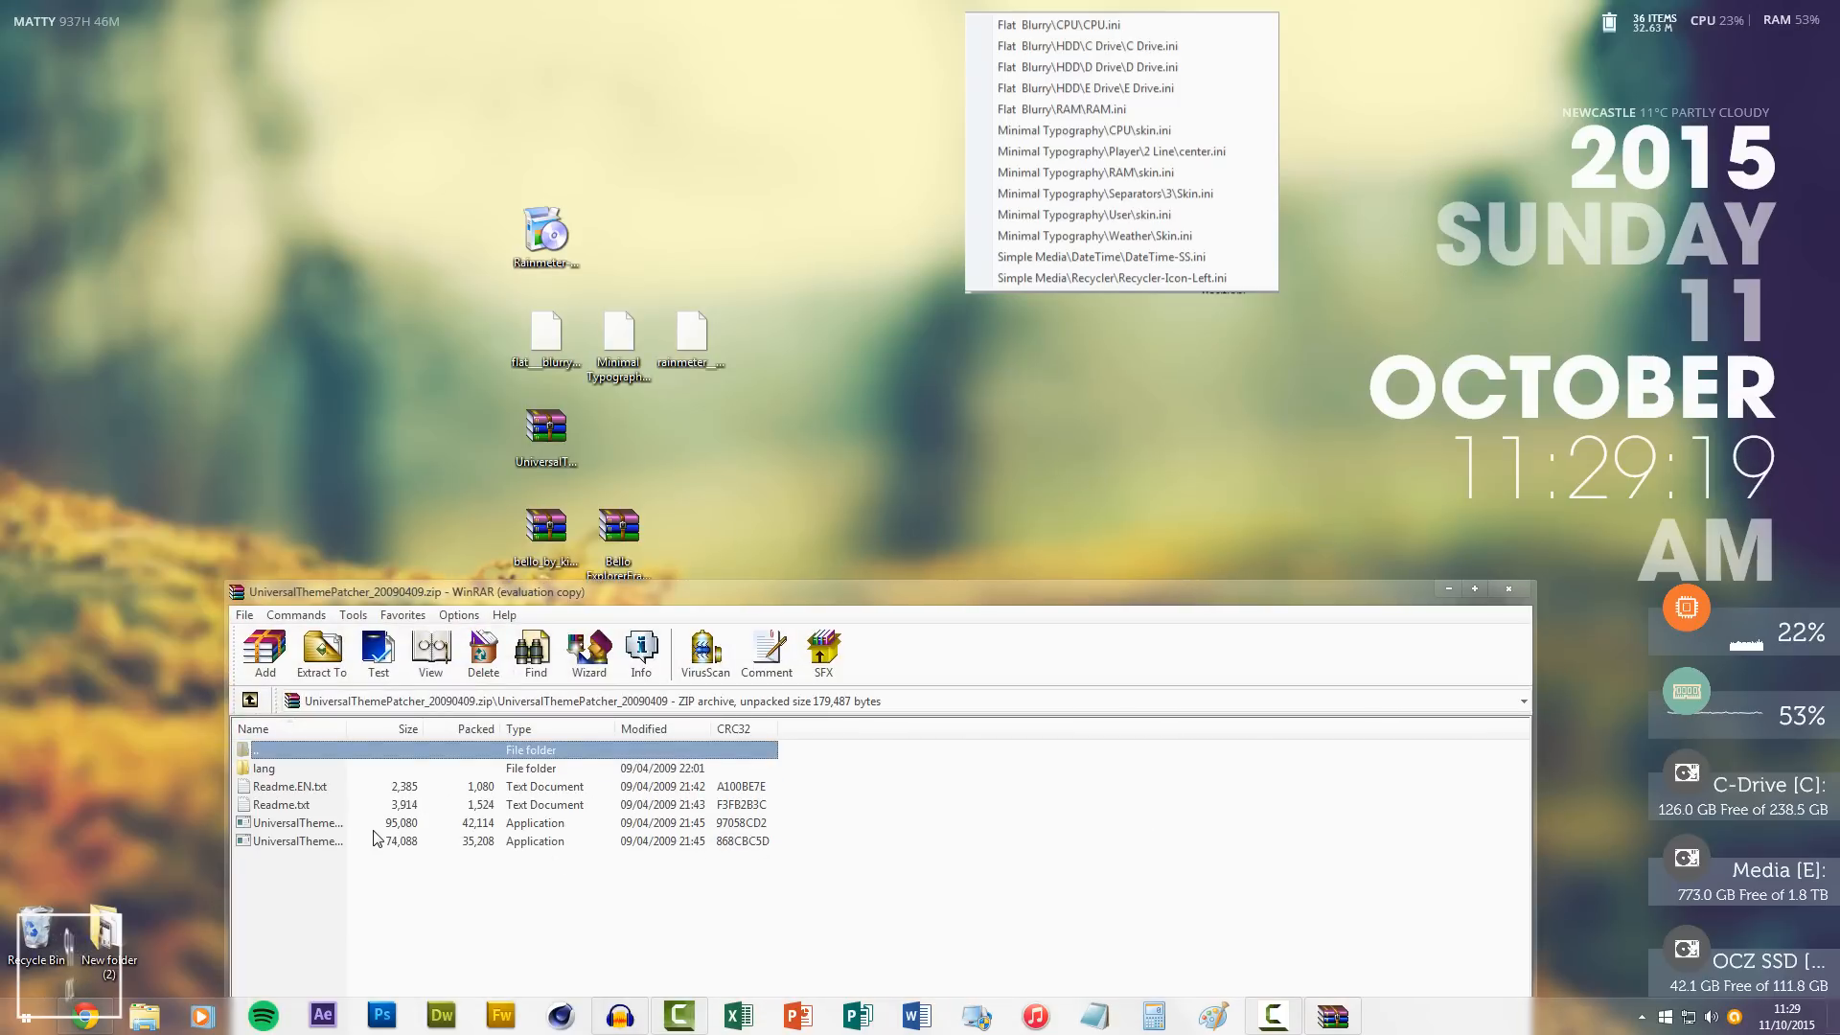
Step: Run the first patcher program and acknowledge the report of three patched files
click(299, 823)
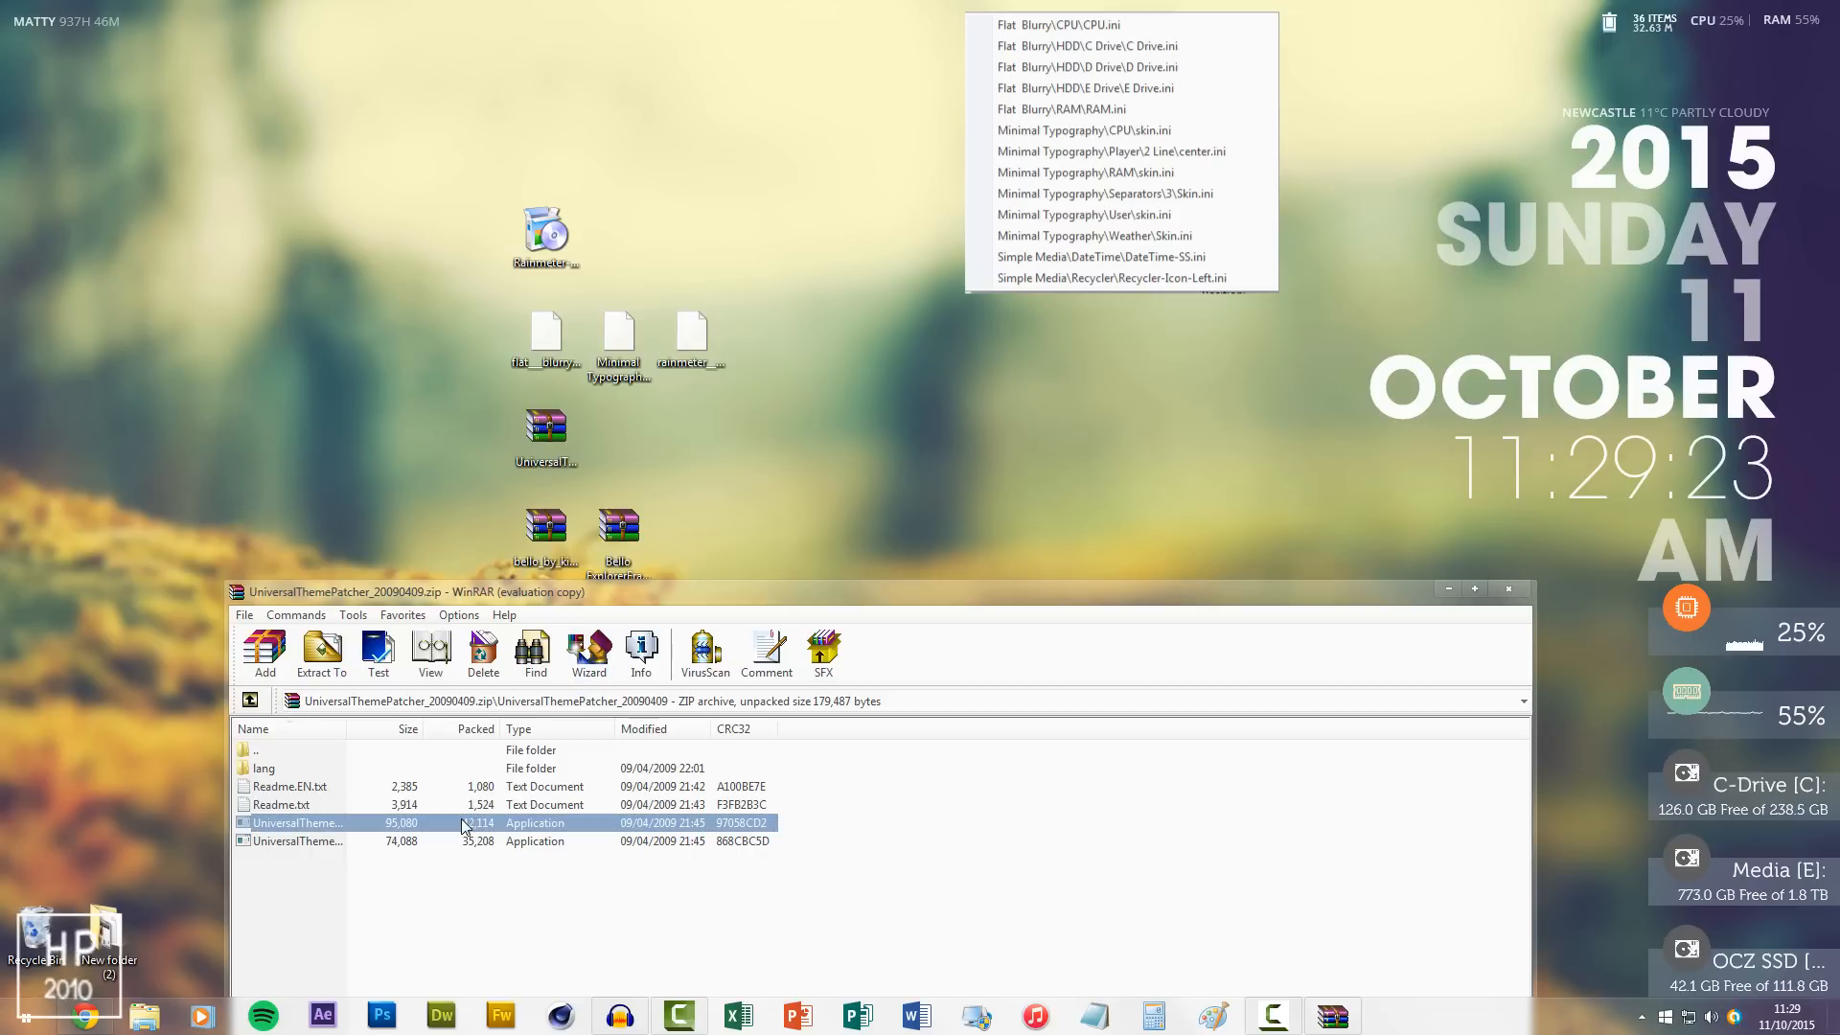
double_click(297, 822)
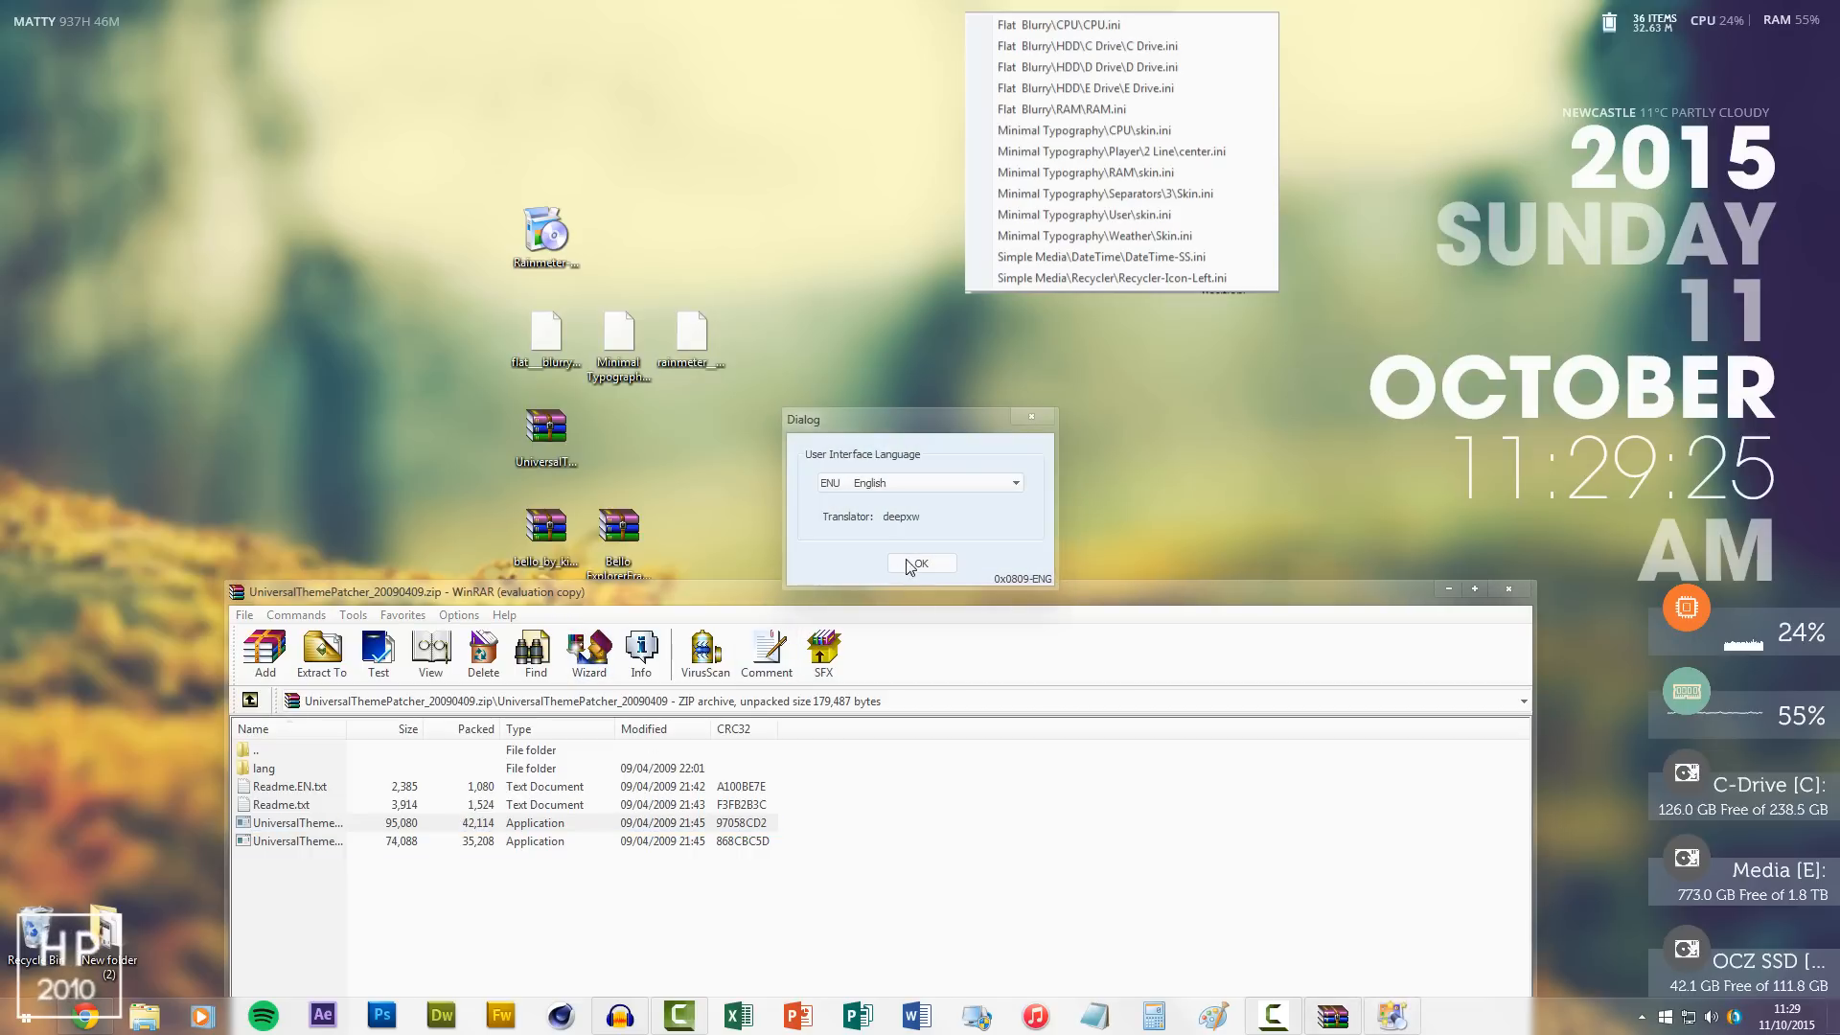
click(921, 564)
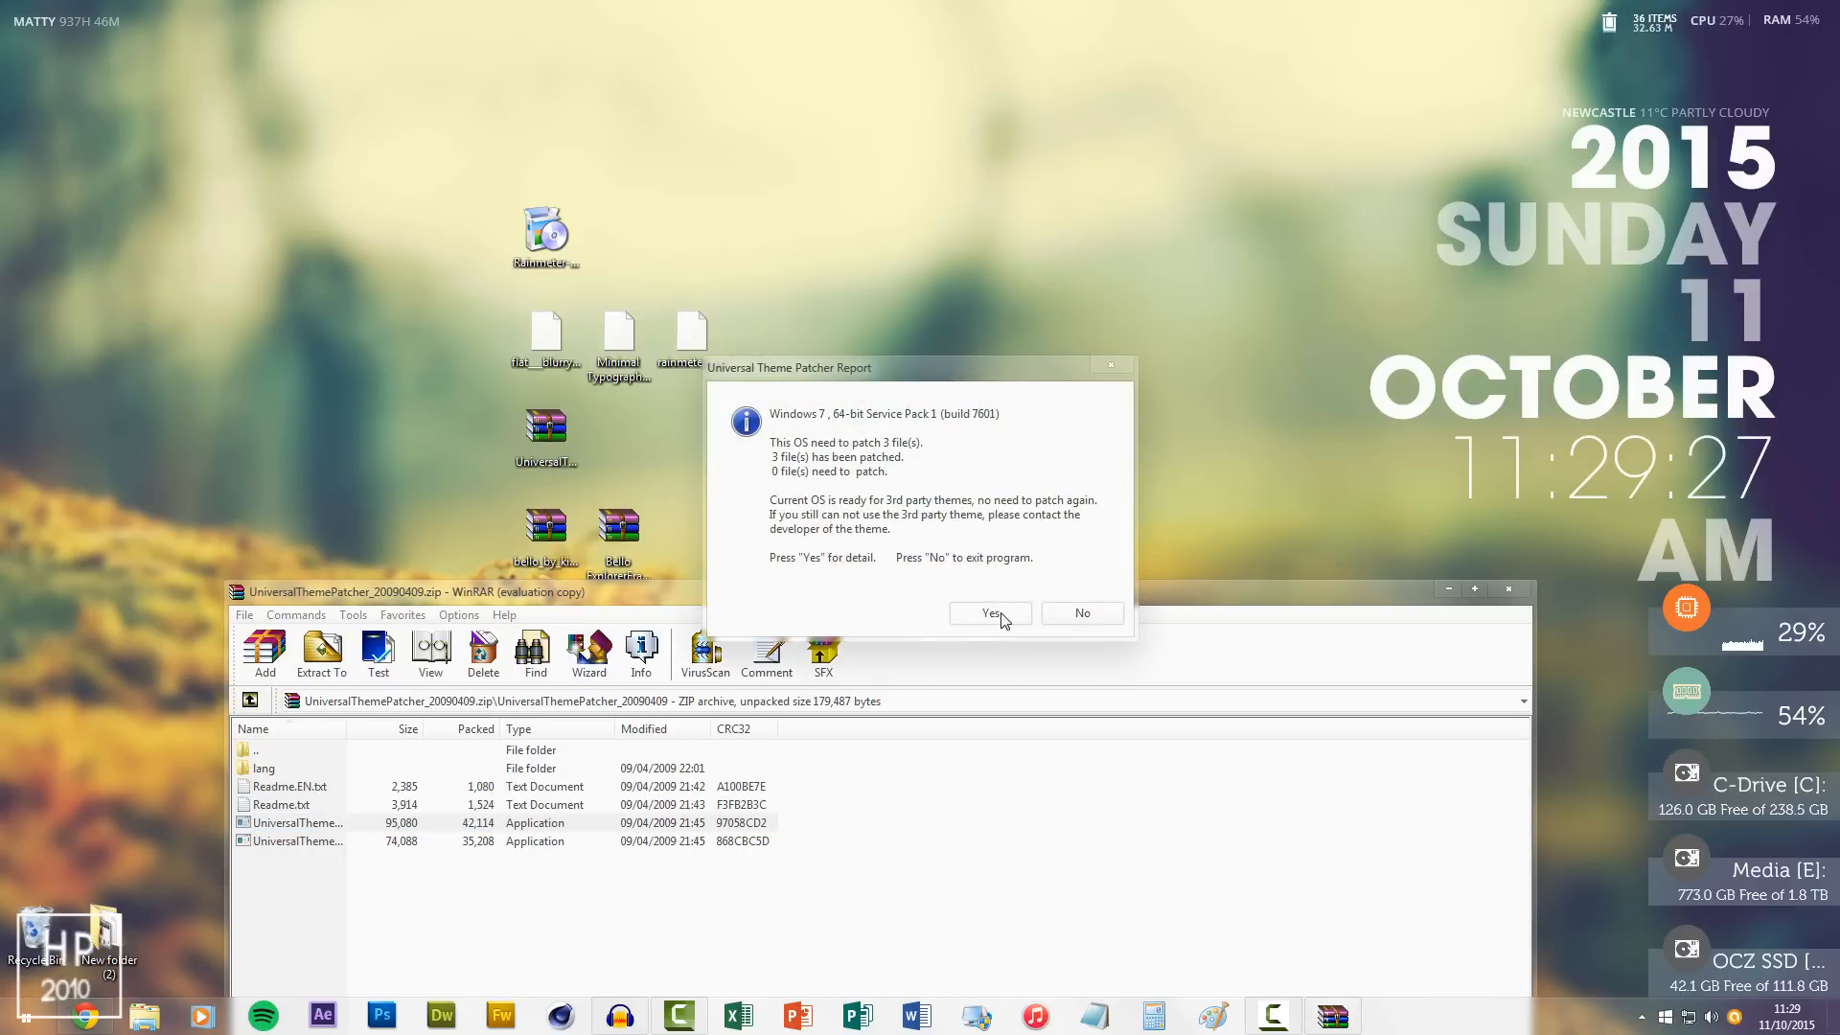
click(989, 612)
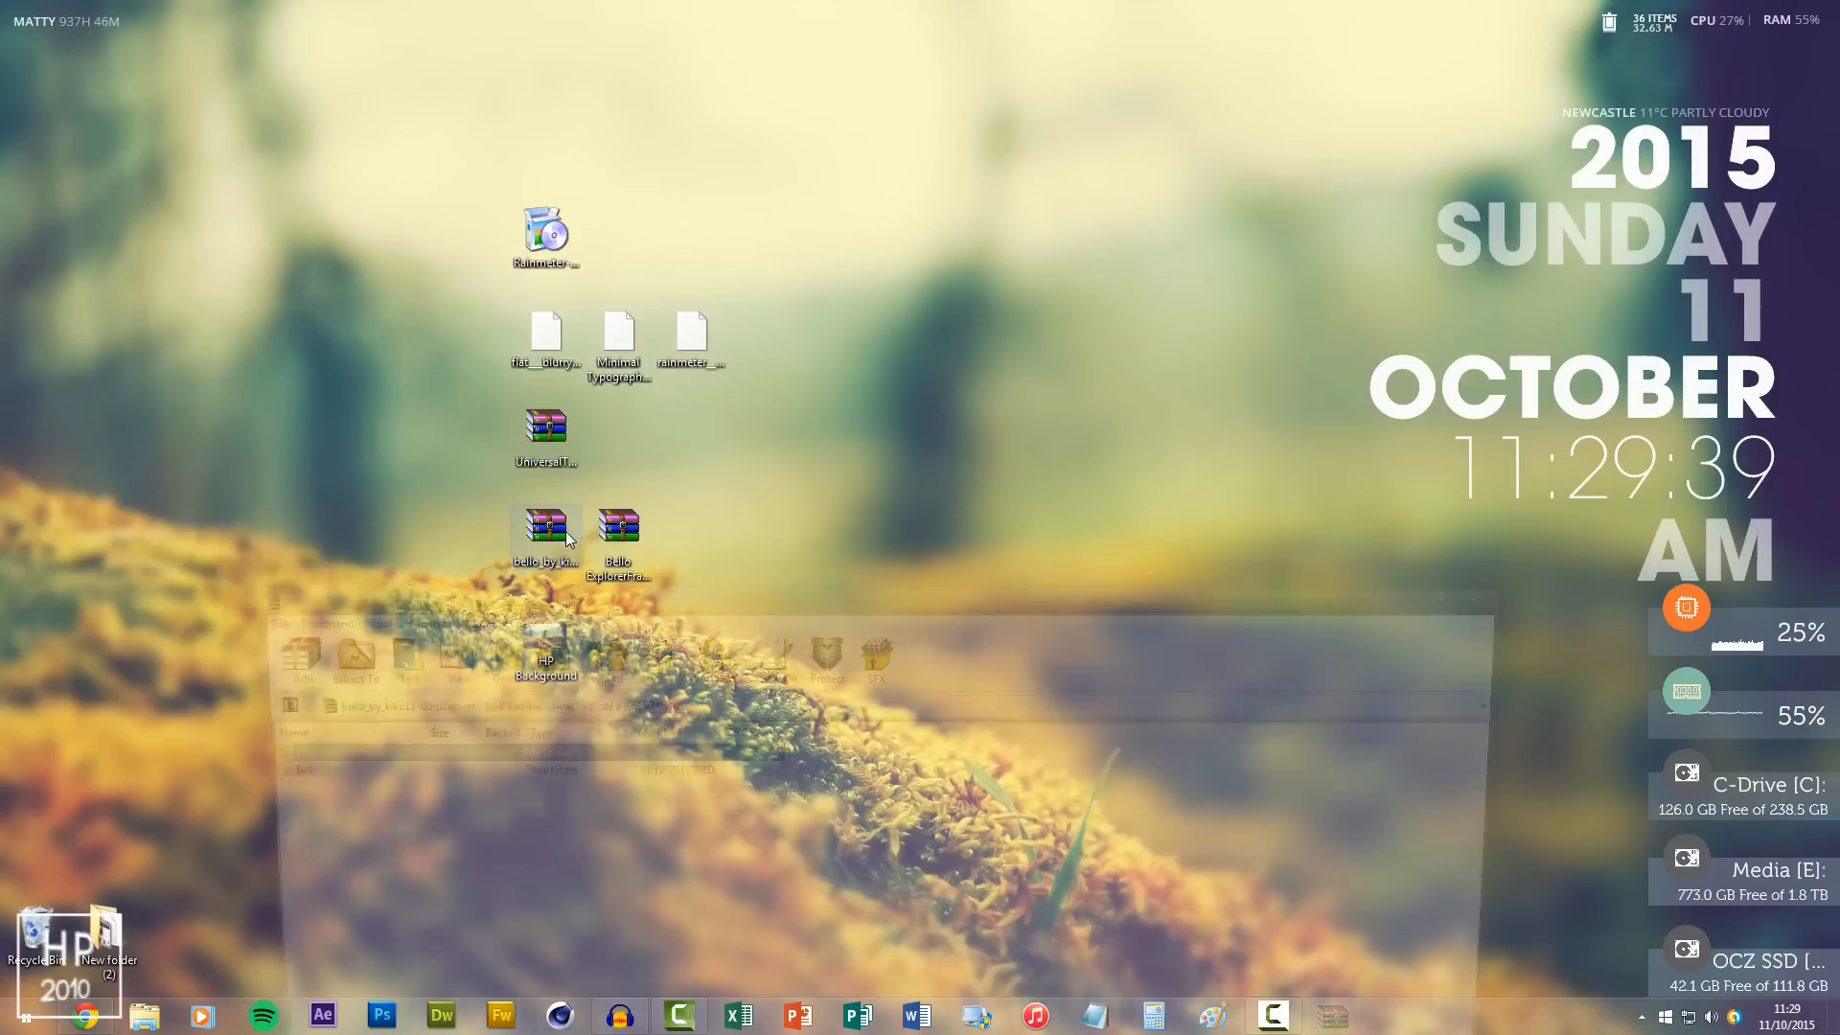
Step: Open the Bello theme archive and browse Explorer to C-Drive > Windows > Resources
double_click(544, 534)
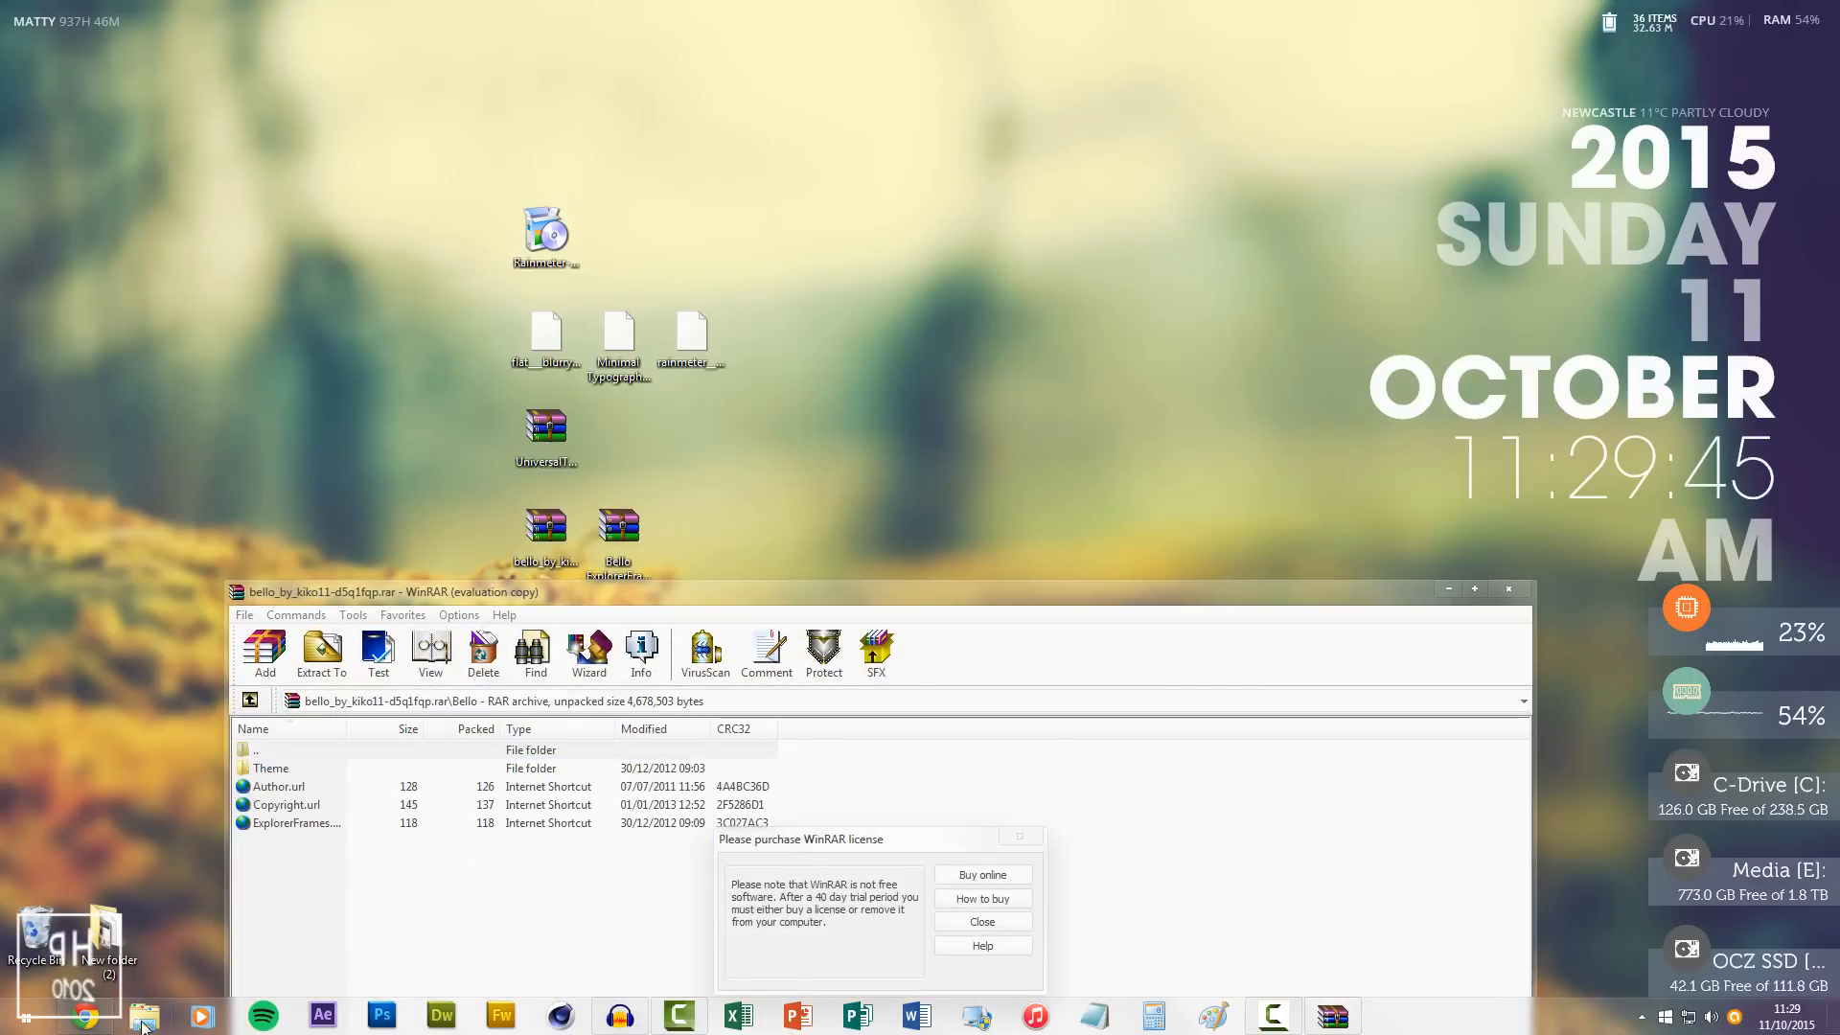
click(146, 1016)
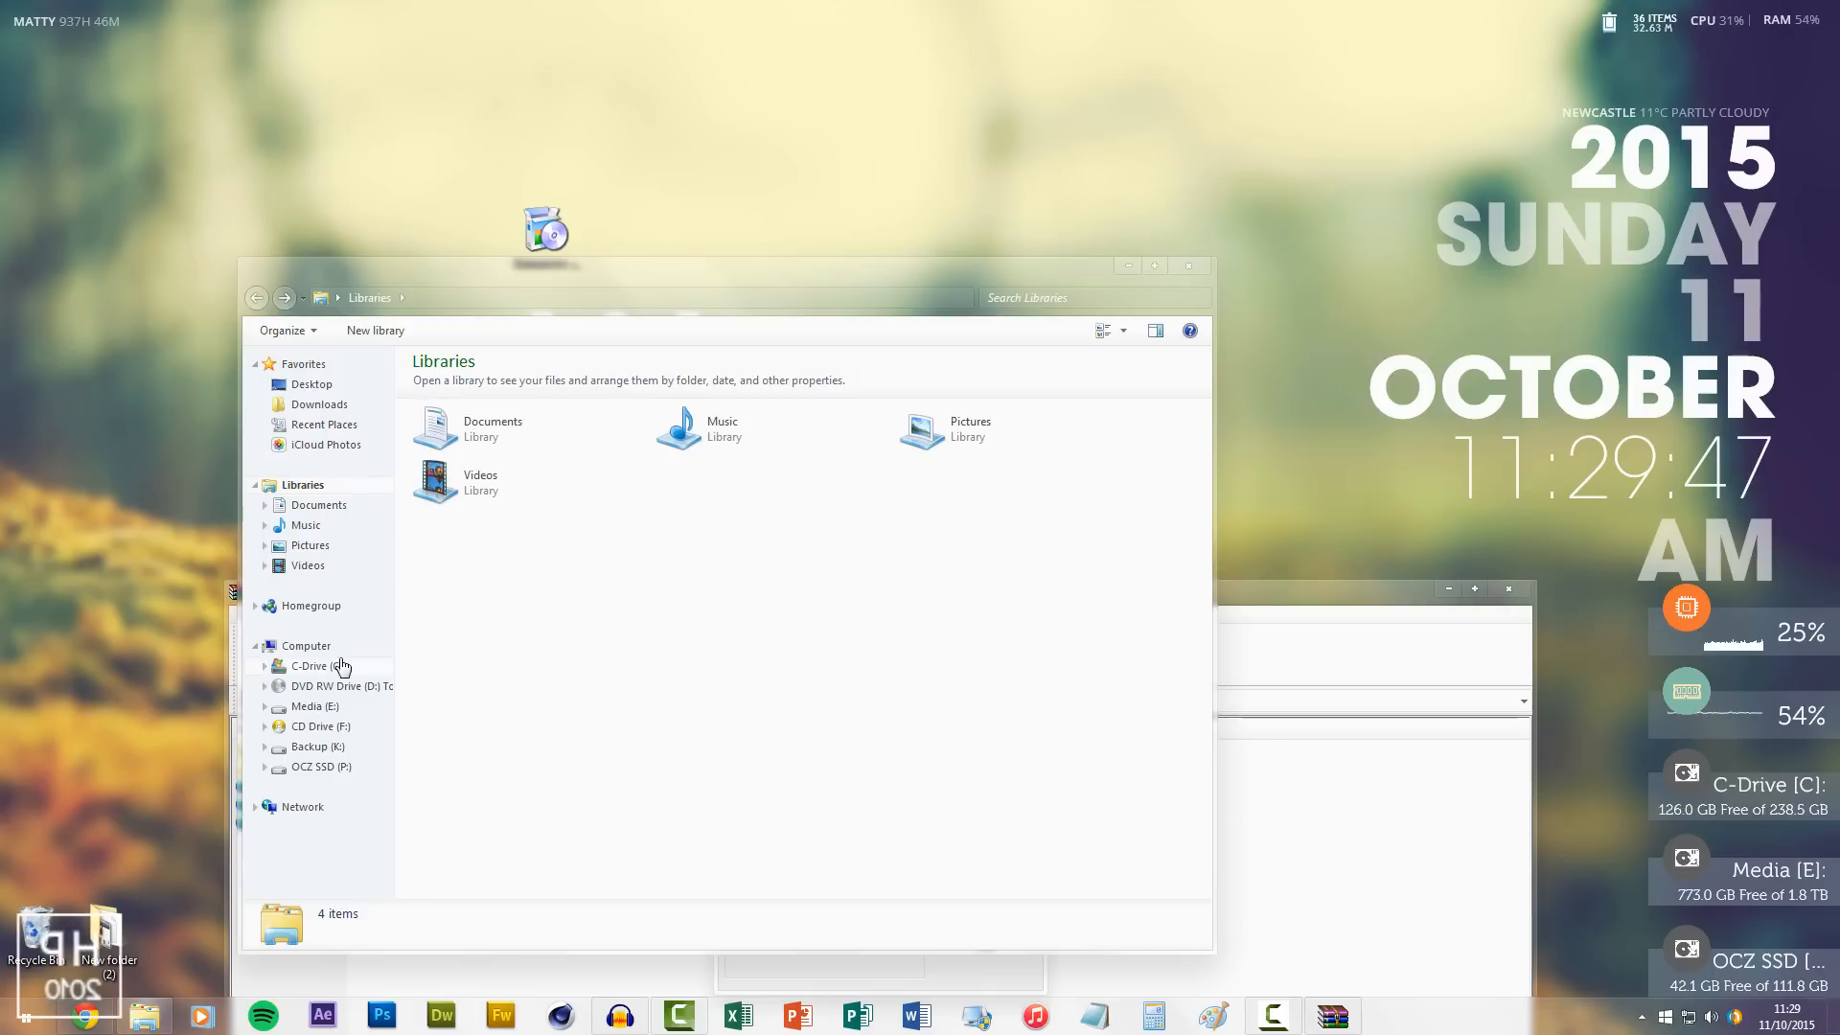
double_click(310, 665)
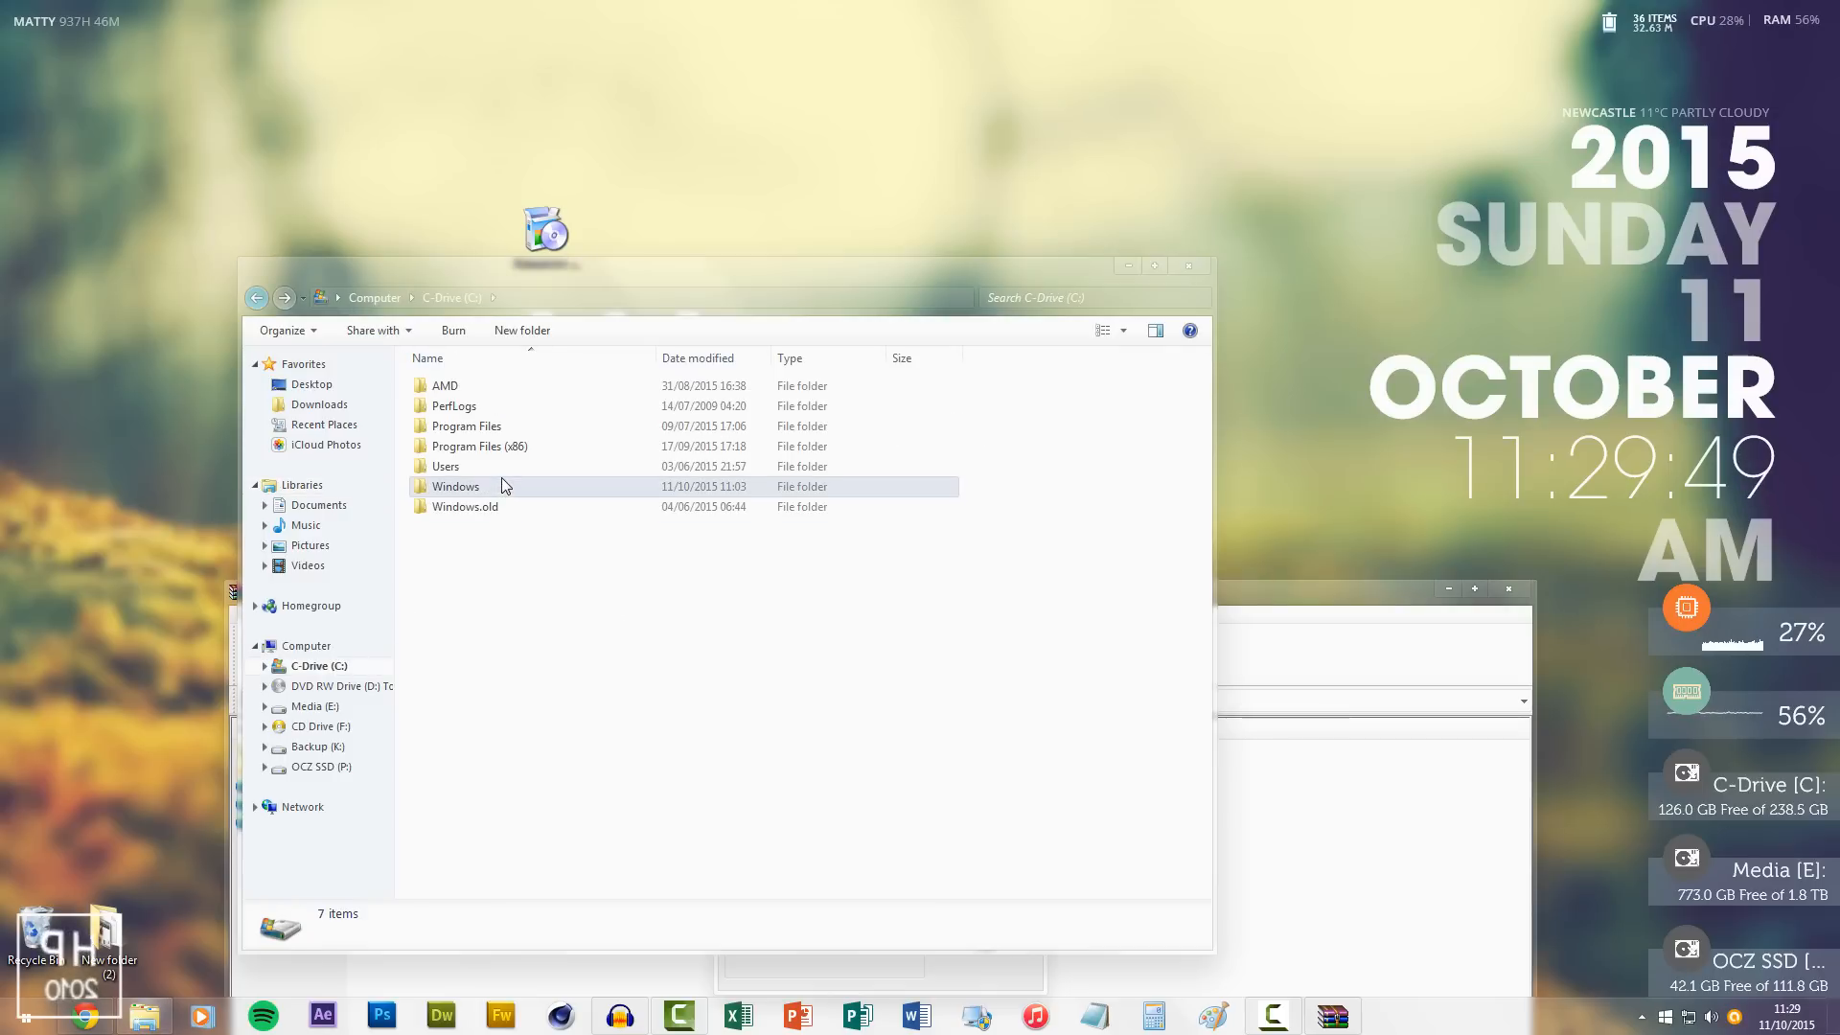
double_click(455, 486)
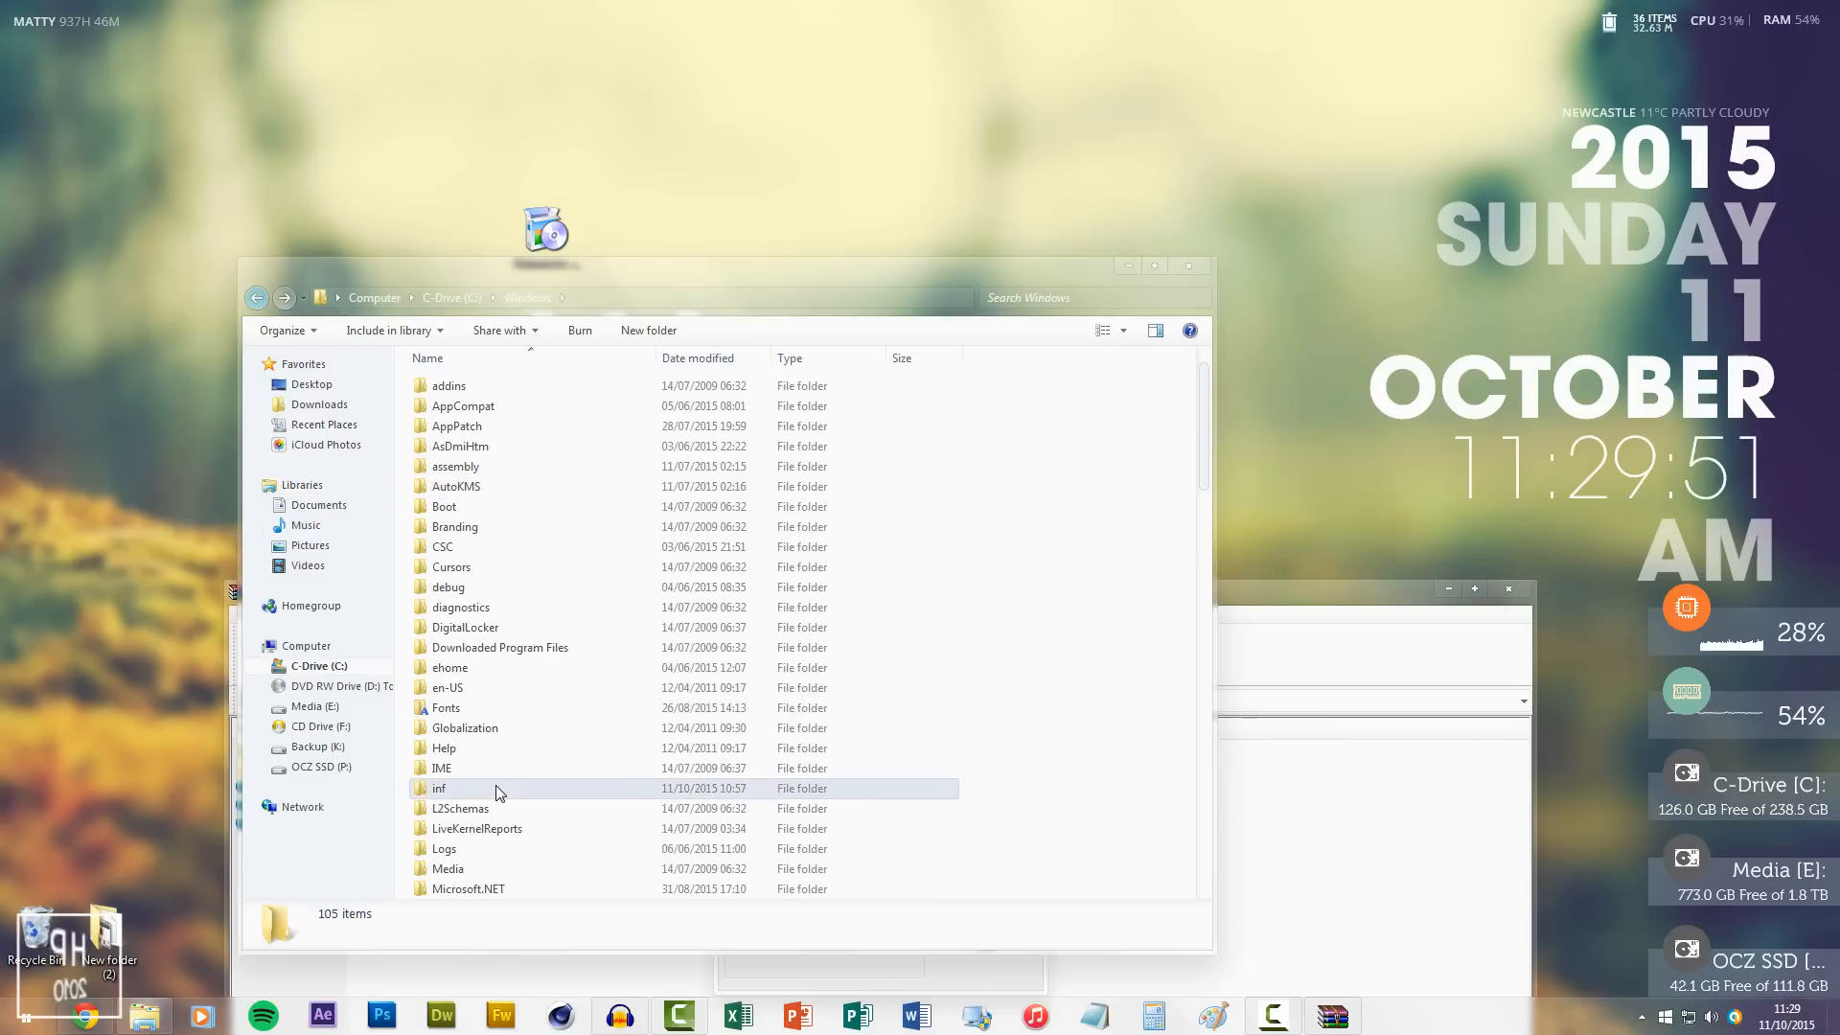
scroll(down, 3)
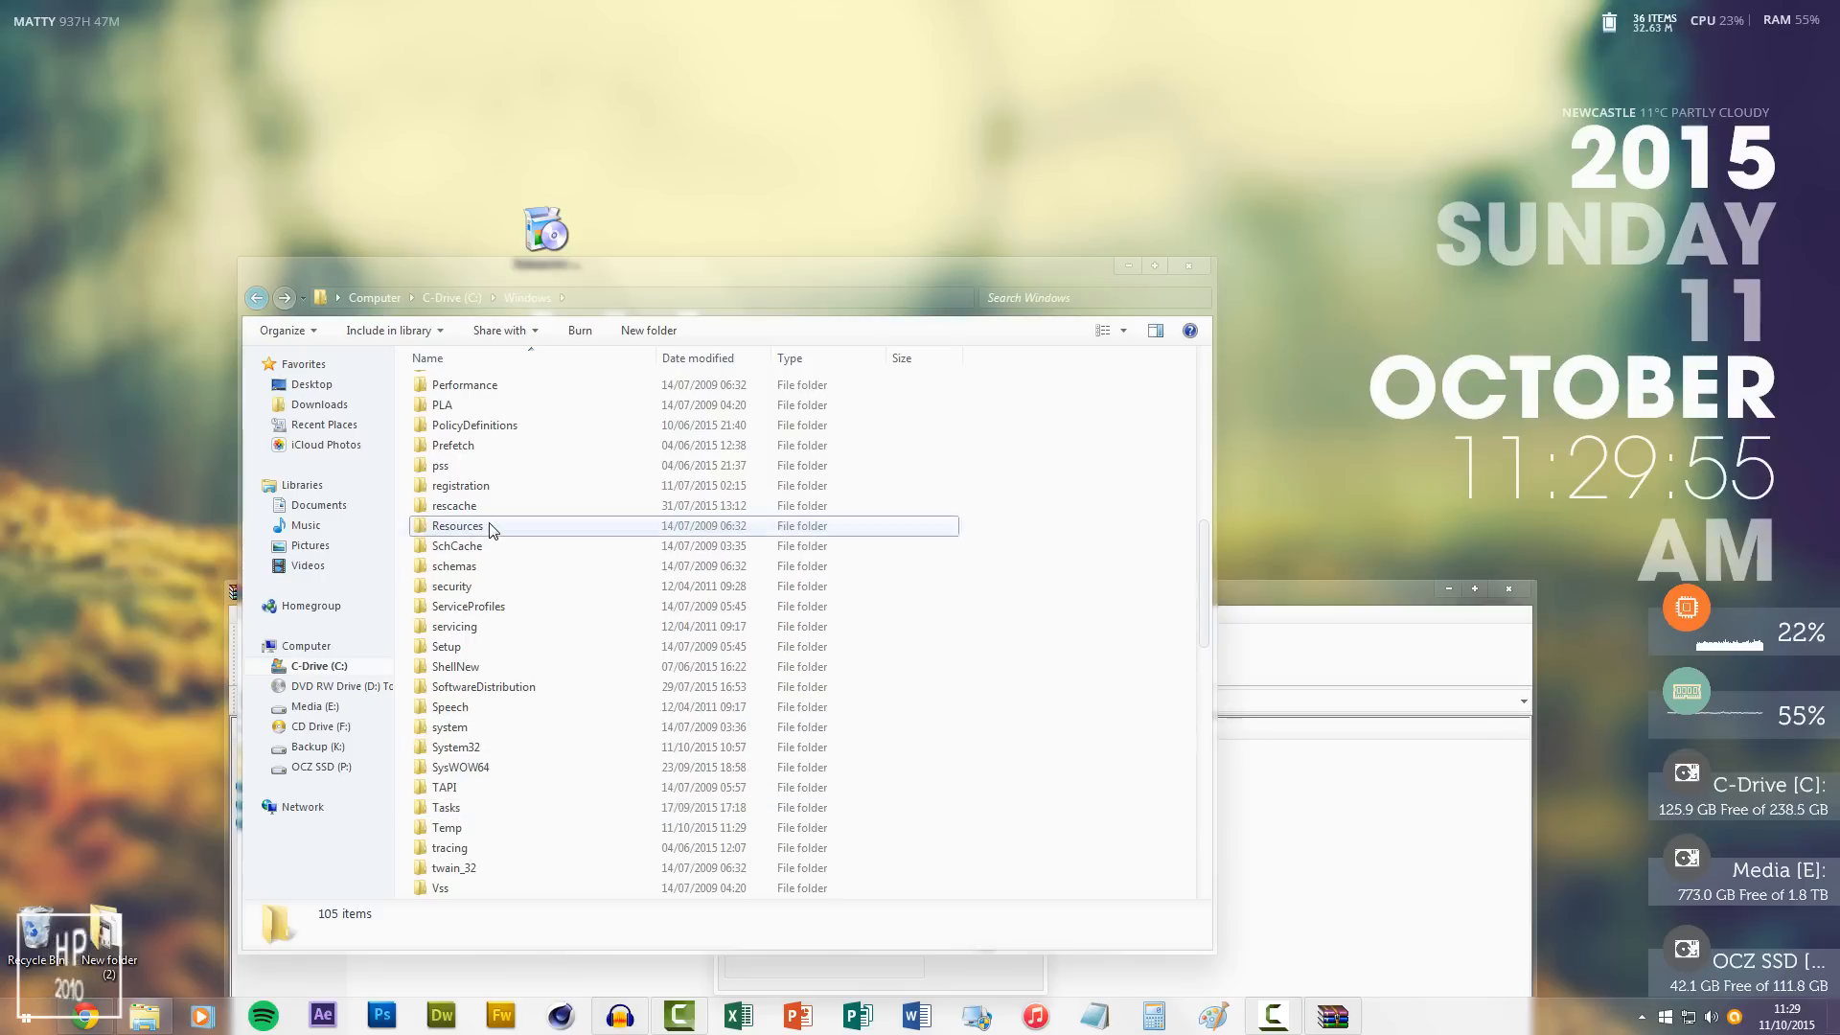
double_click(456, 526)
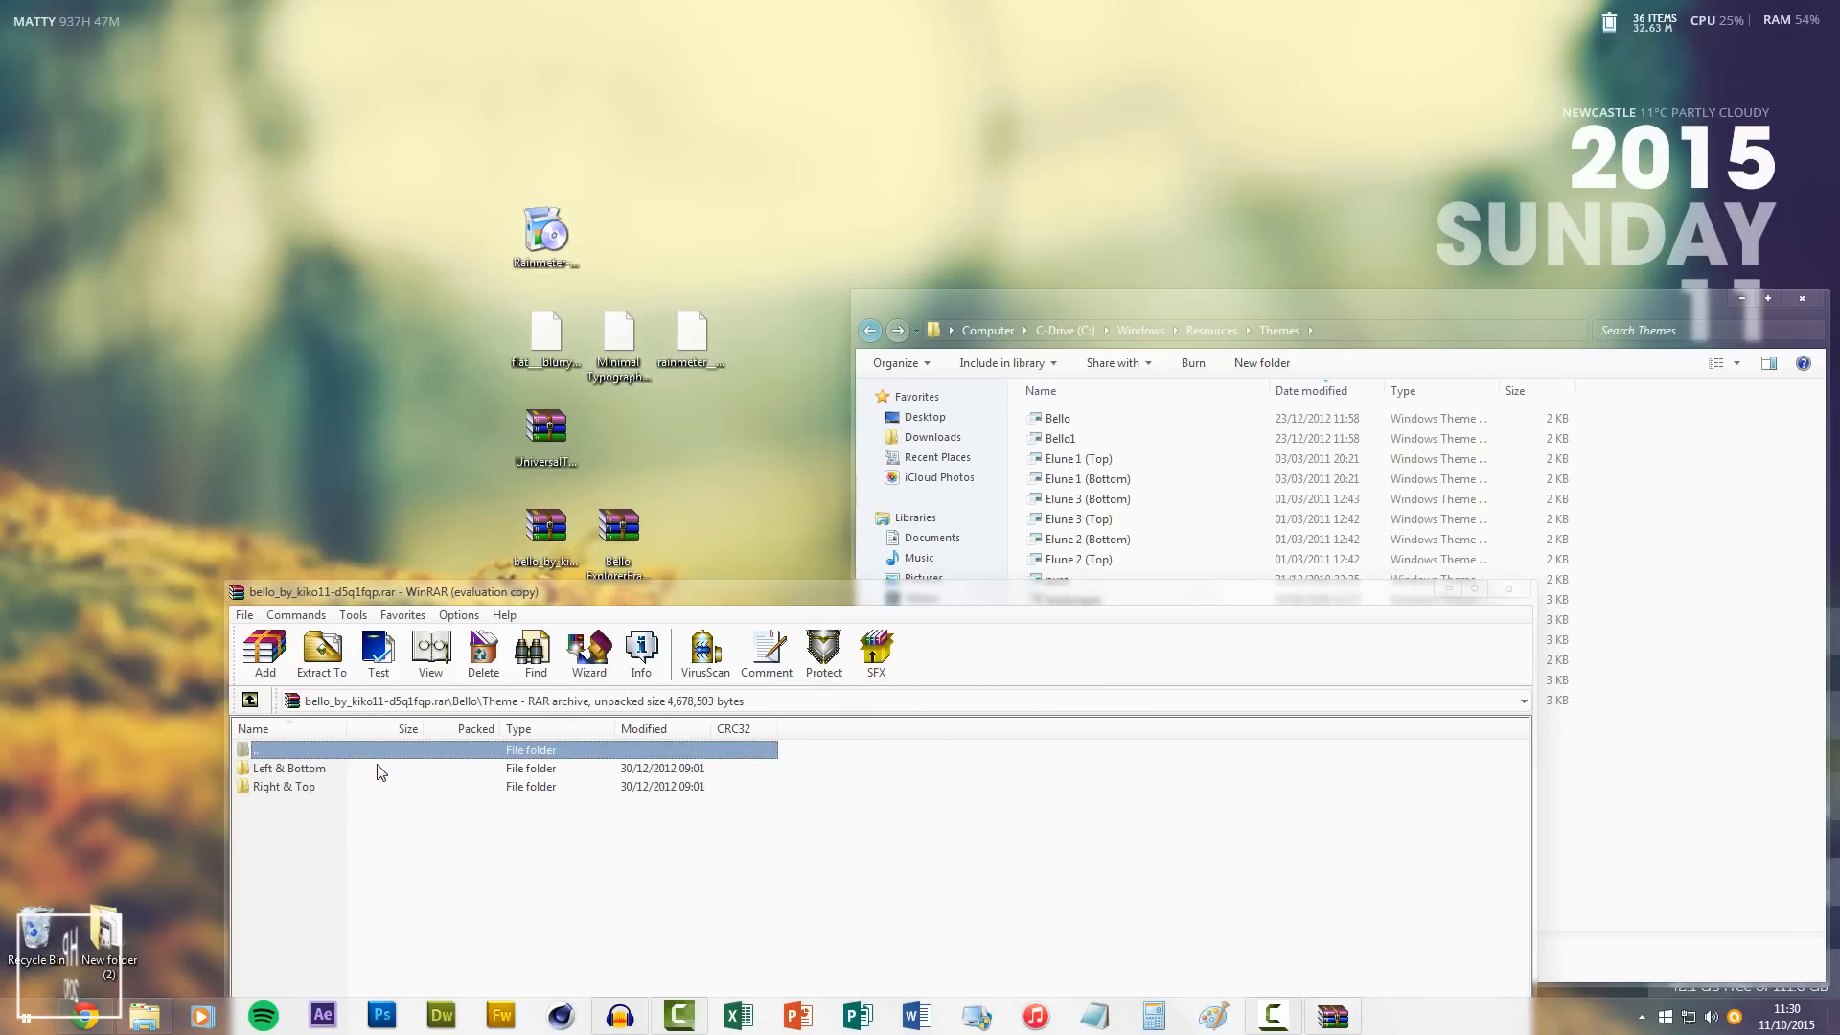
Step: Open the Left & Bottom theme folder, then open Personalization and scroll the theme list
double_click(288, 767)
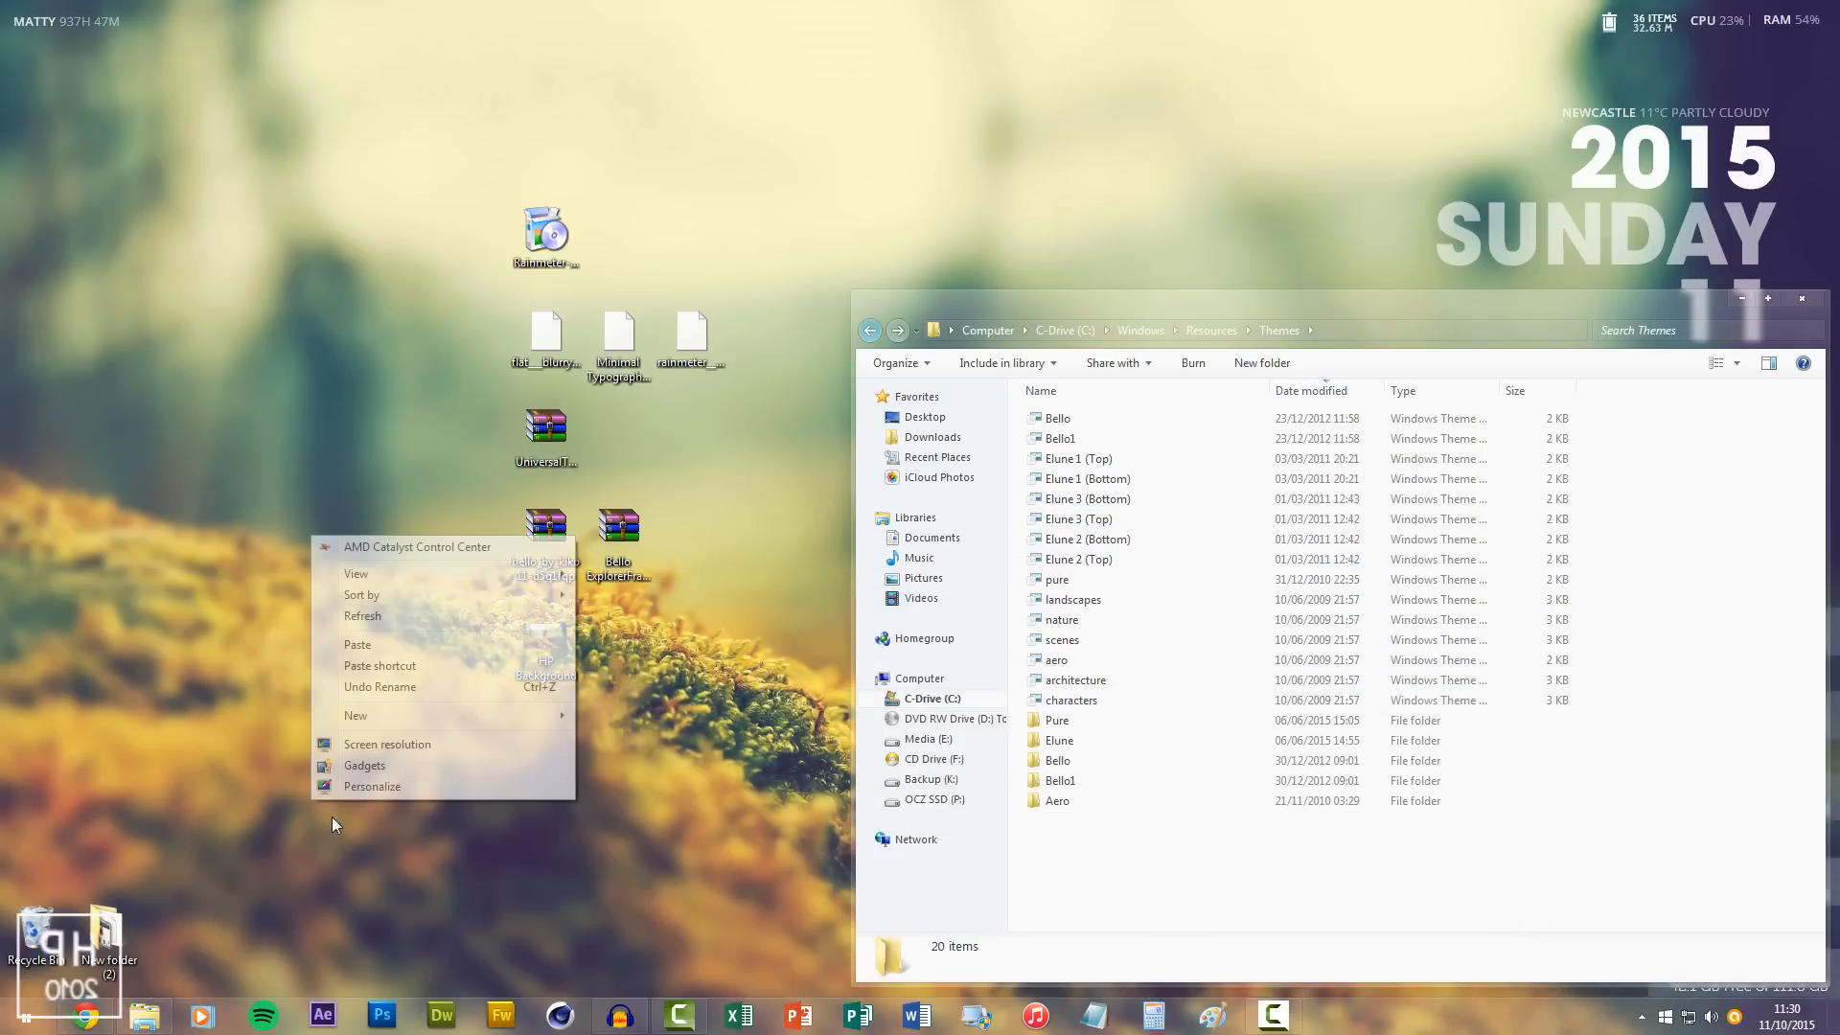
click(378, 760)
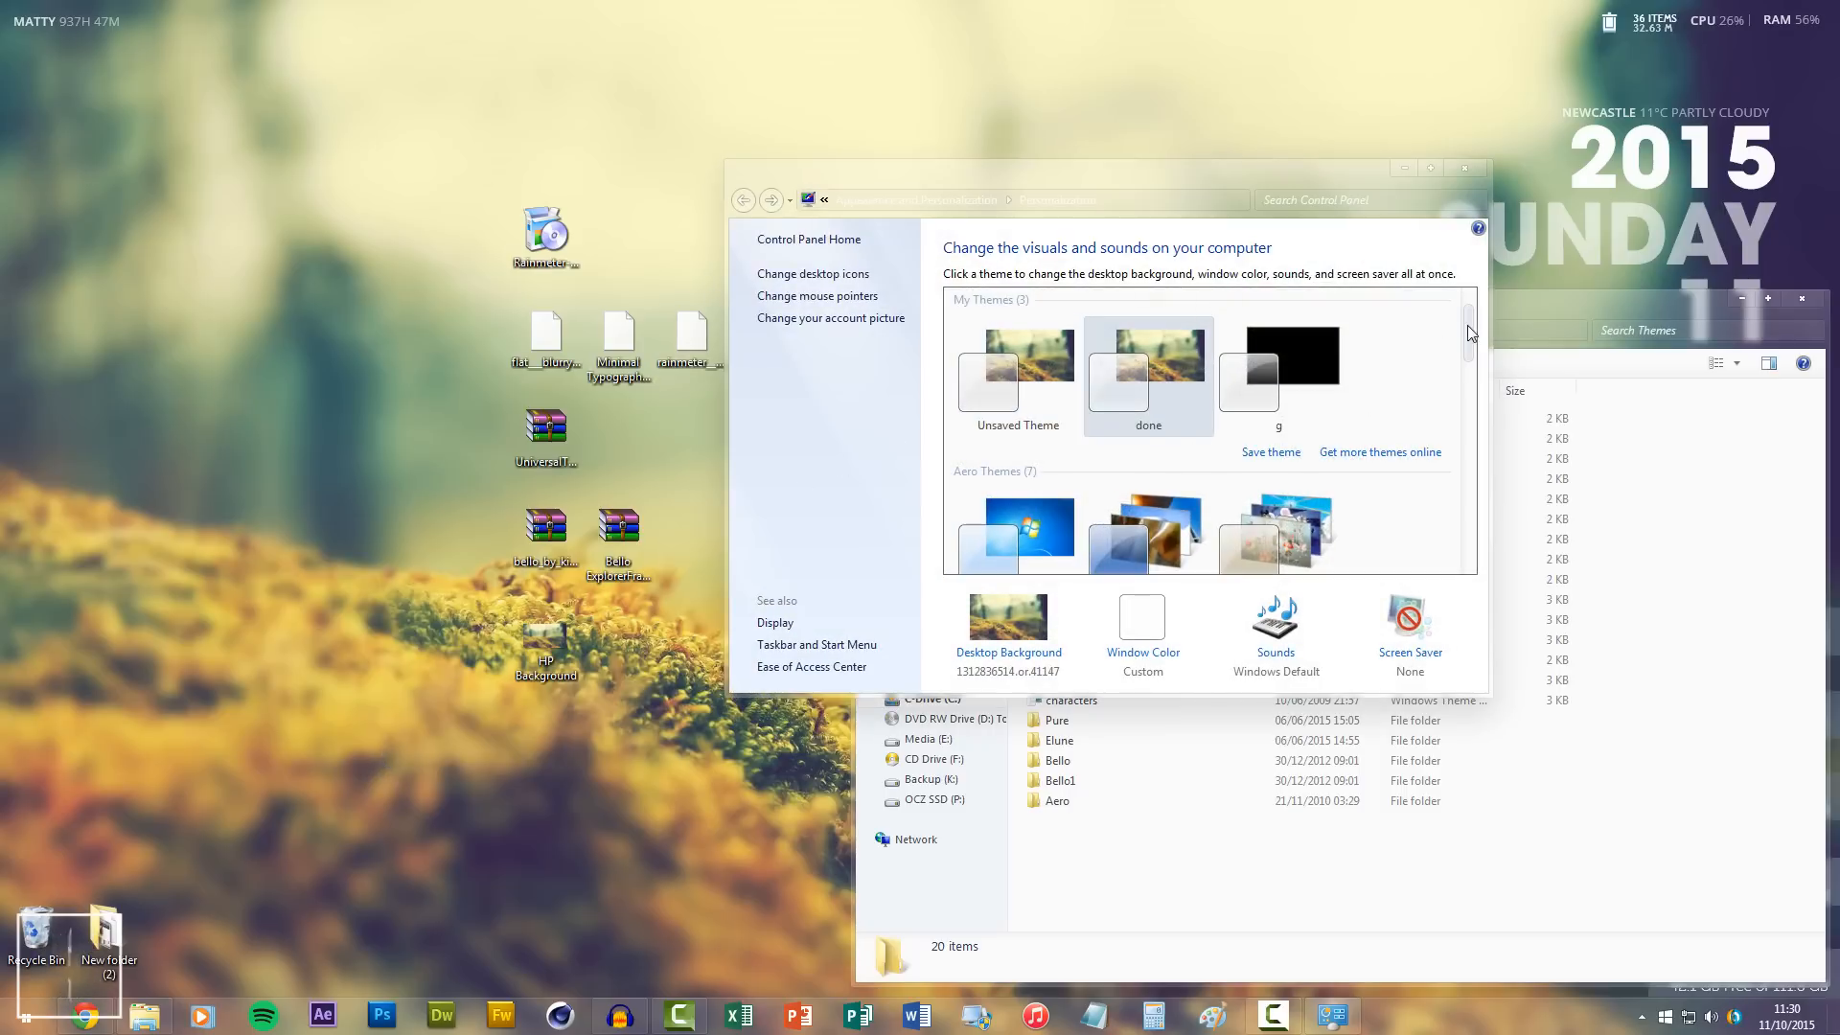
scroll(down, 3)
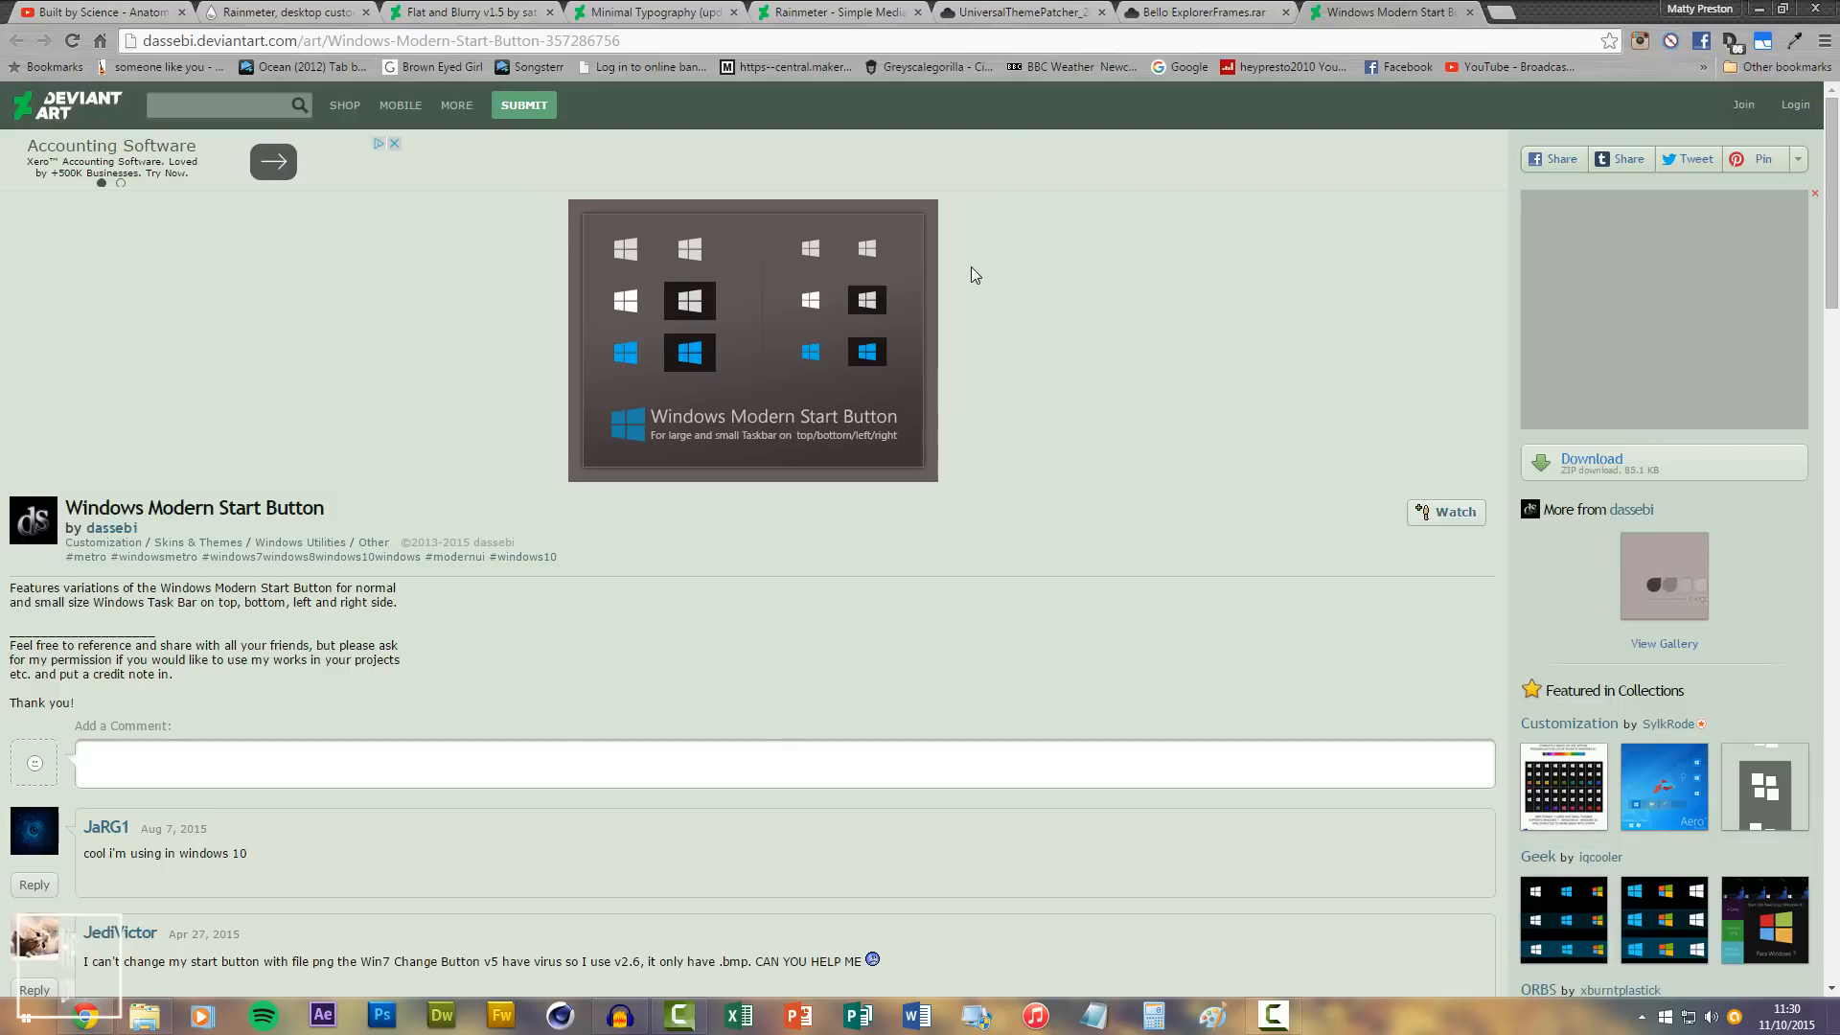
Step: Download and save the Bello ExplorerFrames .rar, then recover the blocked download
click(1194, 11)
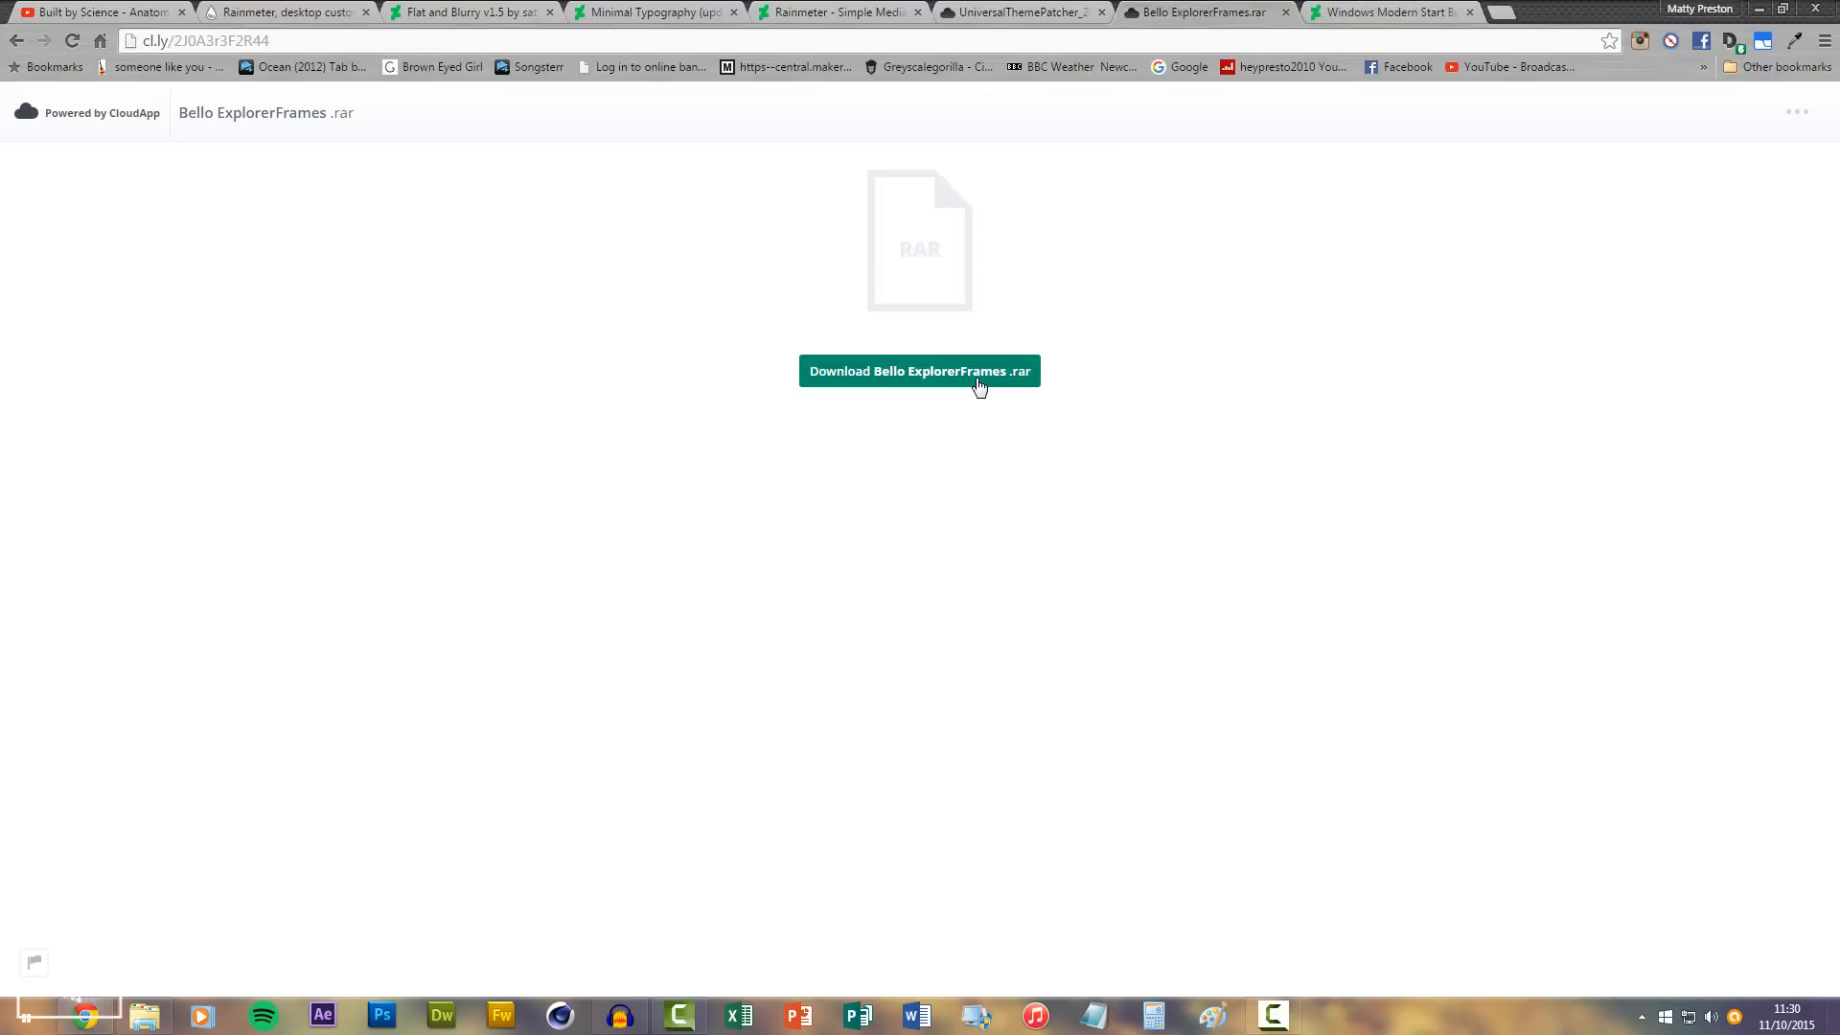
click(919, 371)
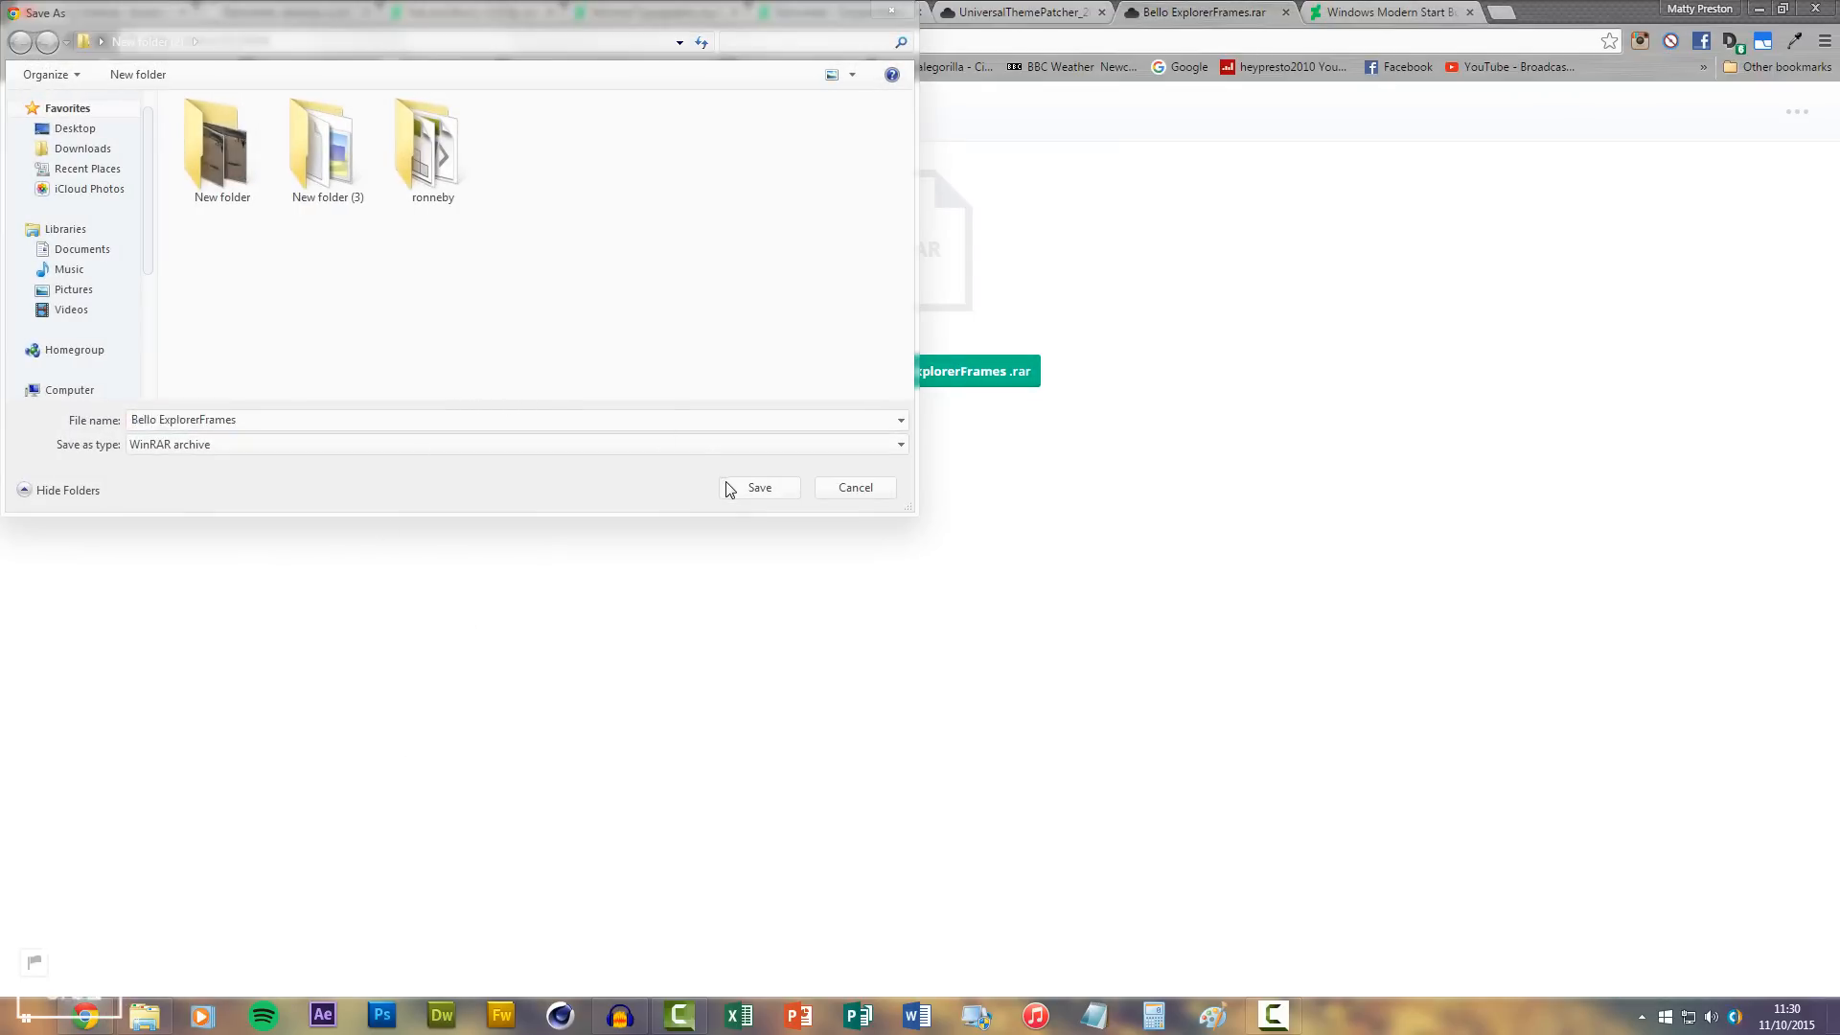
click(758, 487)
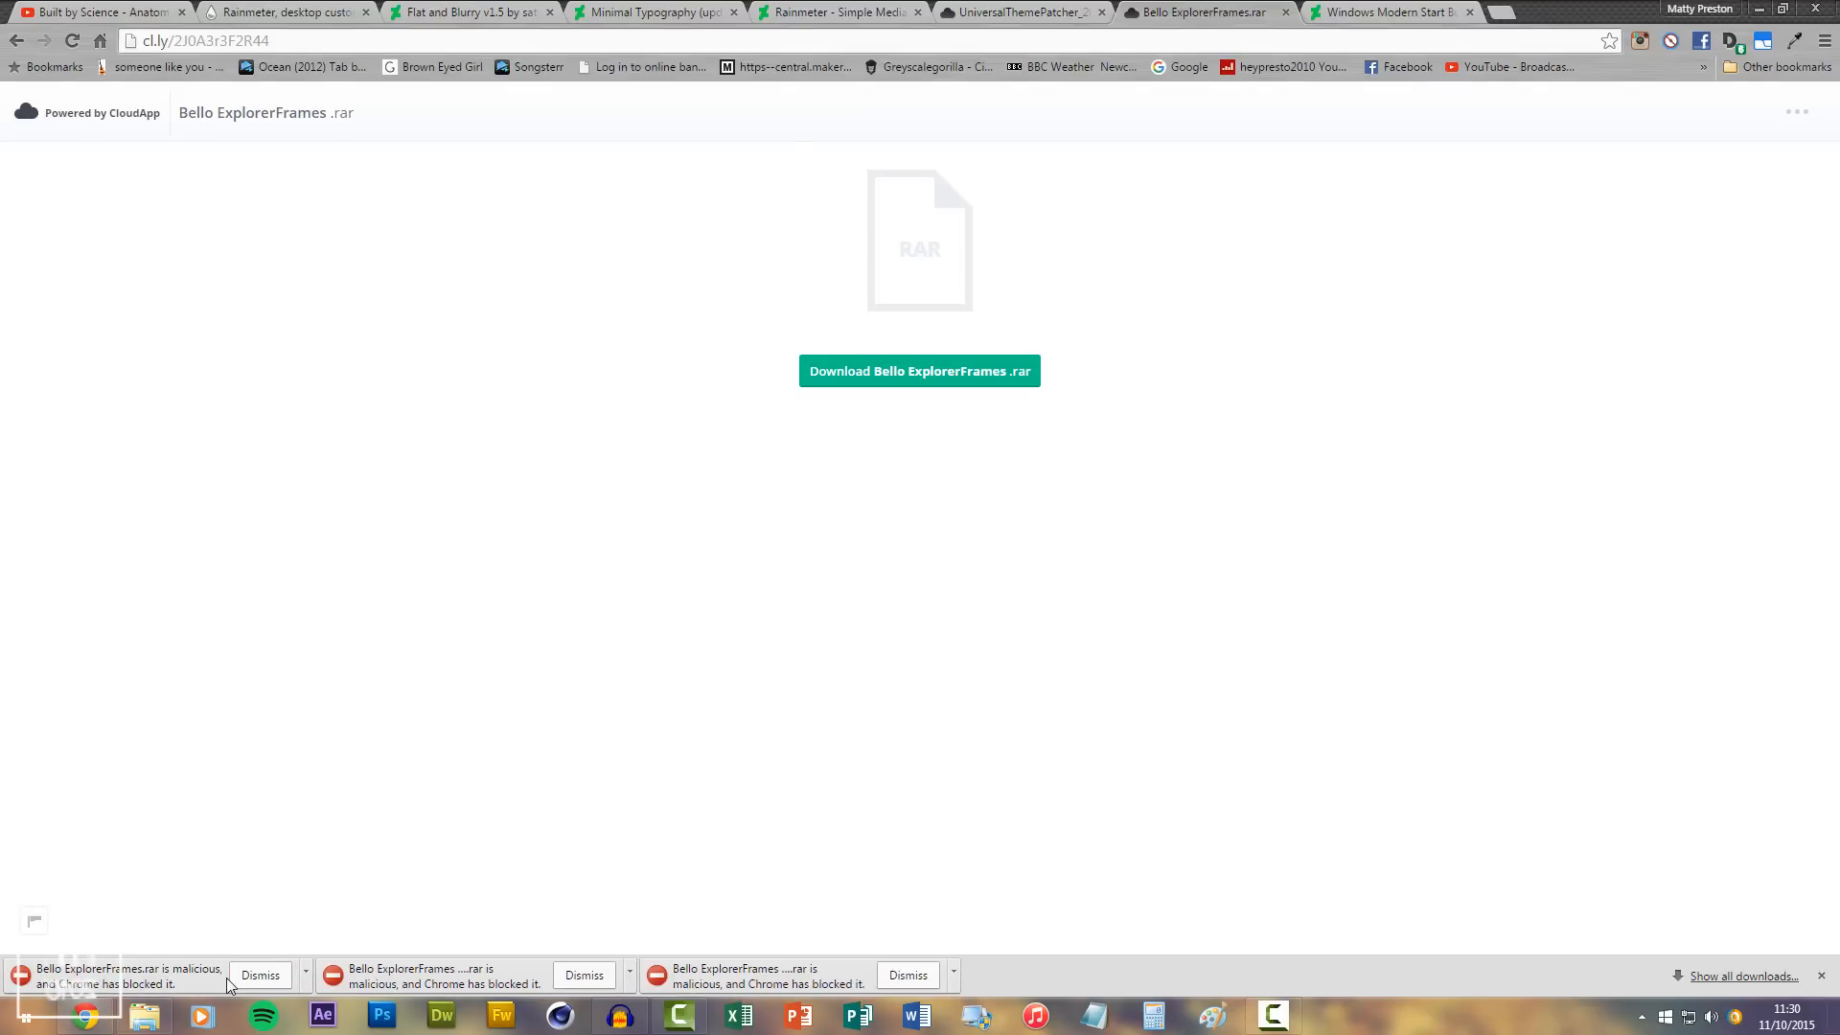
click(305, 976)
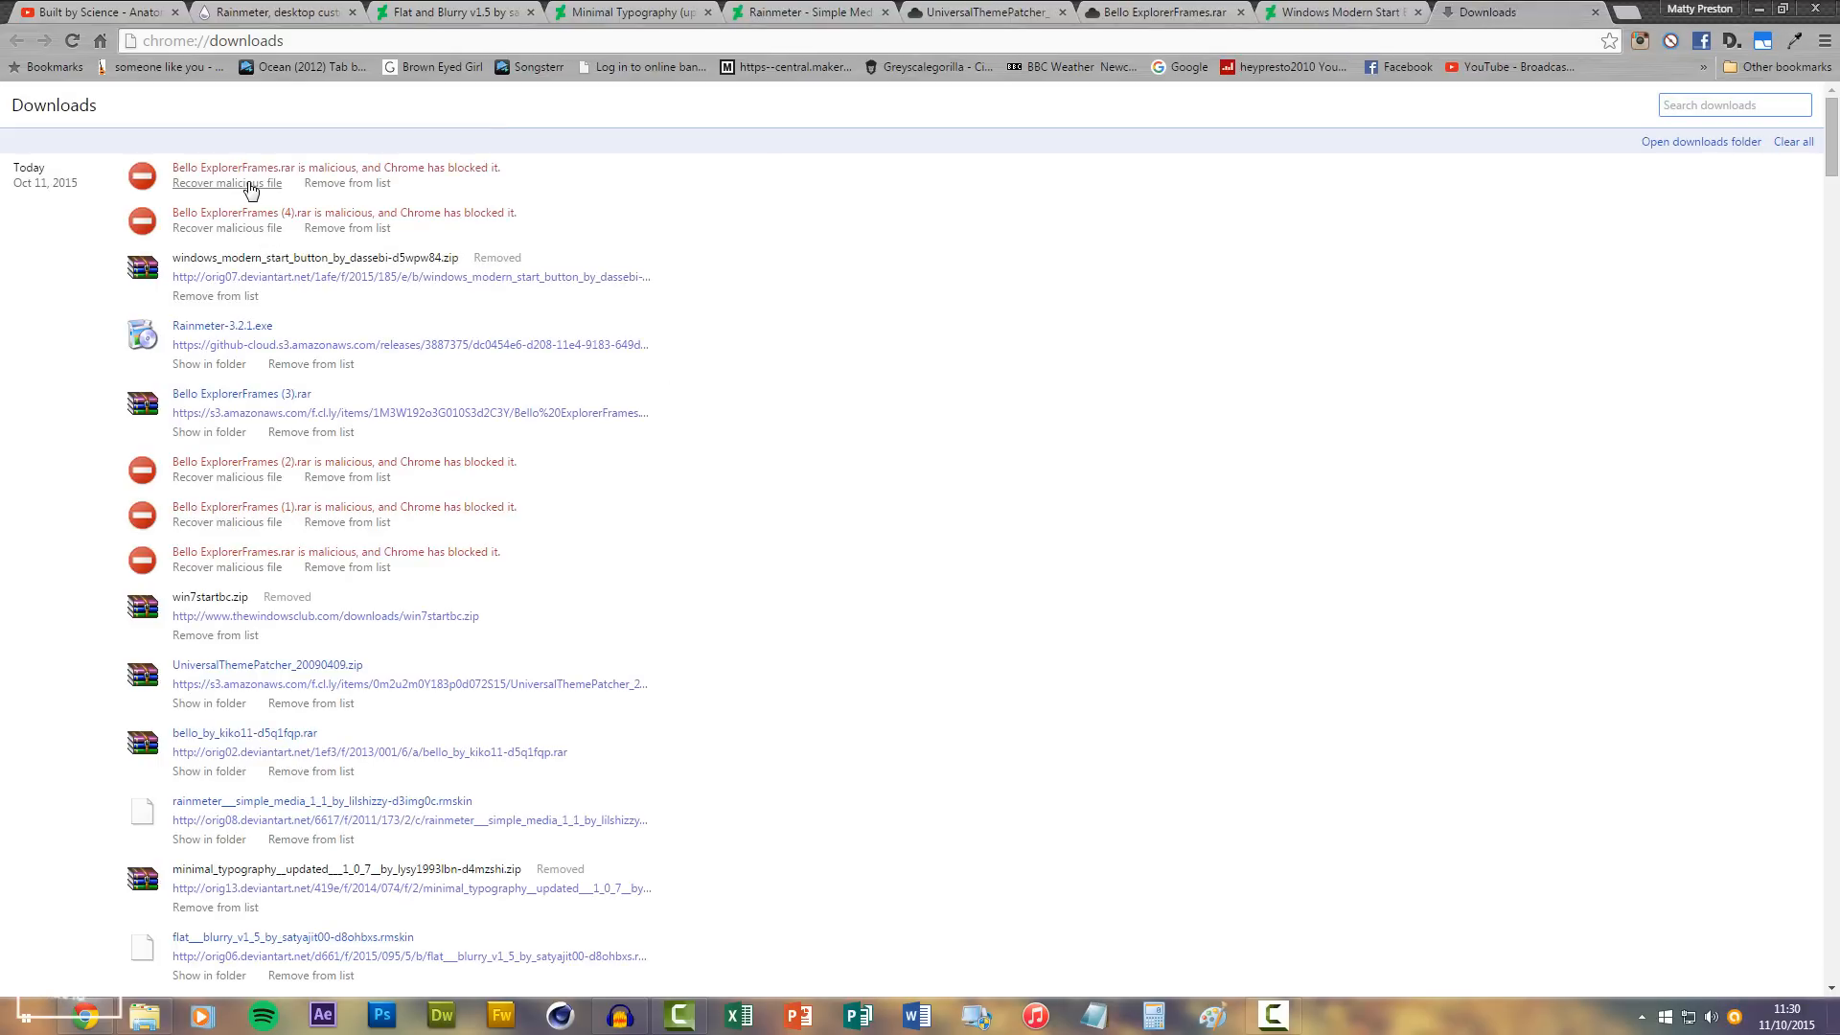
mouse_move(325, 213)
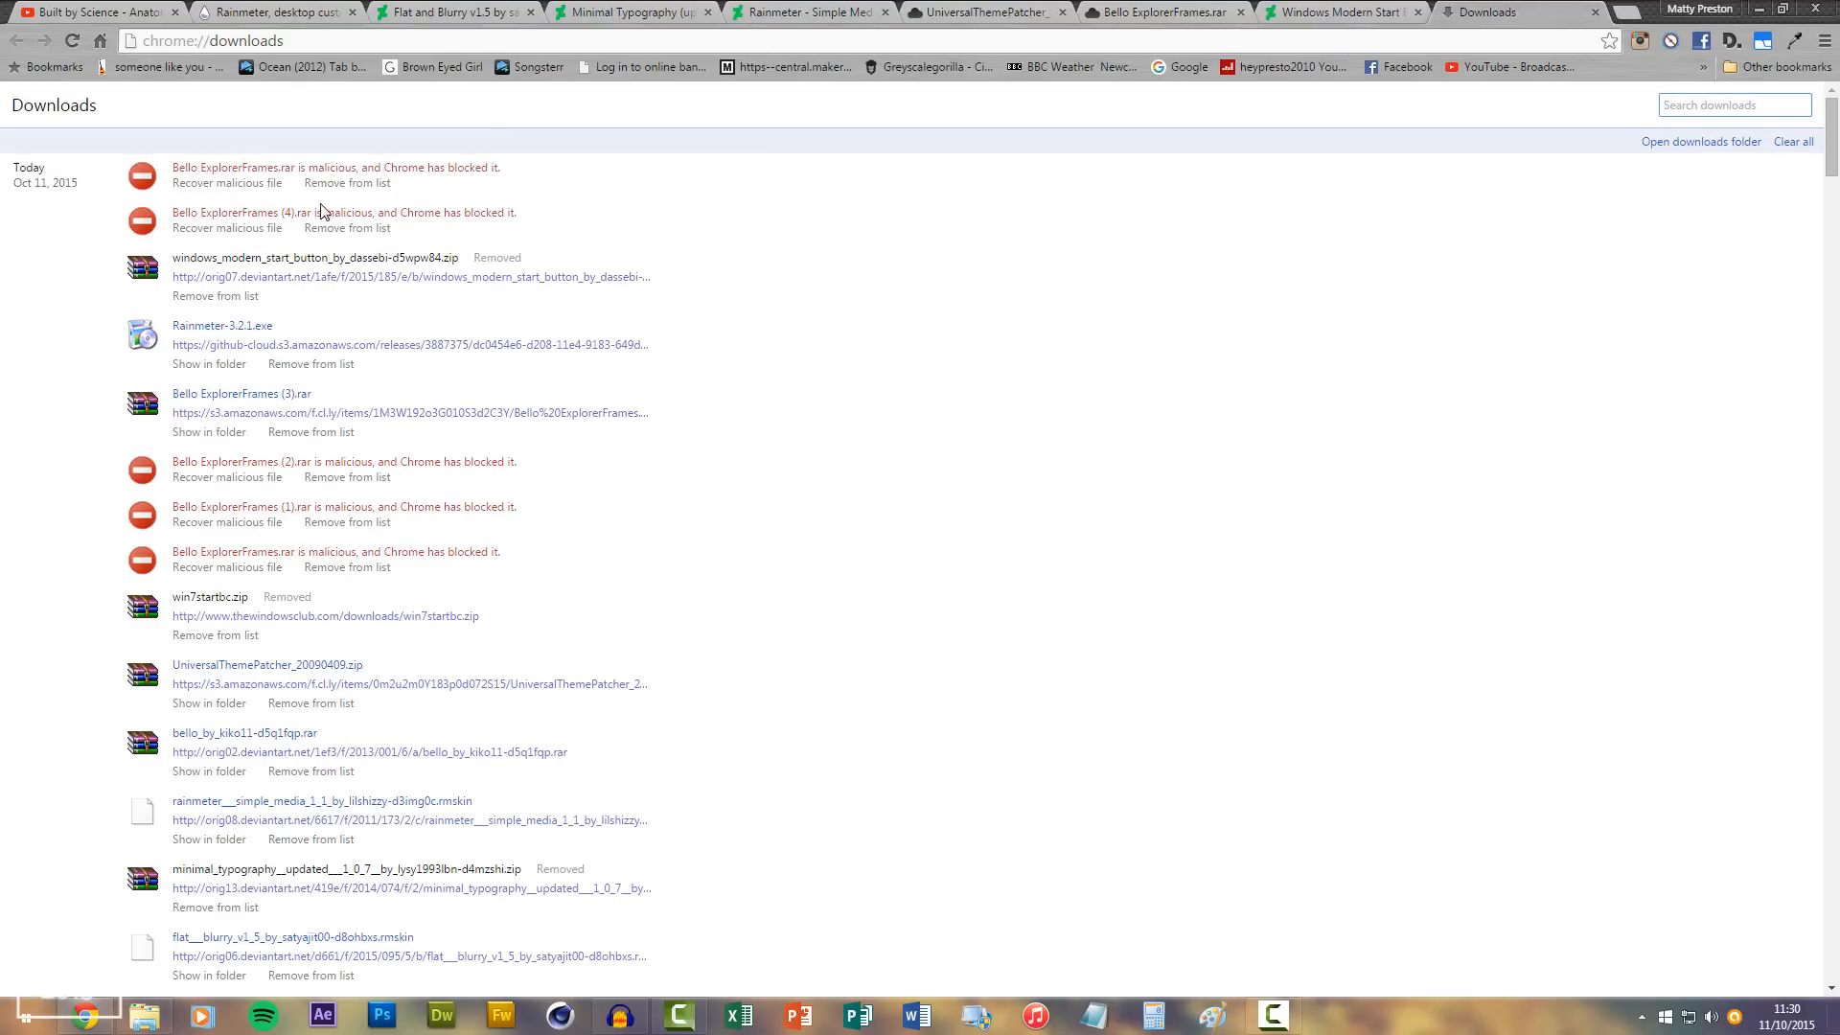
click(228, 182)
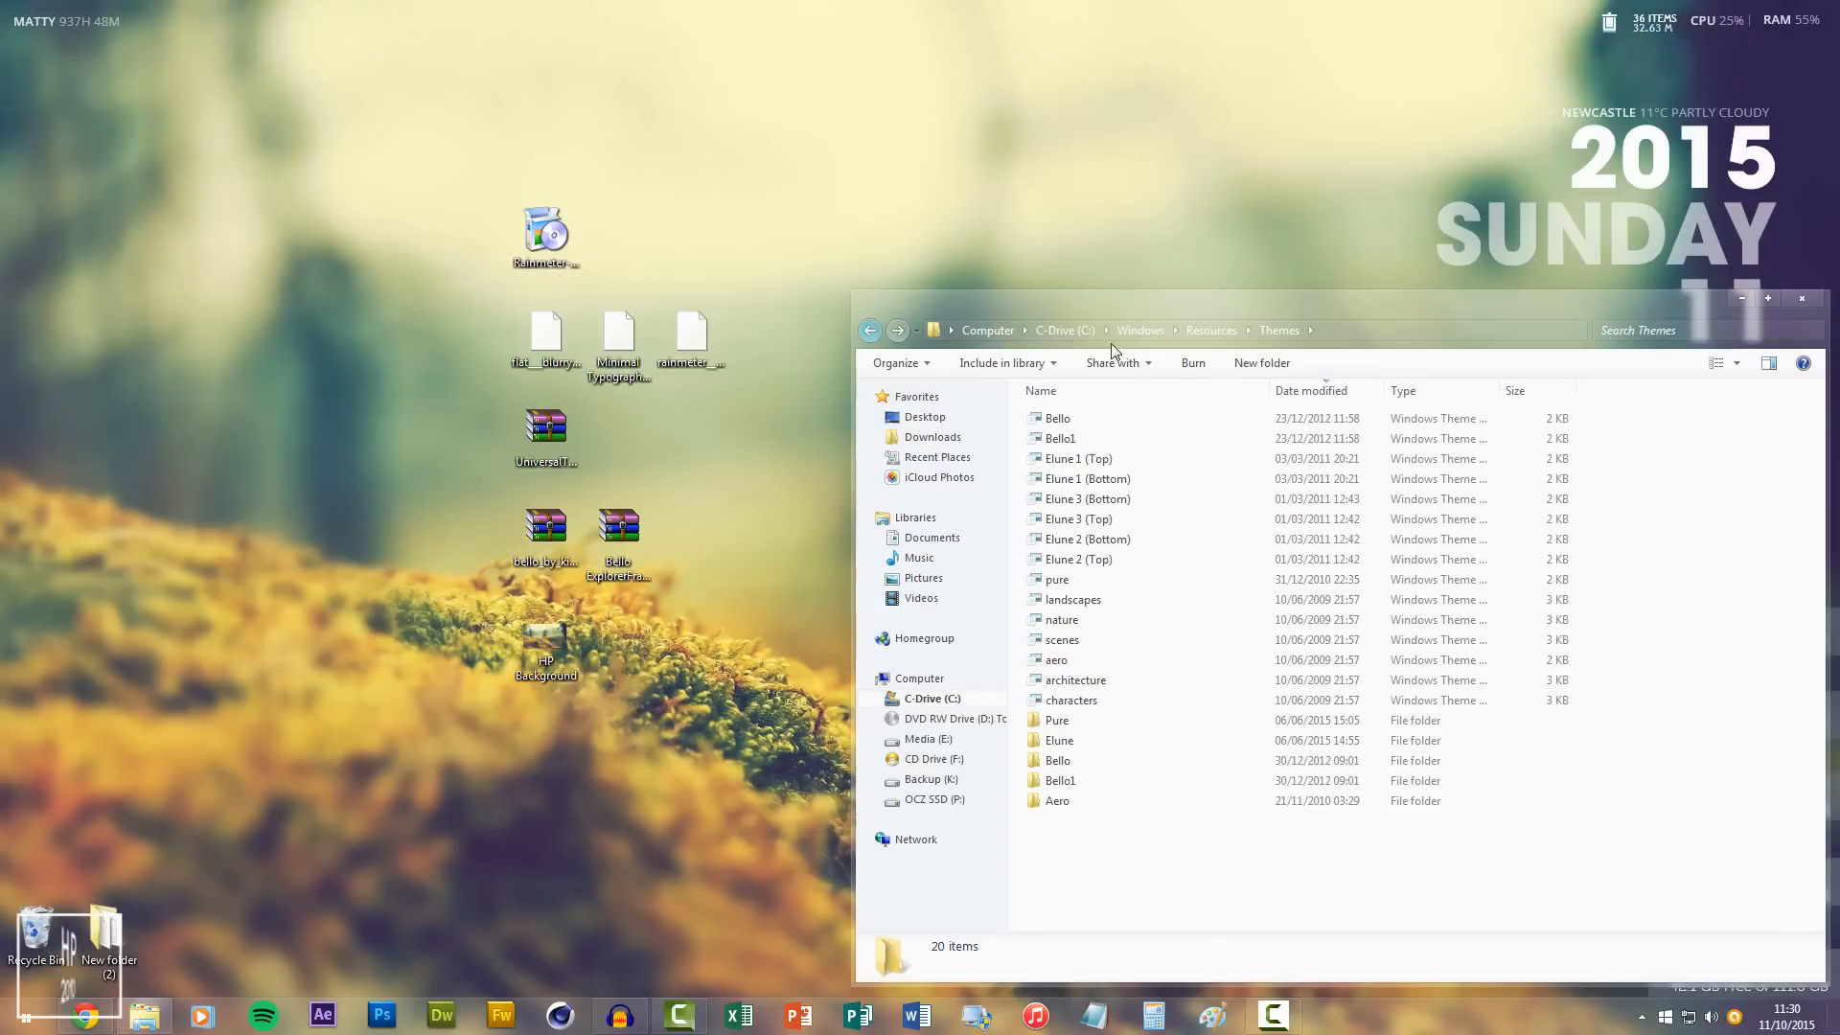
Step: Go from Windows into System32 and bring up options for ExplorerFrame.dll.bak
click(1139, 330)
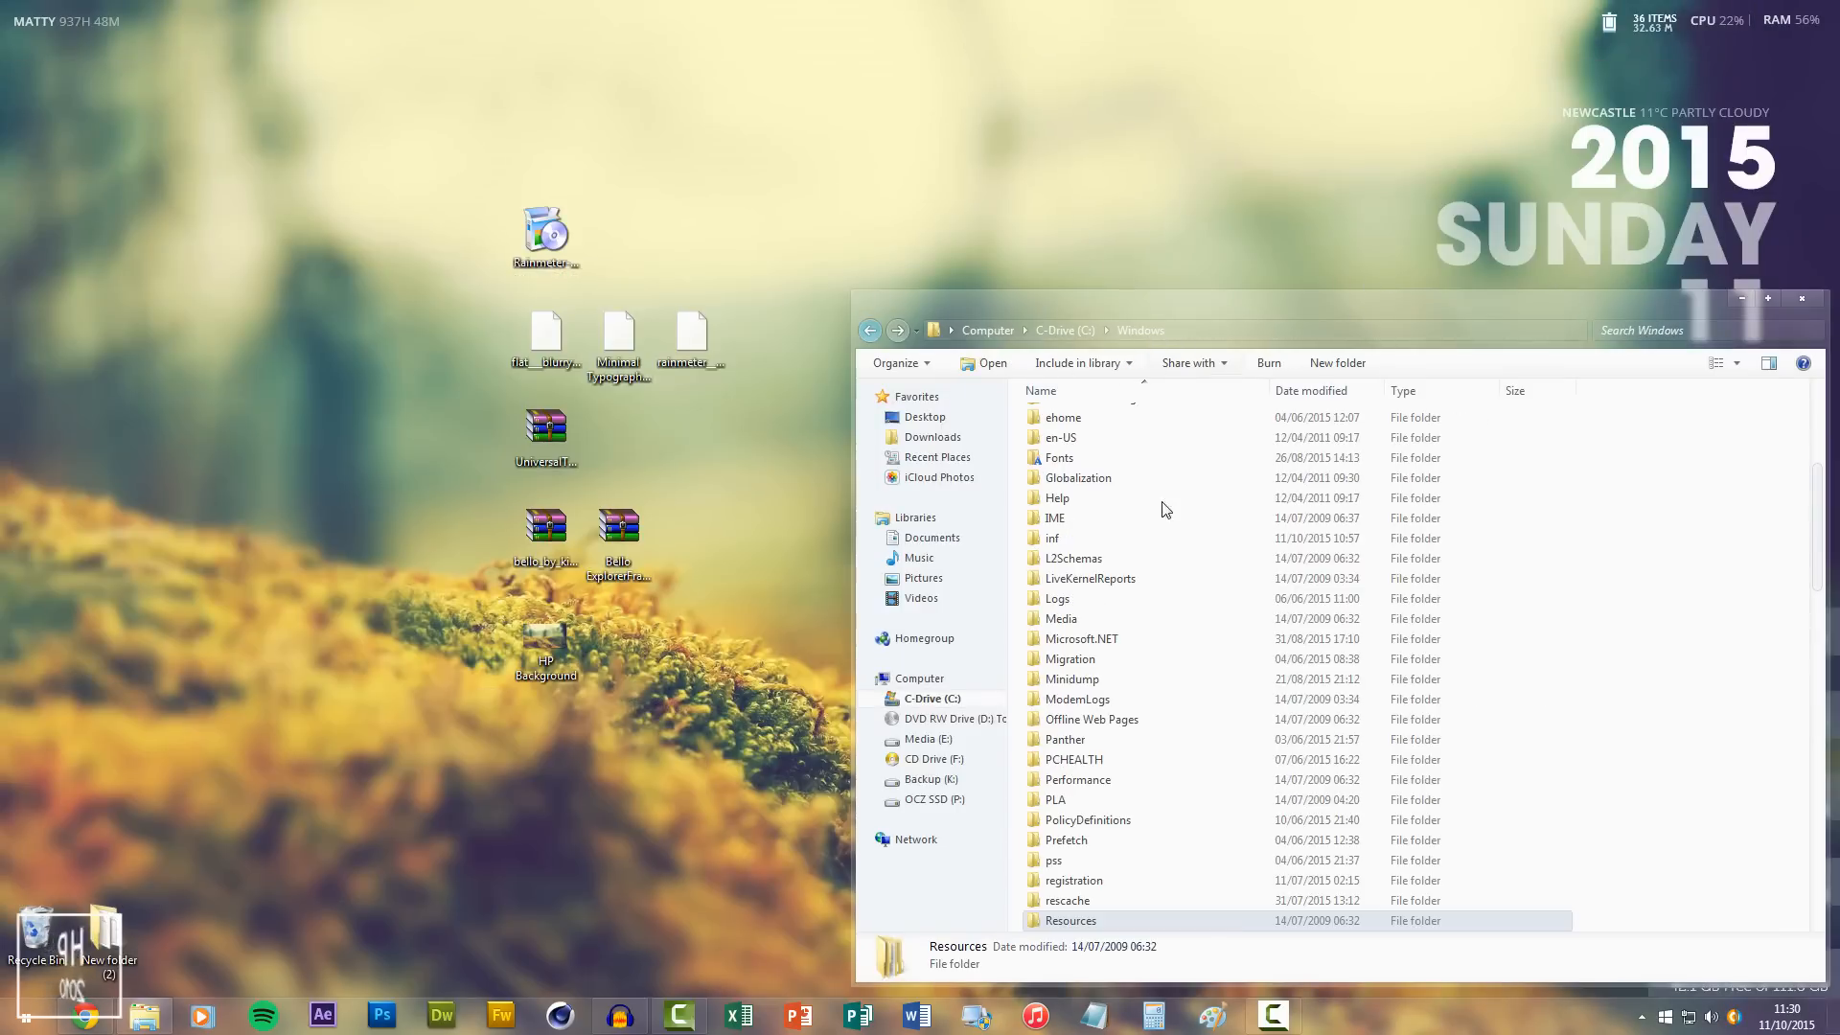
scroll(down, 3)
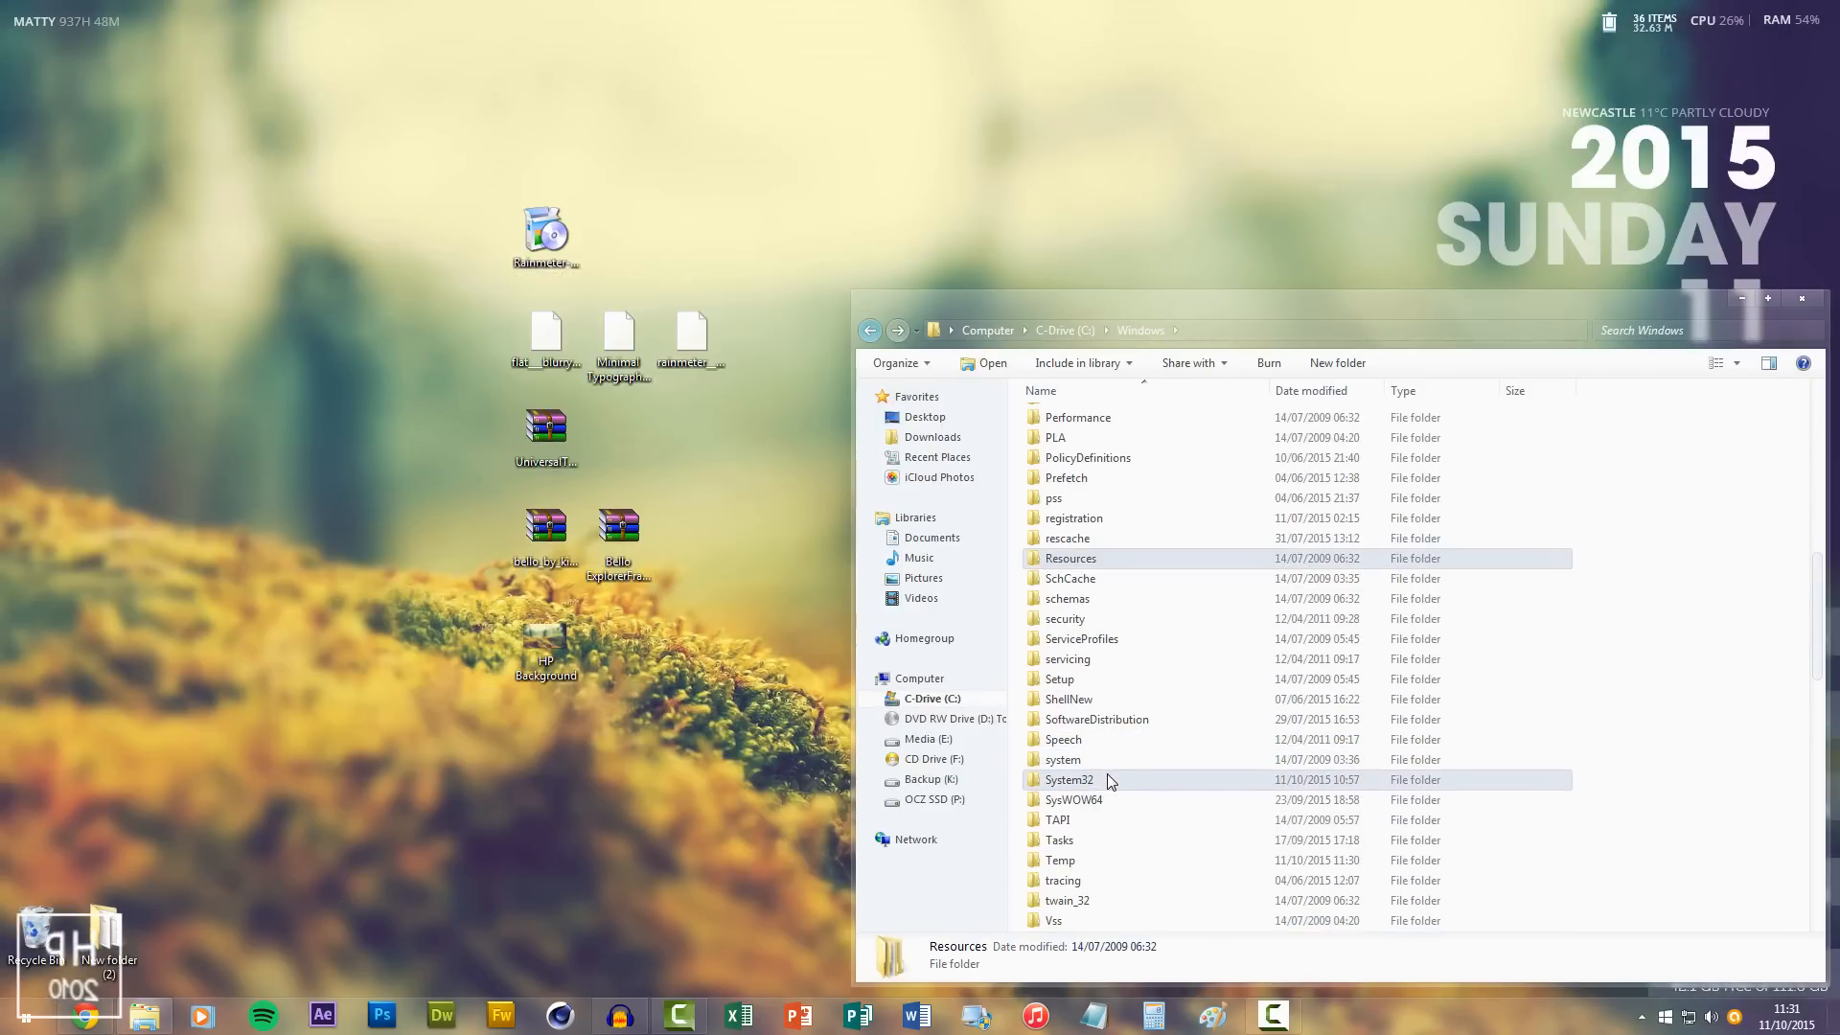
double_click(1067, 779)
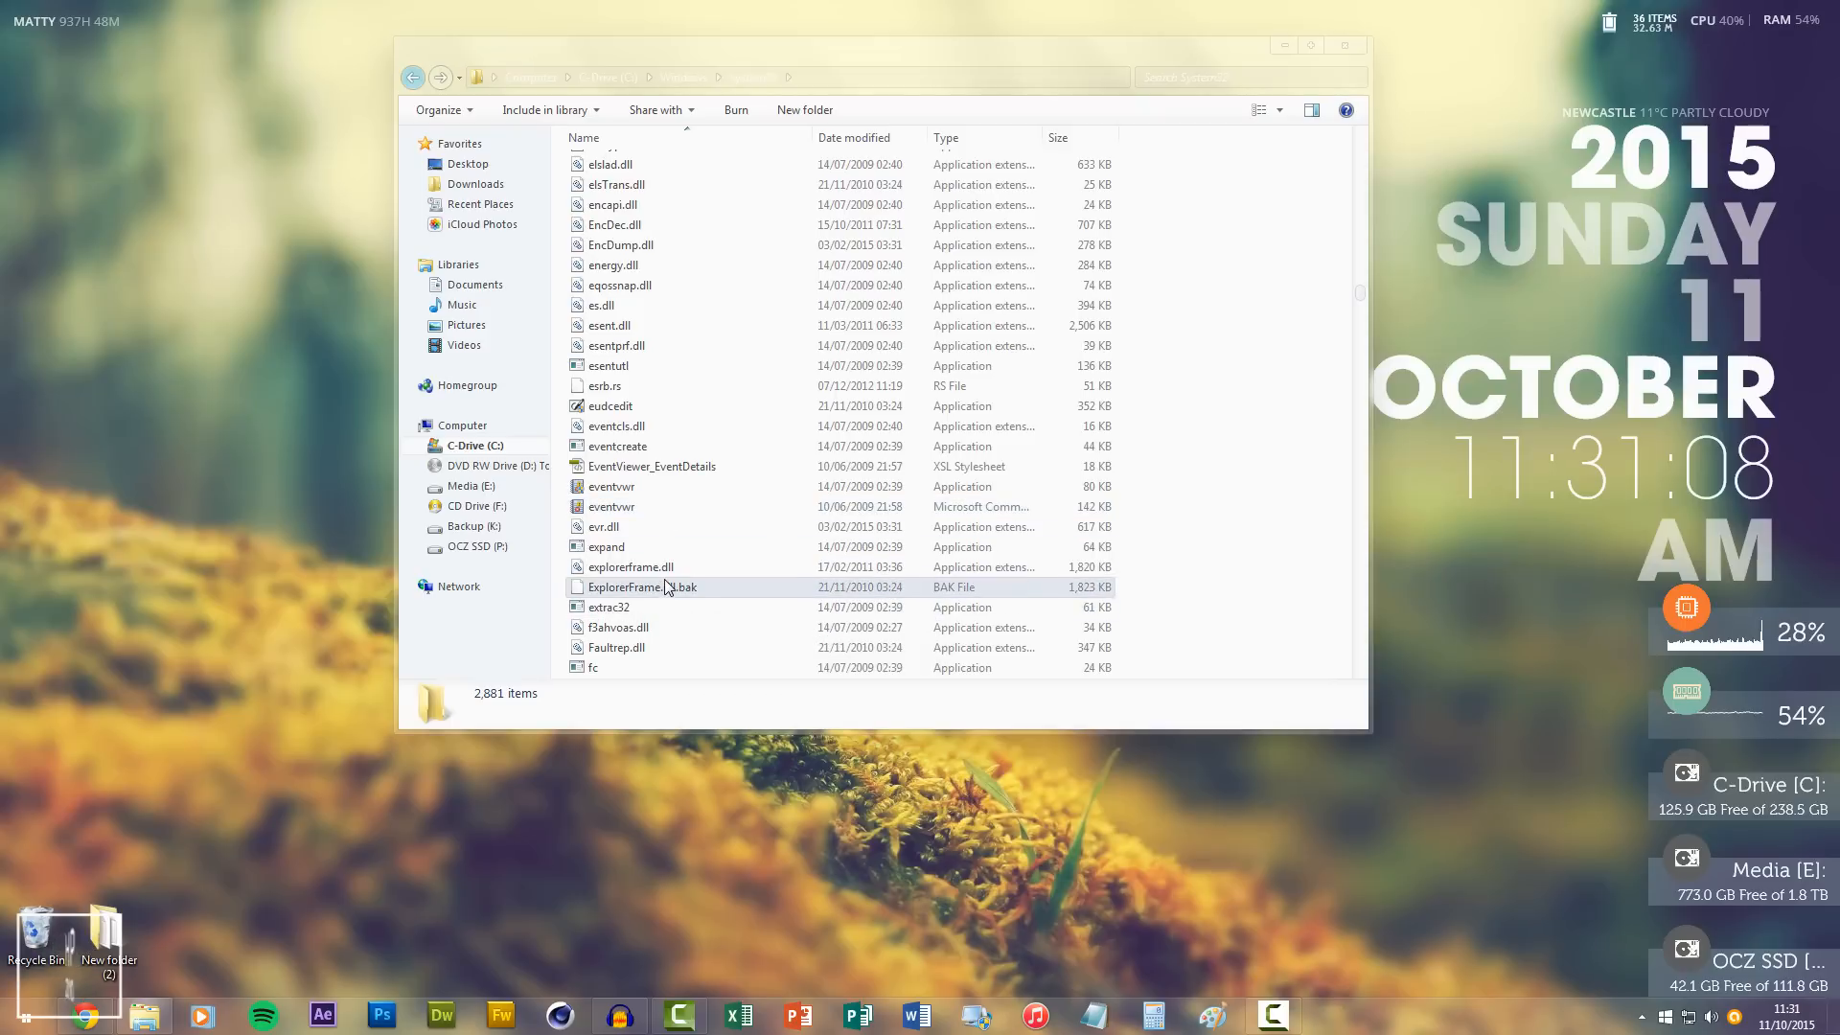
right_click(631, 566)
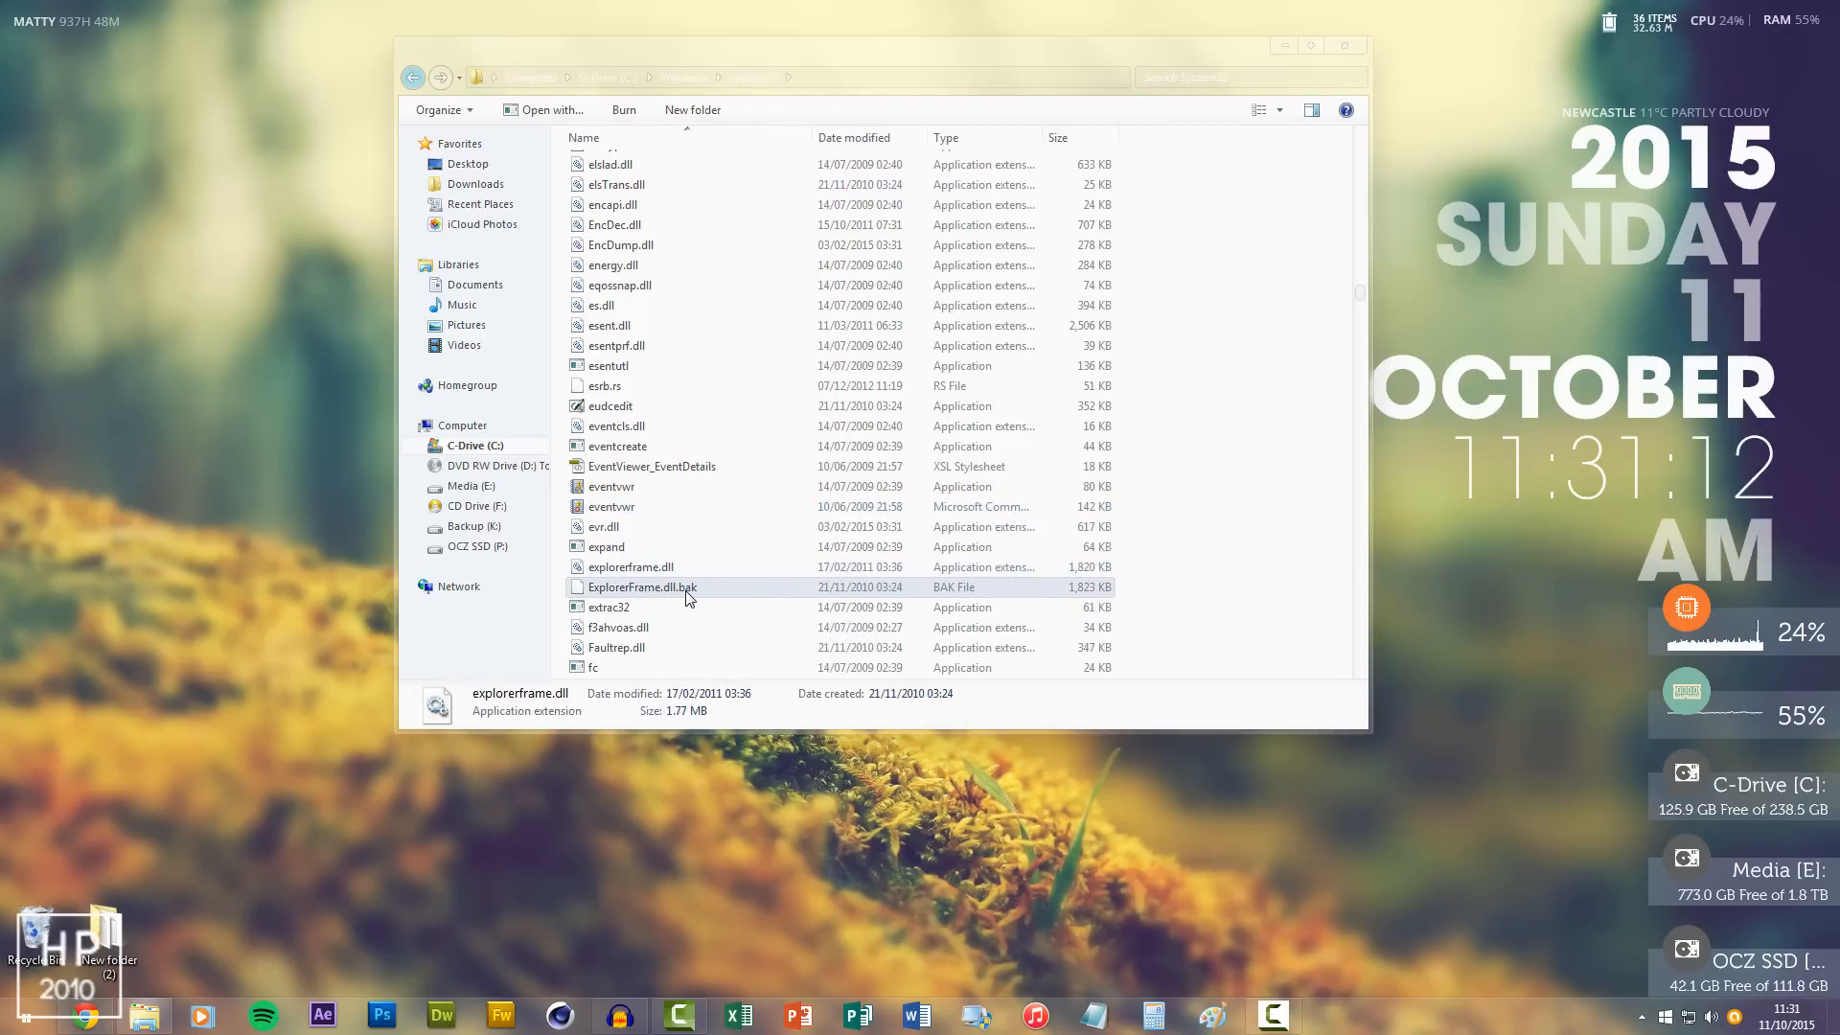
click(642, 587)
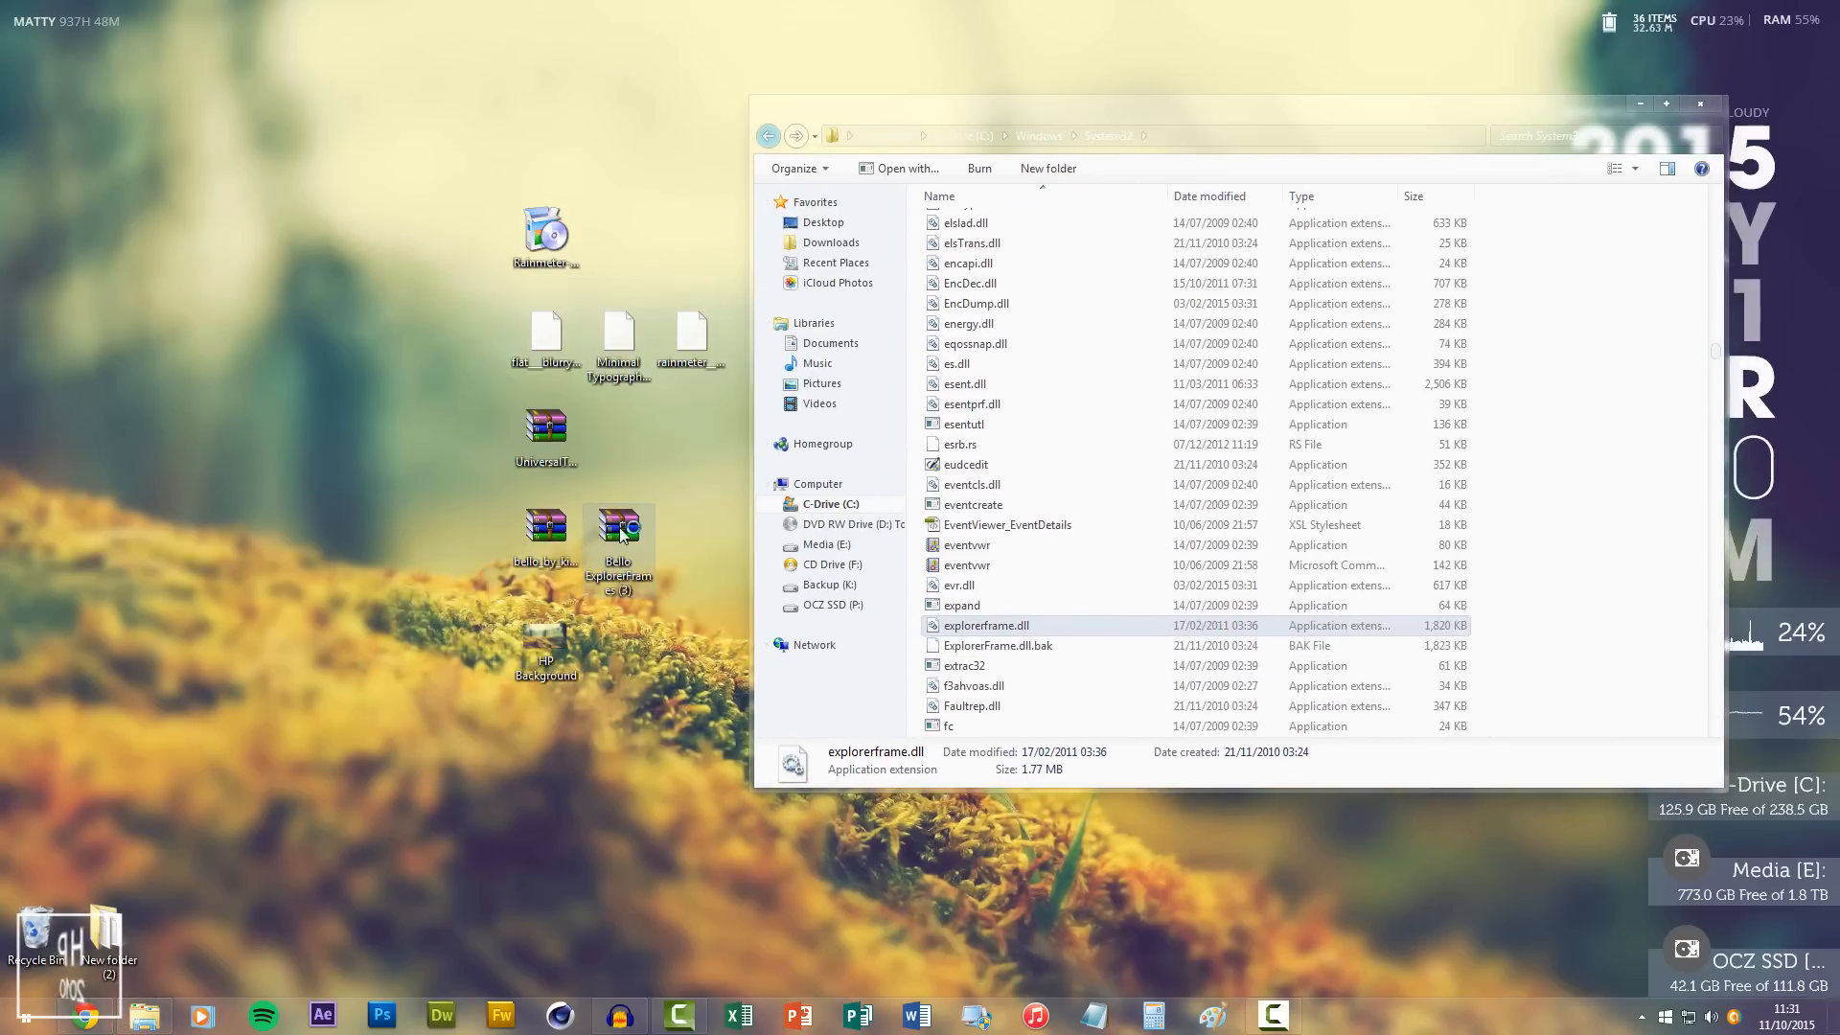
Step: Open Bello ExplorerFrames (3).rar in WinRAR and enter its ExplorerFrame 64bit folder
double_click(618, 528)
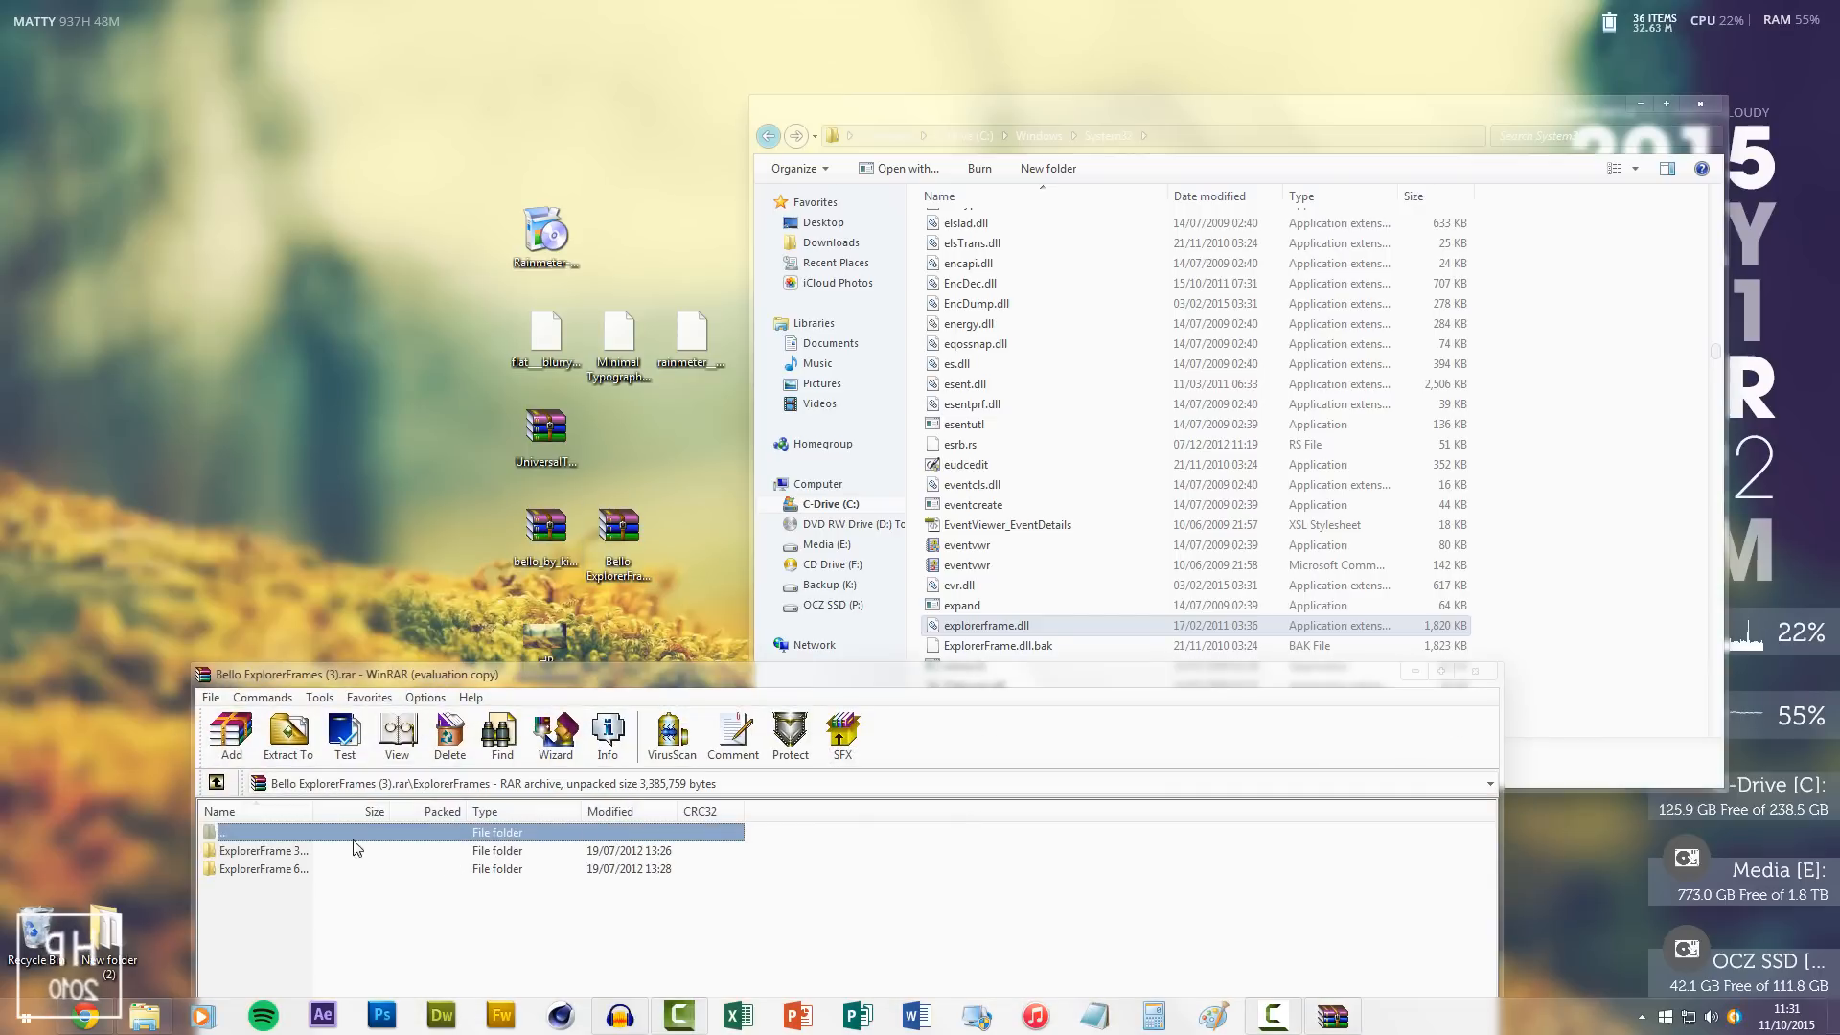
mouse_move(403, 847)
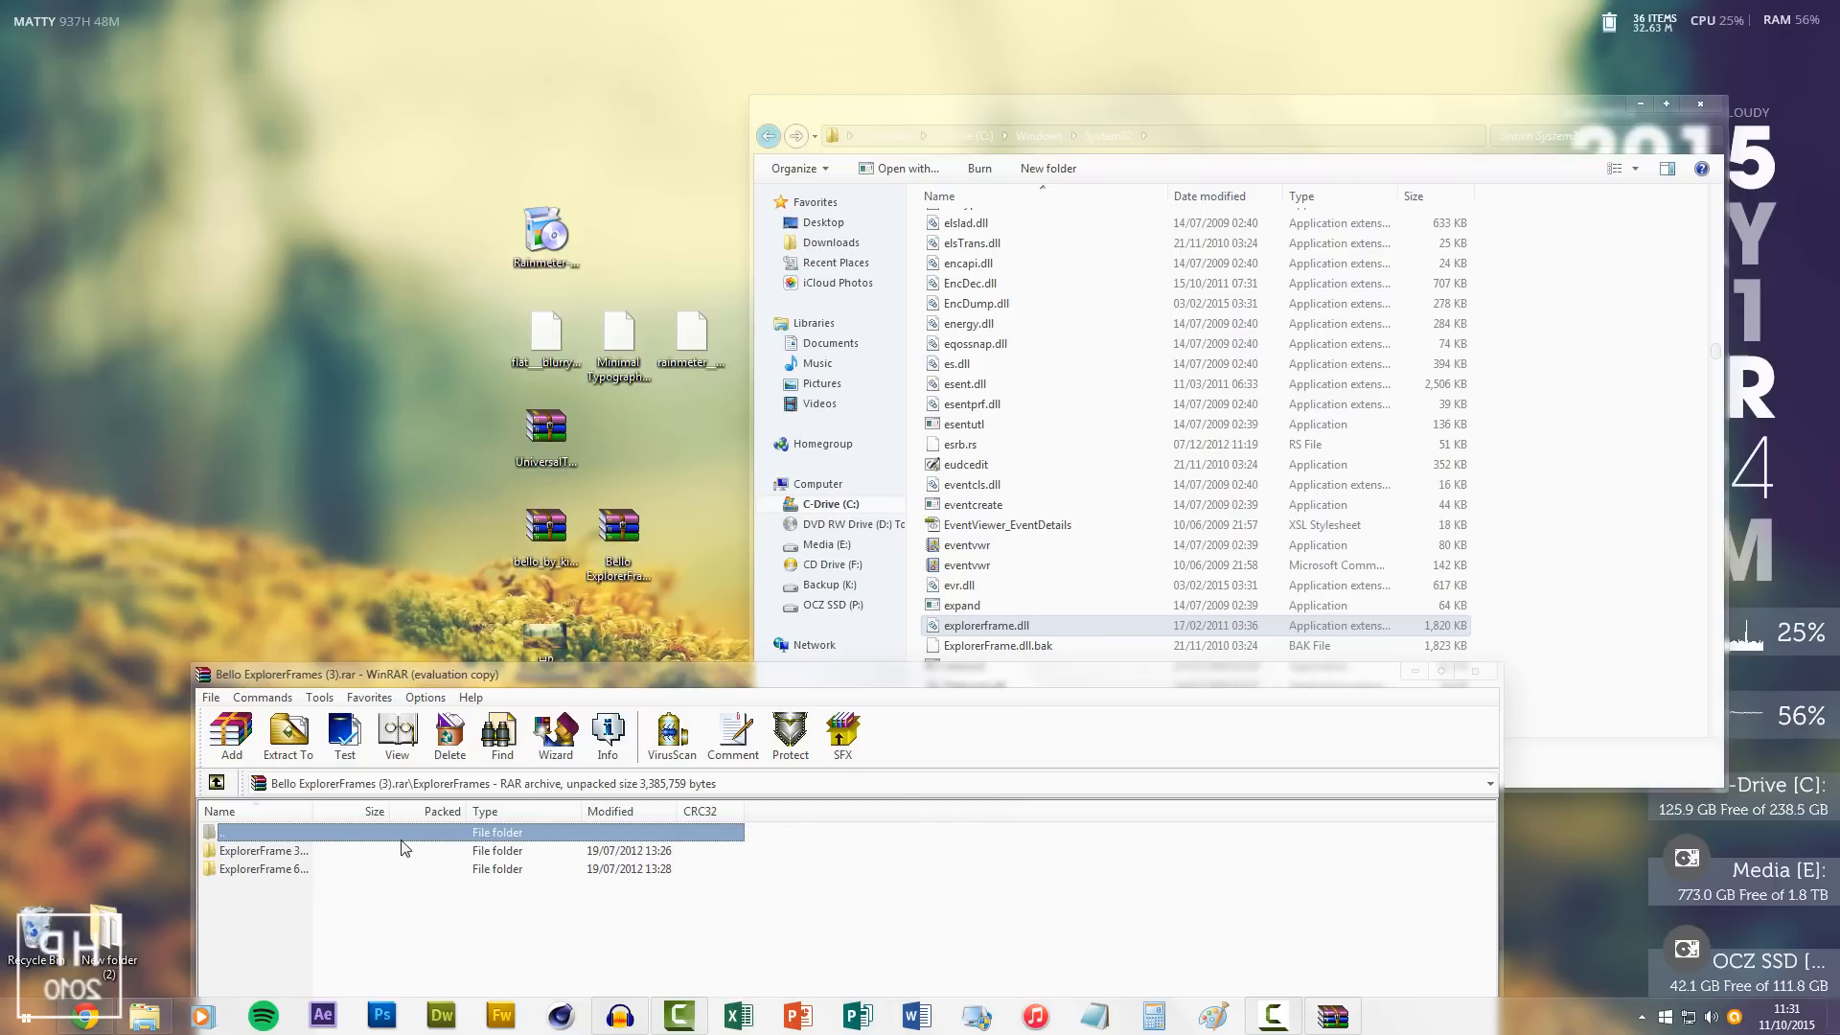
double_click(265, 850)
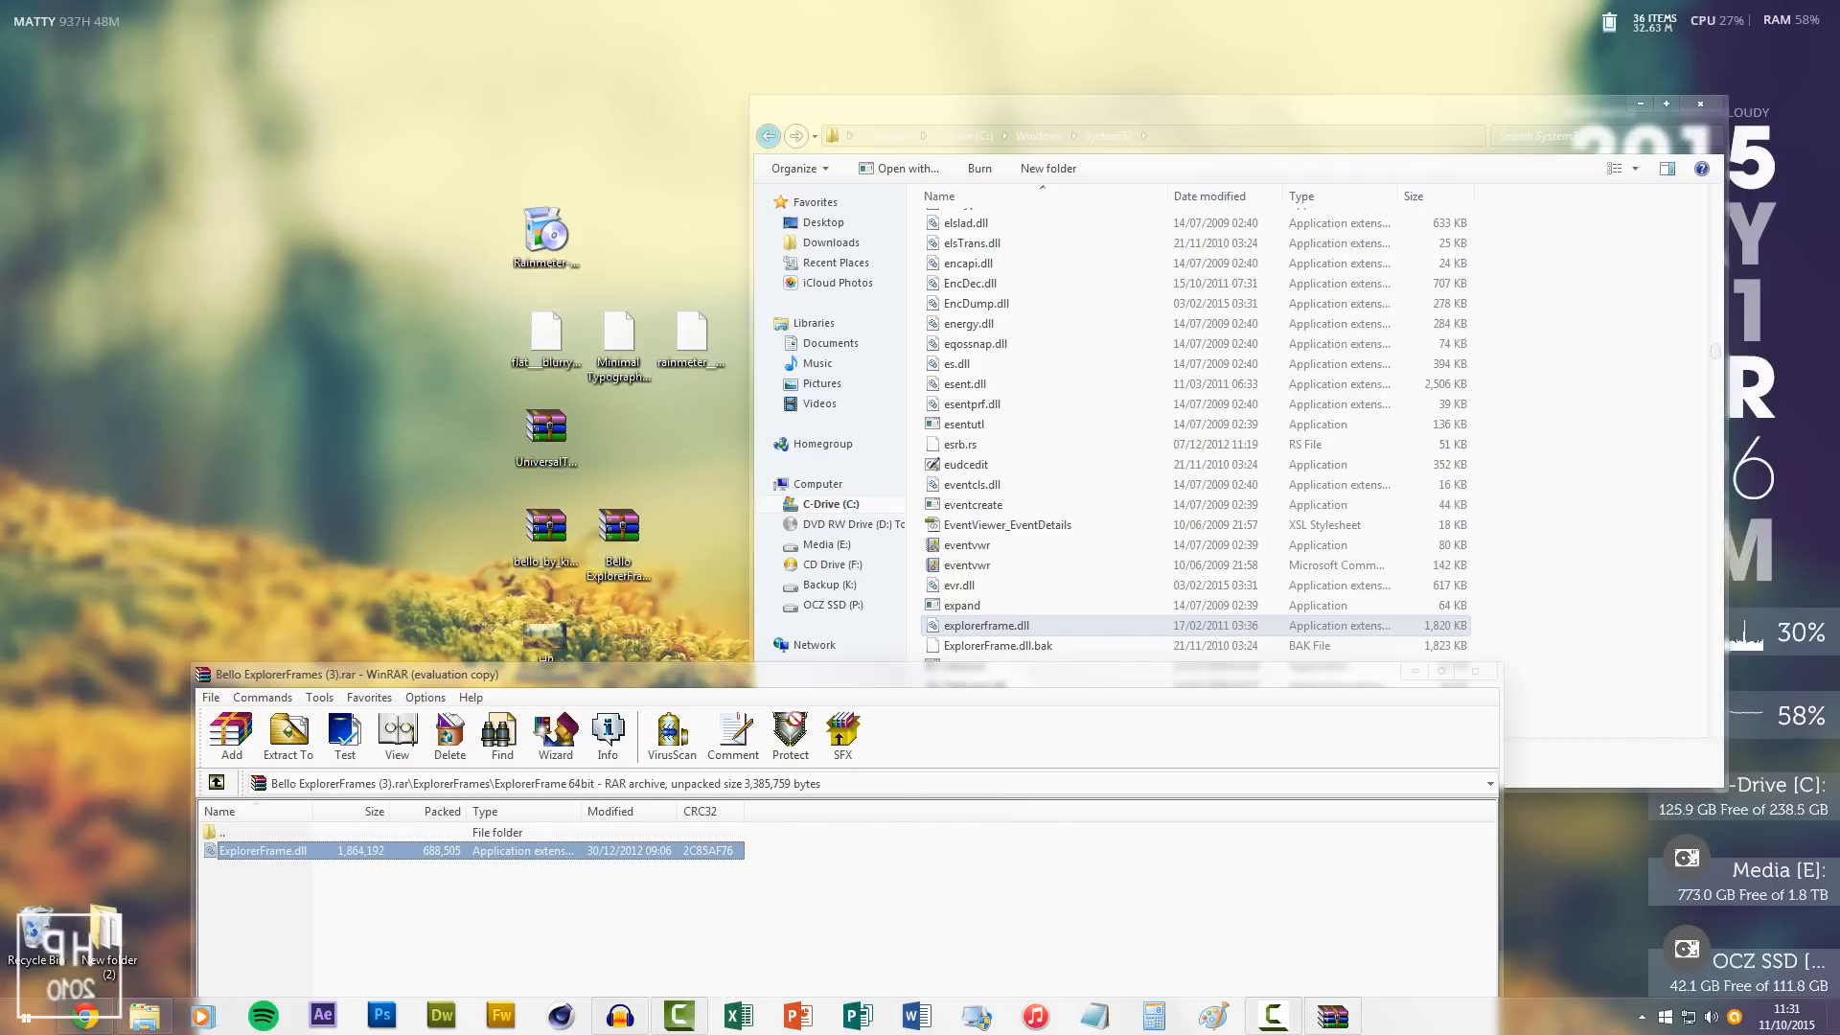